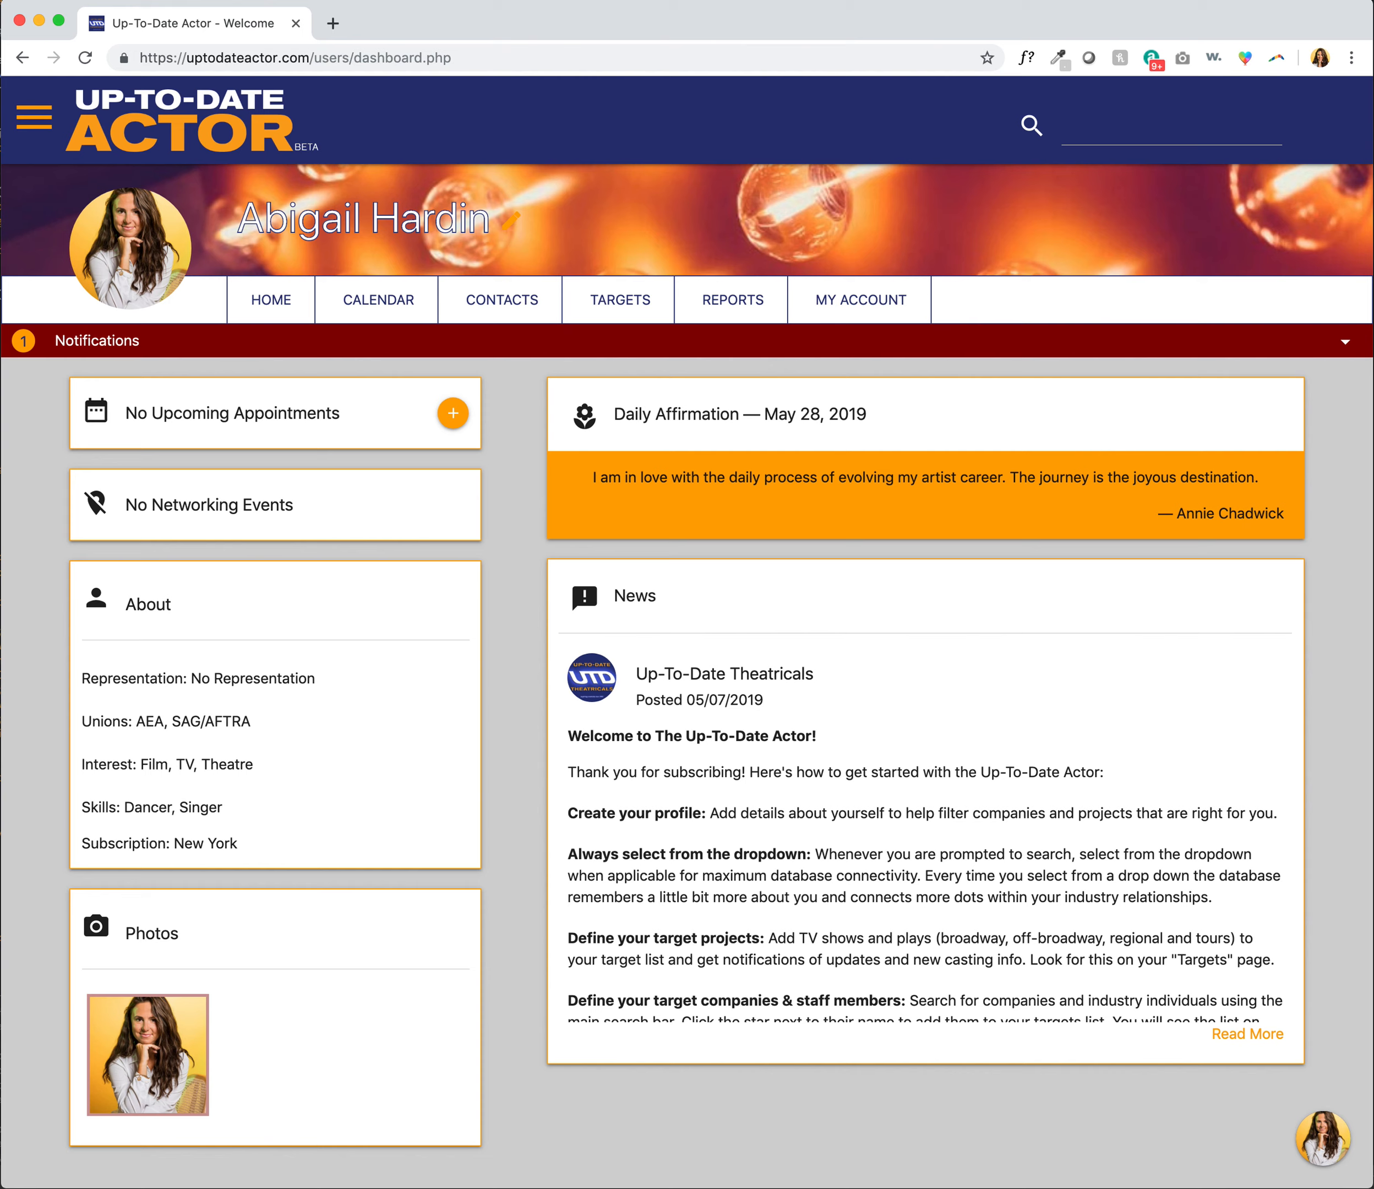
mouse_move(51, 209)
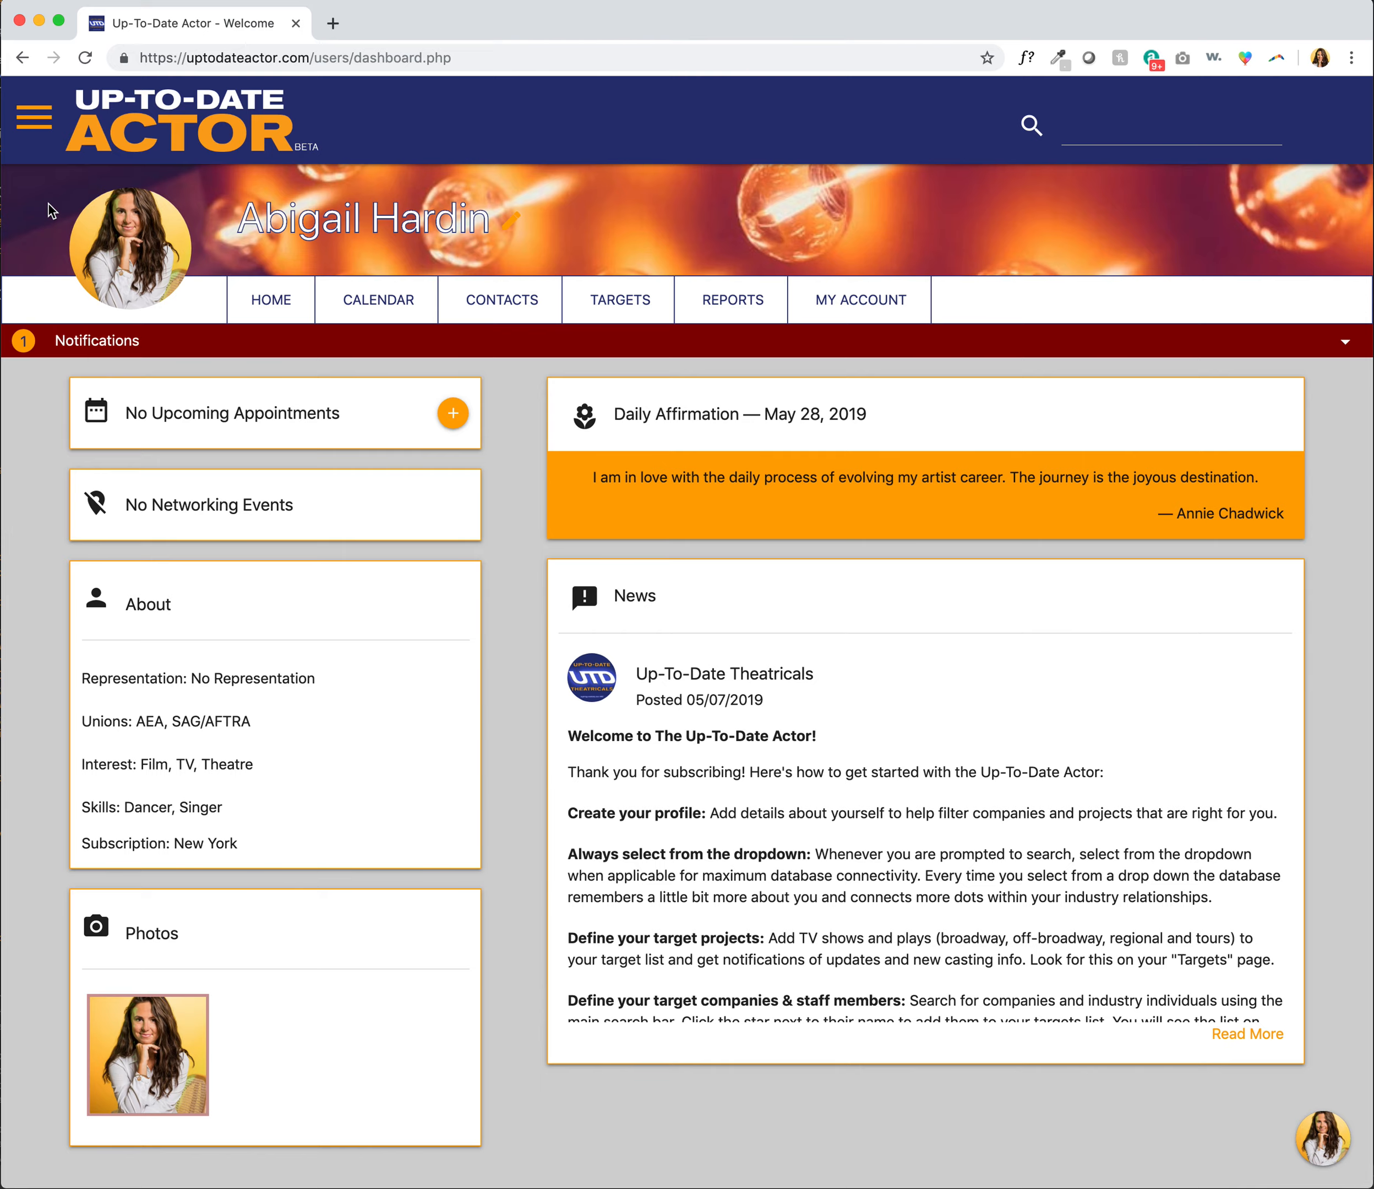
Navigate via the menu's Database Info section to the Agencies database.
left_click(34, 116)
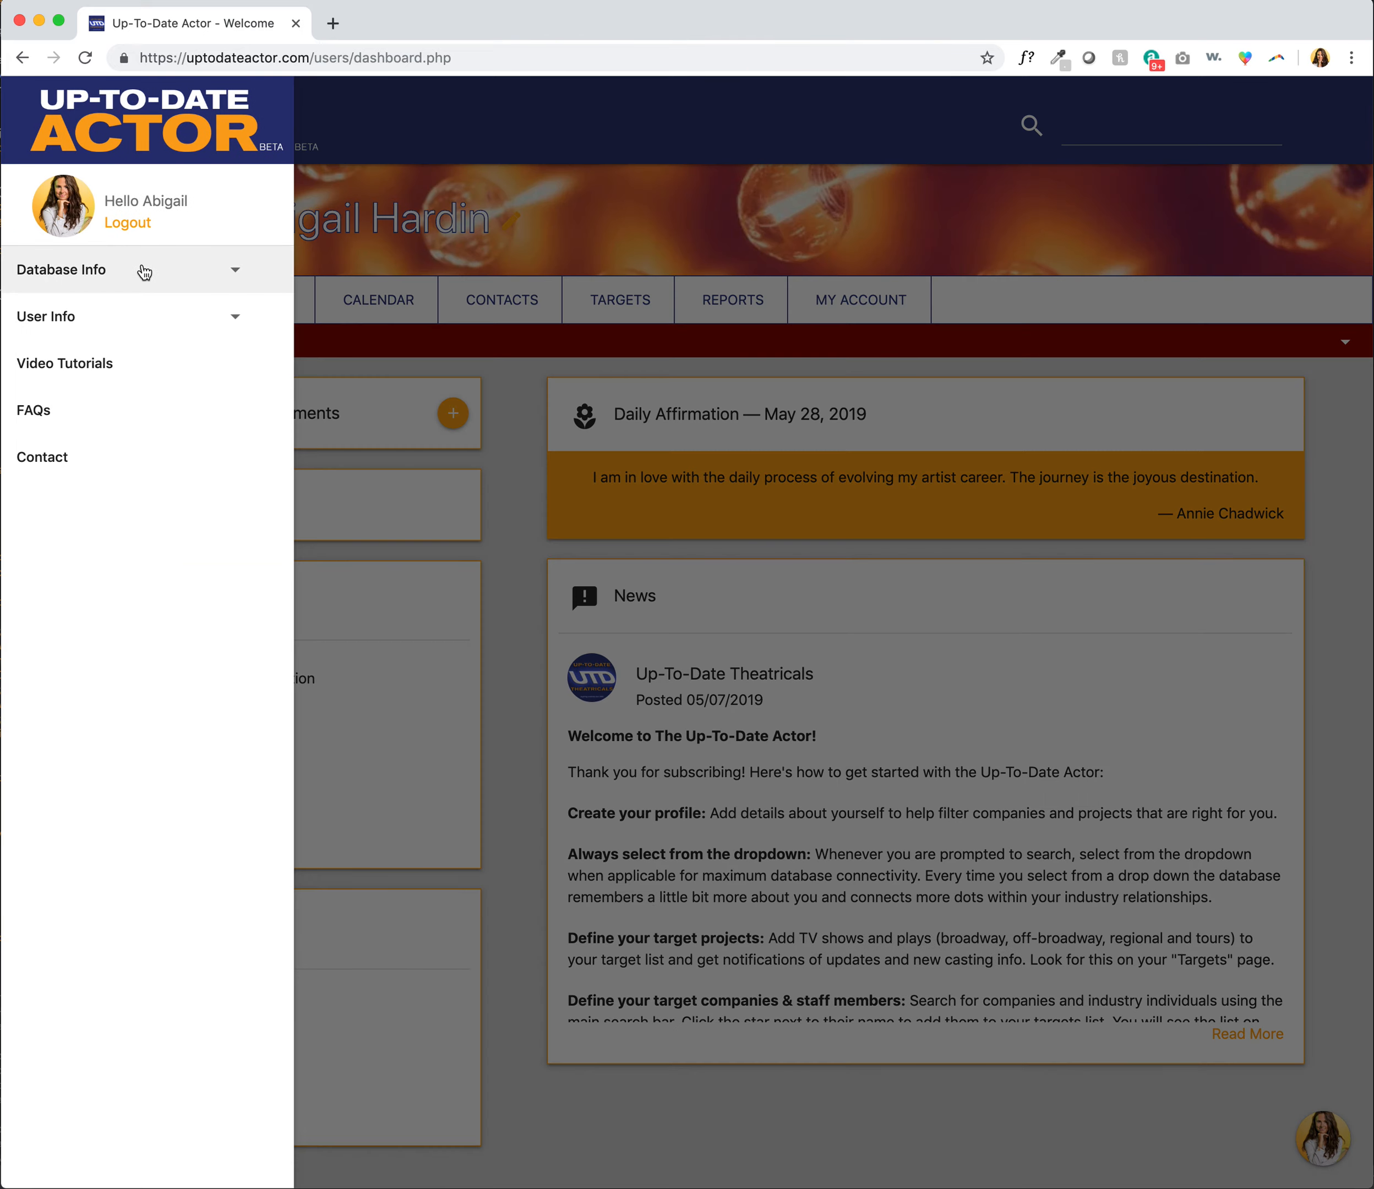
left_click(61, 269)
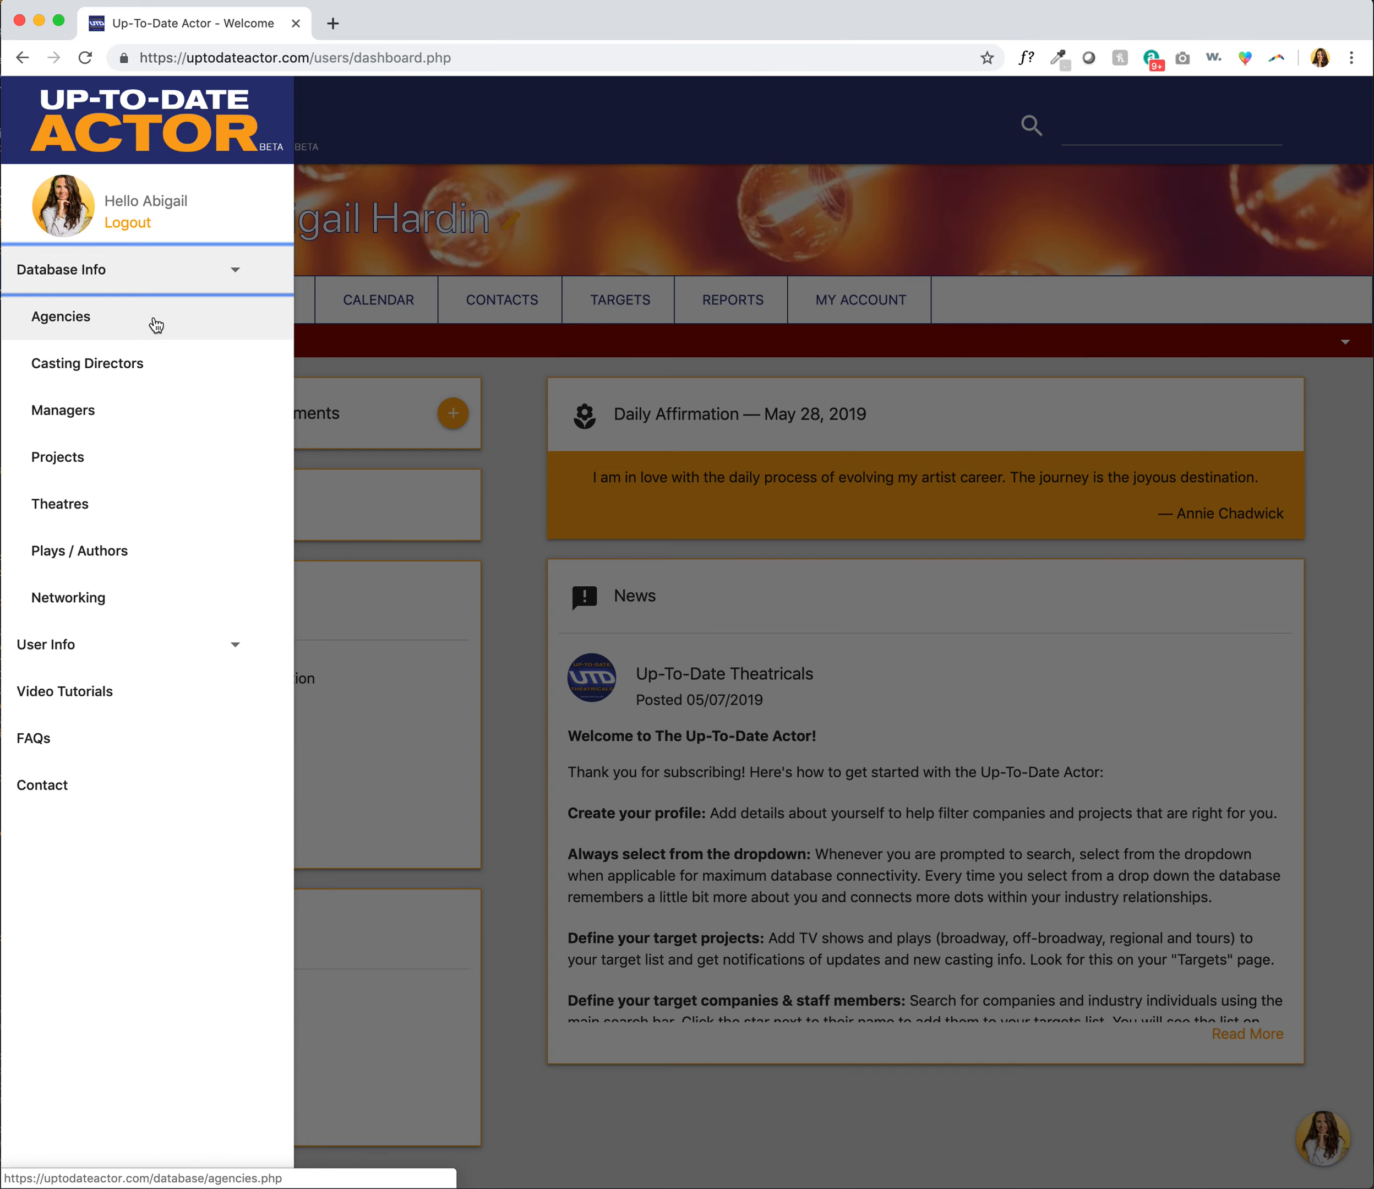
left_click(60, 316)
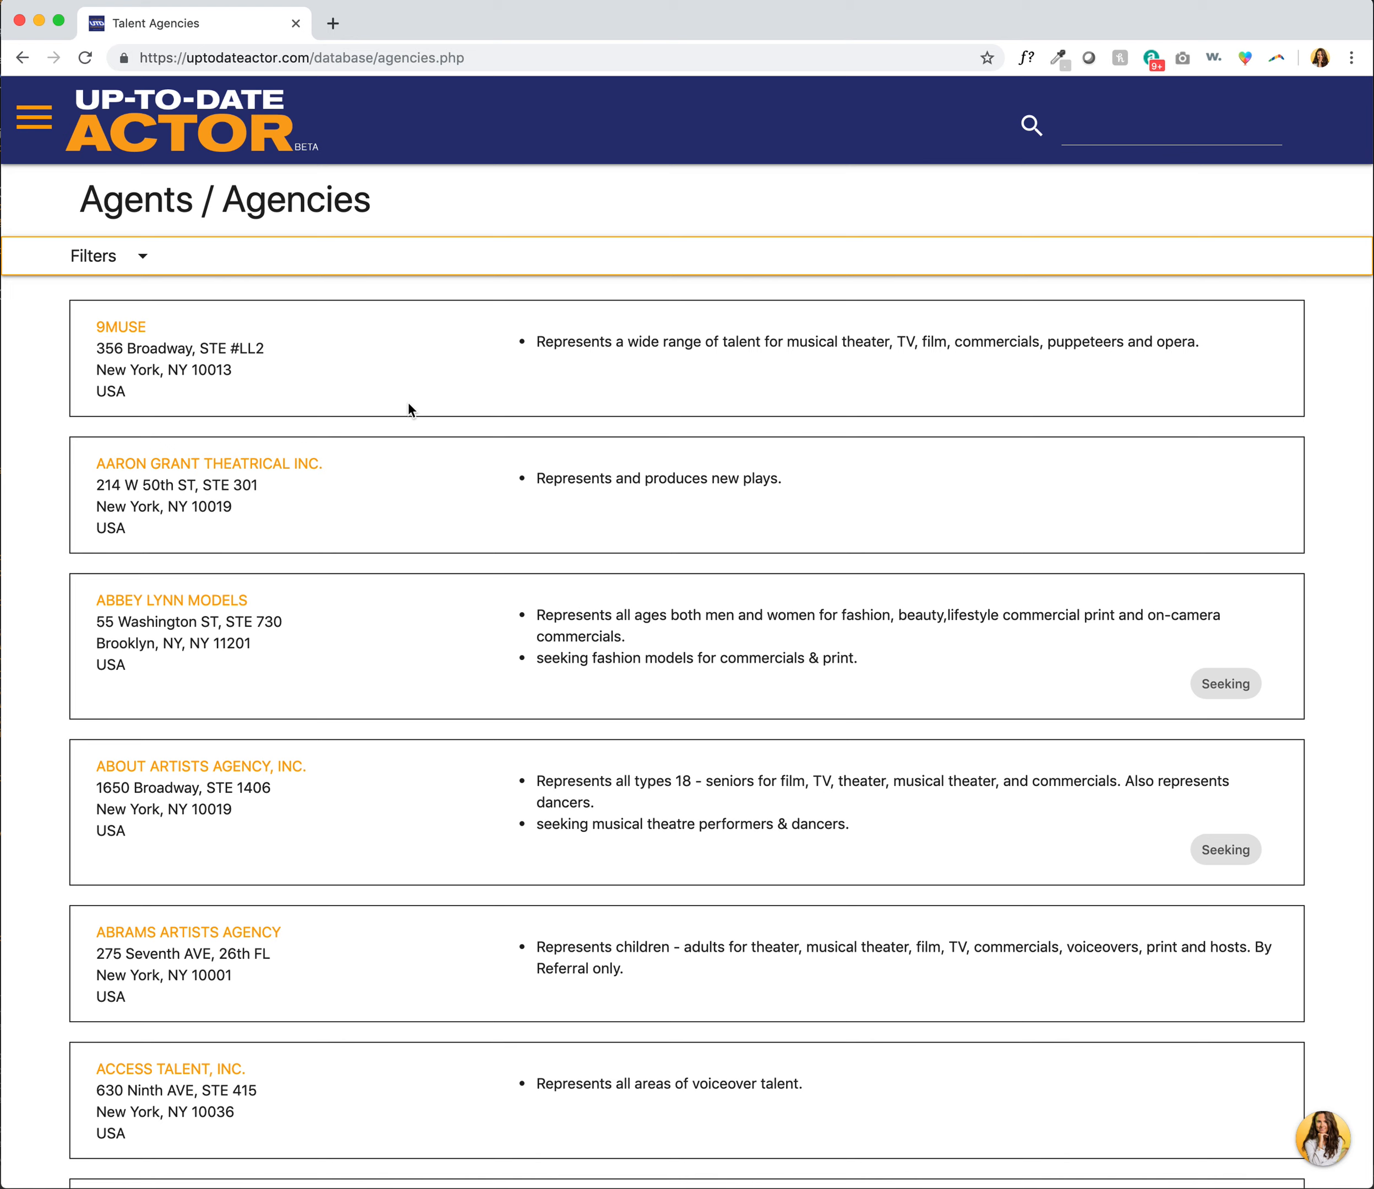
Scroll down the Agents / Agencies list toward the Filters panel.
scroll("down", 3)
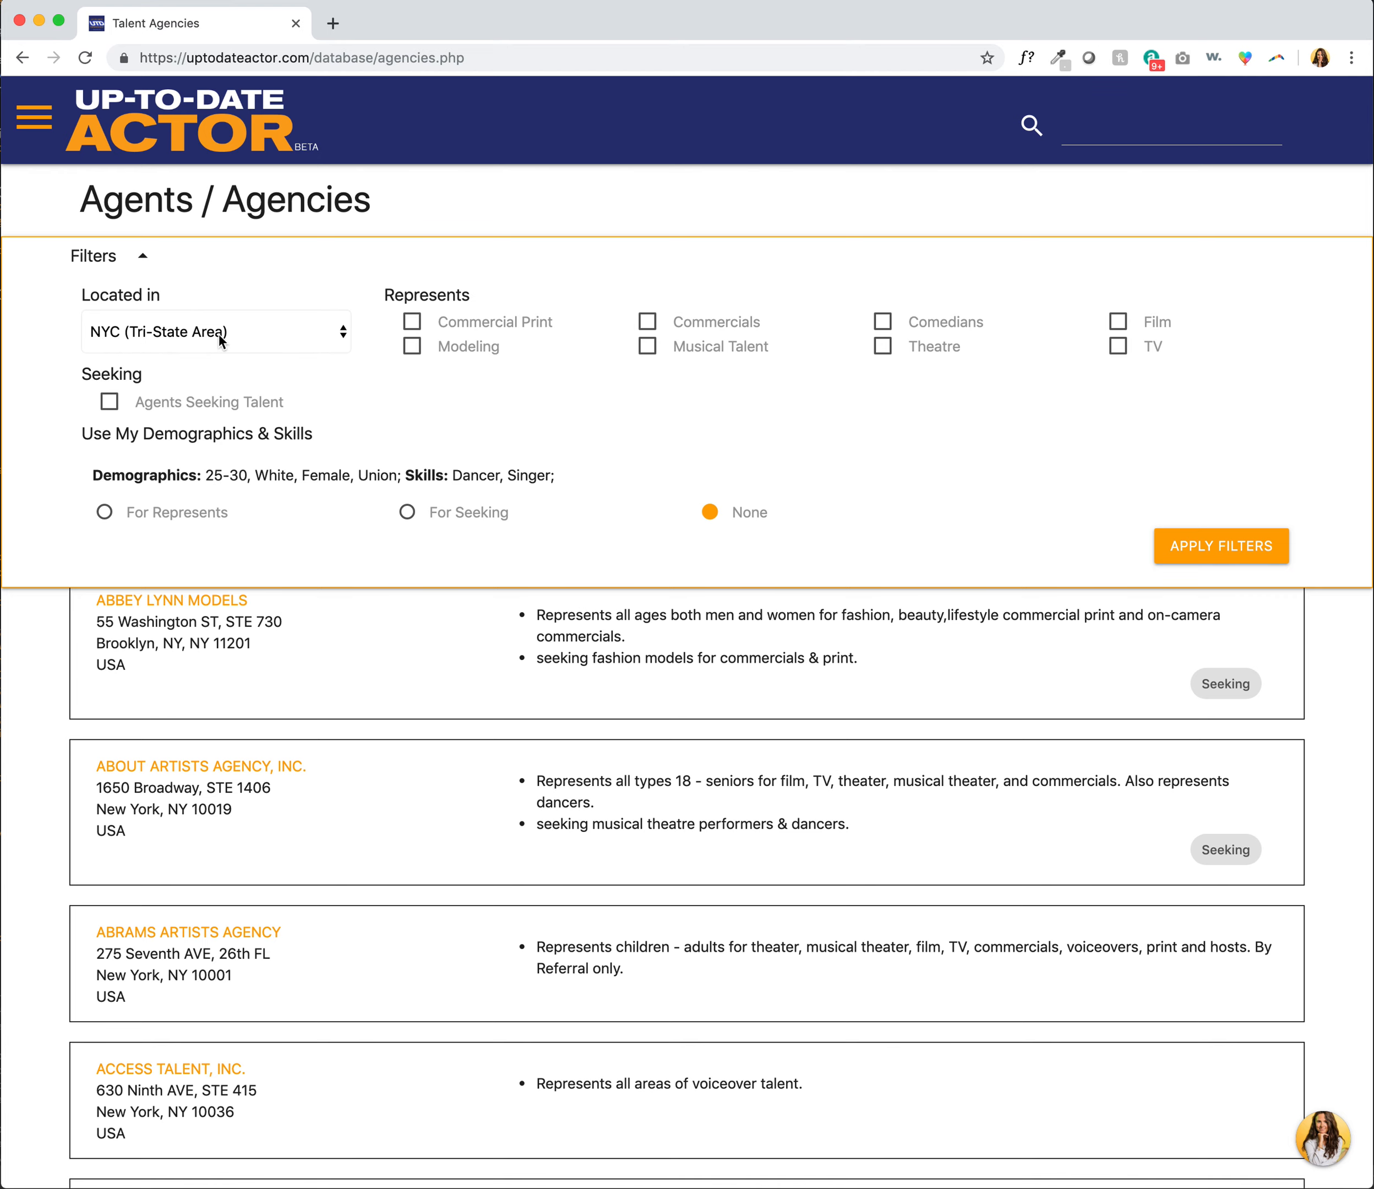
left_click(216, 331)
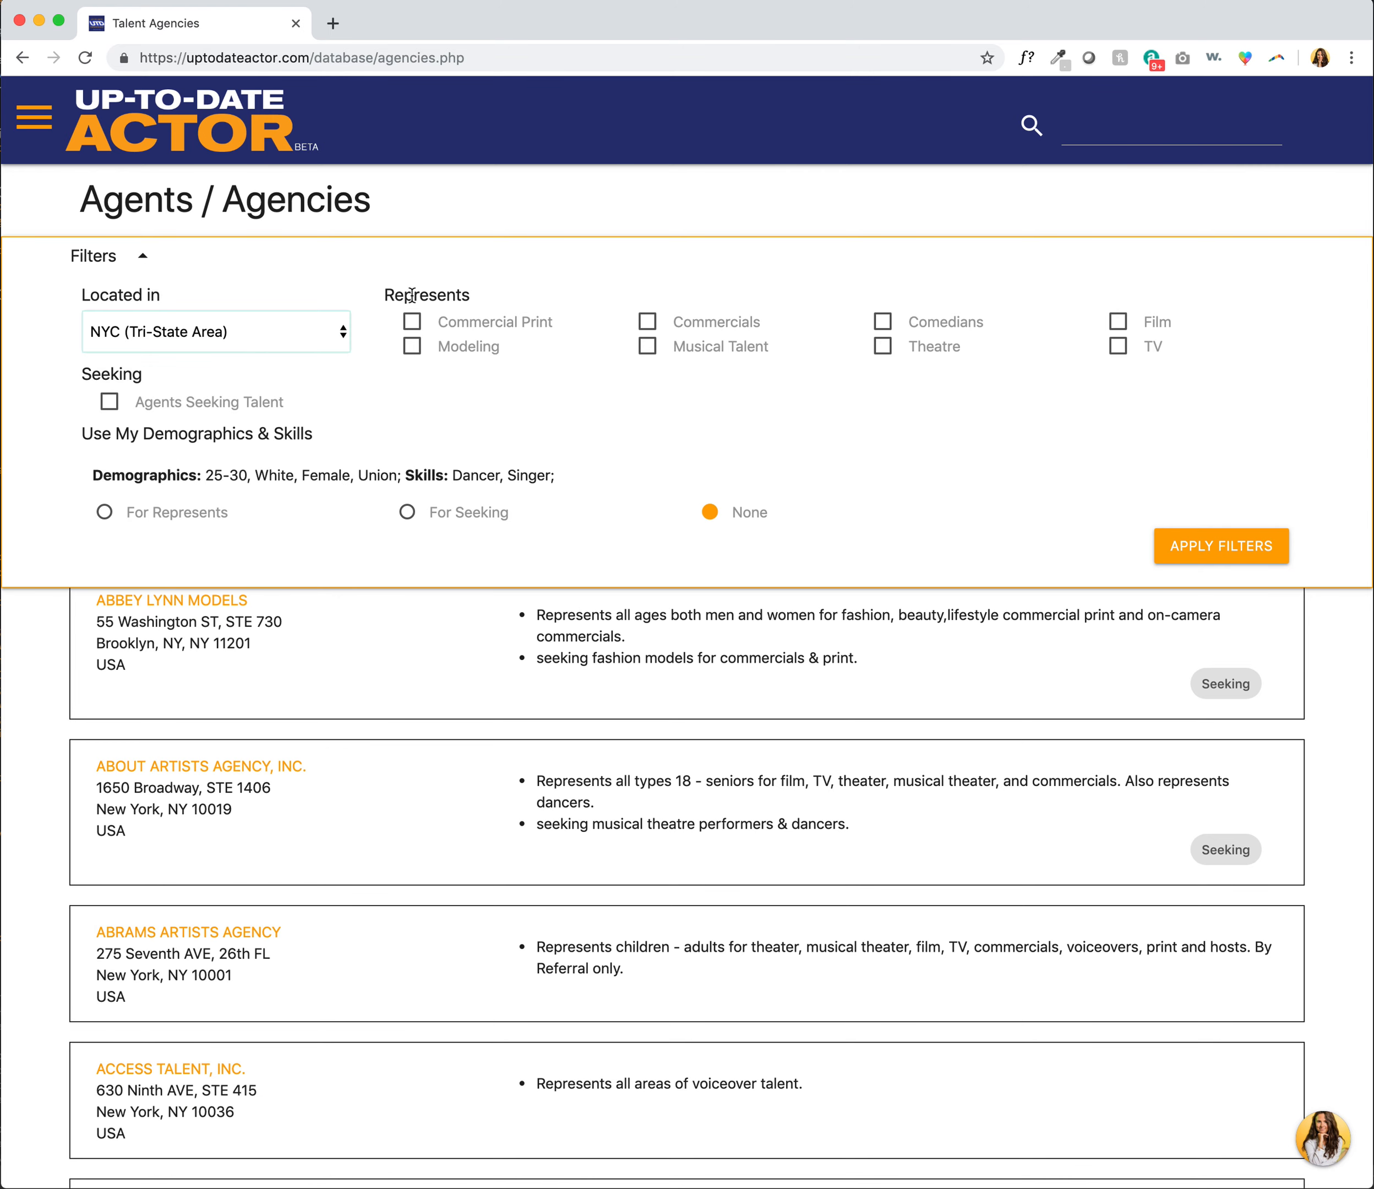
mouse_move(676, 411)
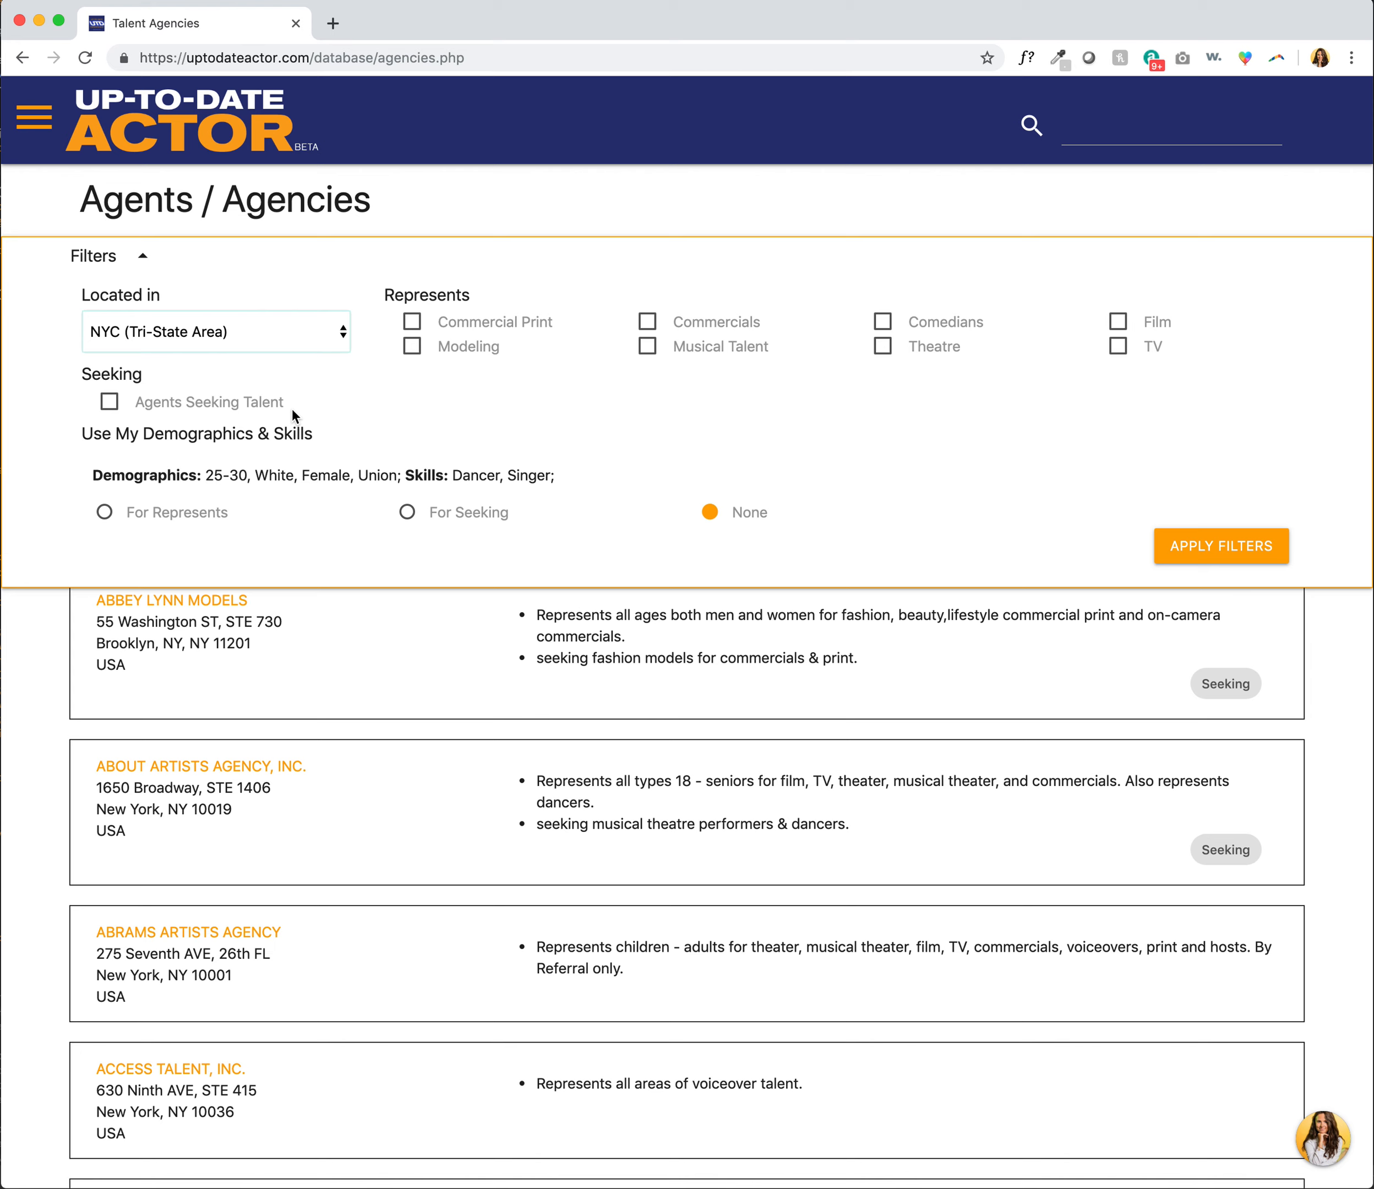
mouse_move(90, 453)
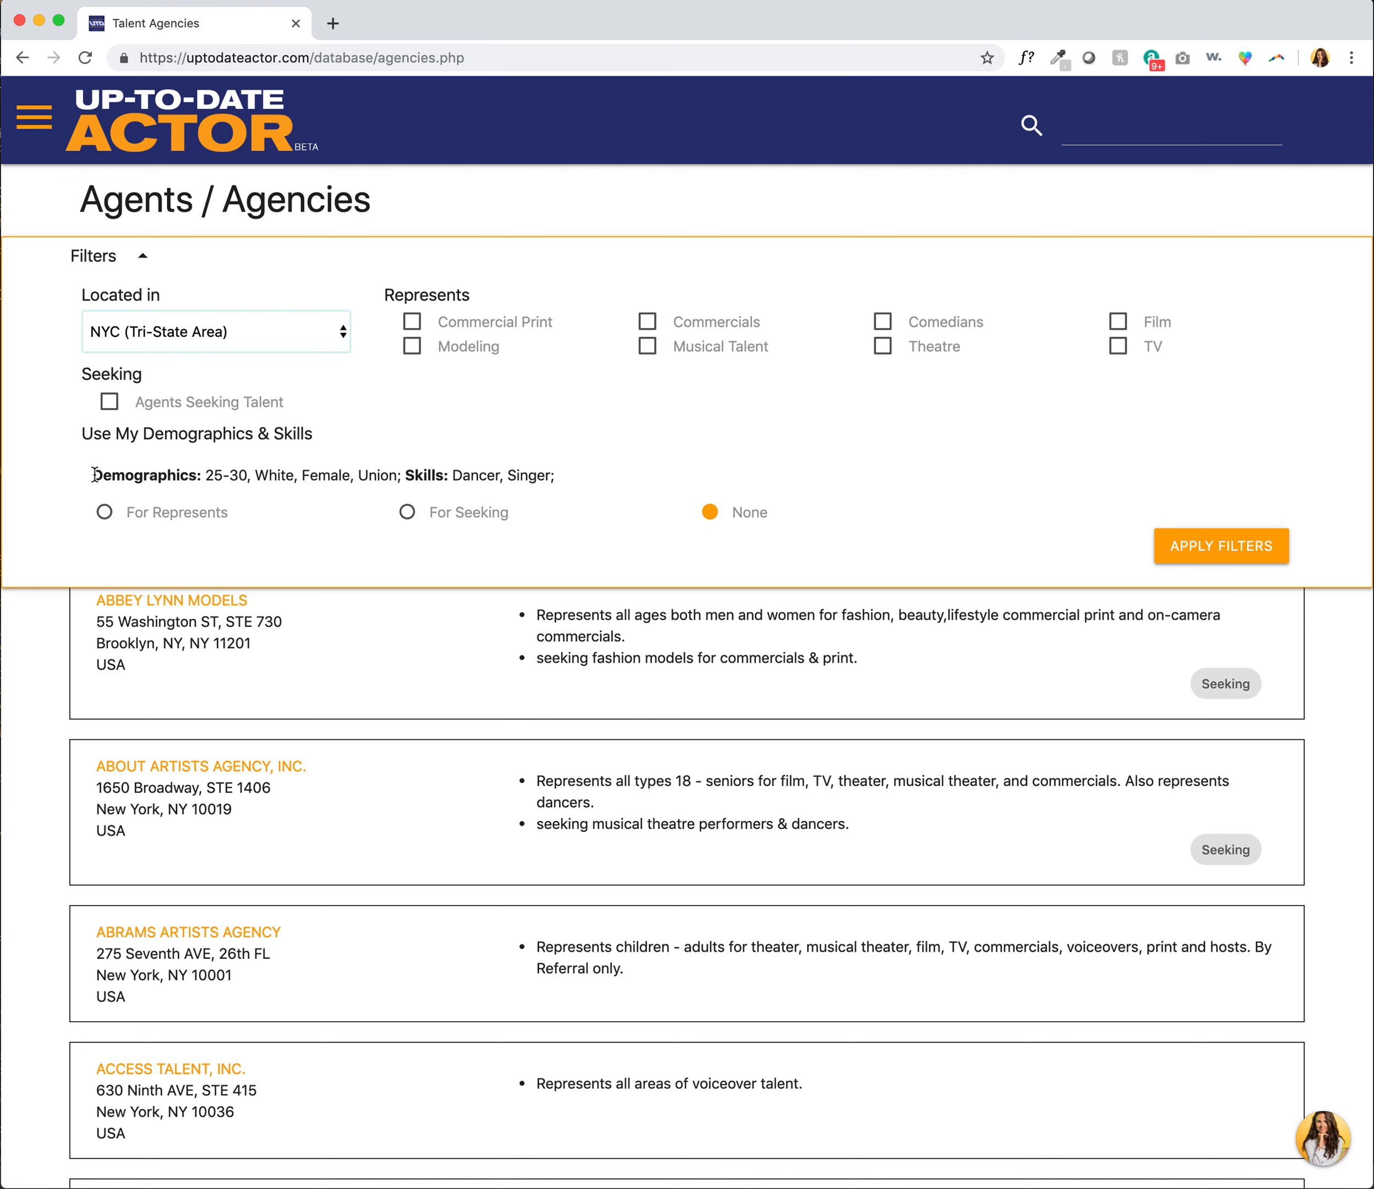
left_click_drag(90, 474, 560, 474)
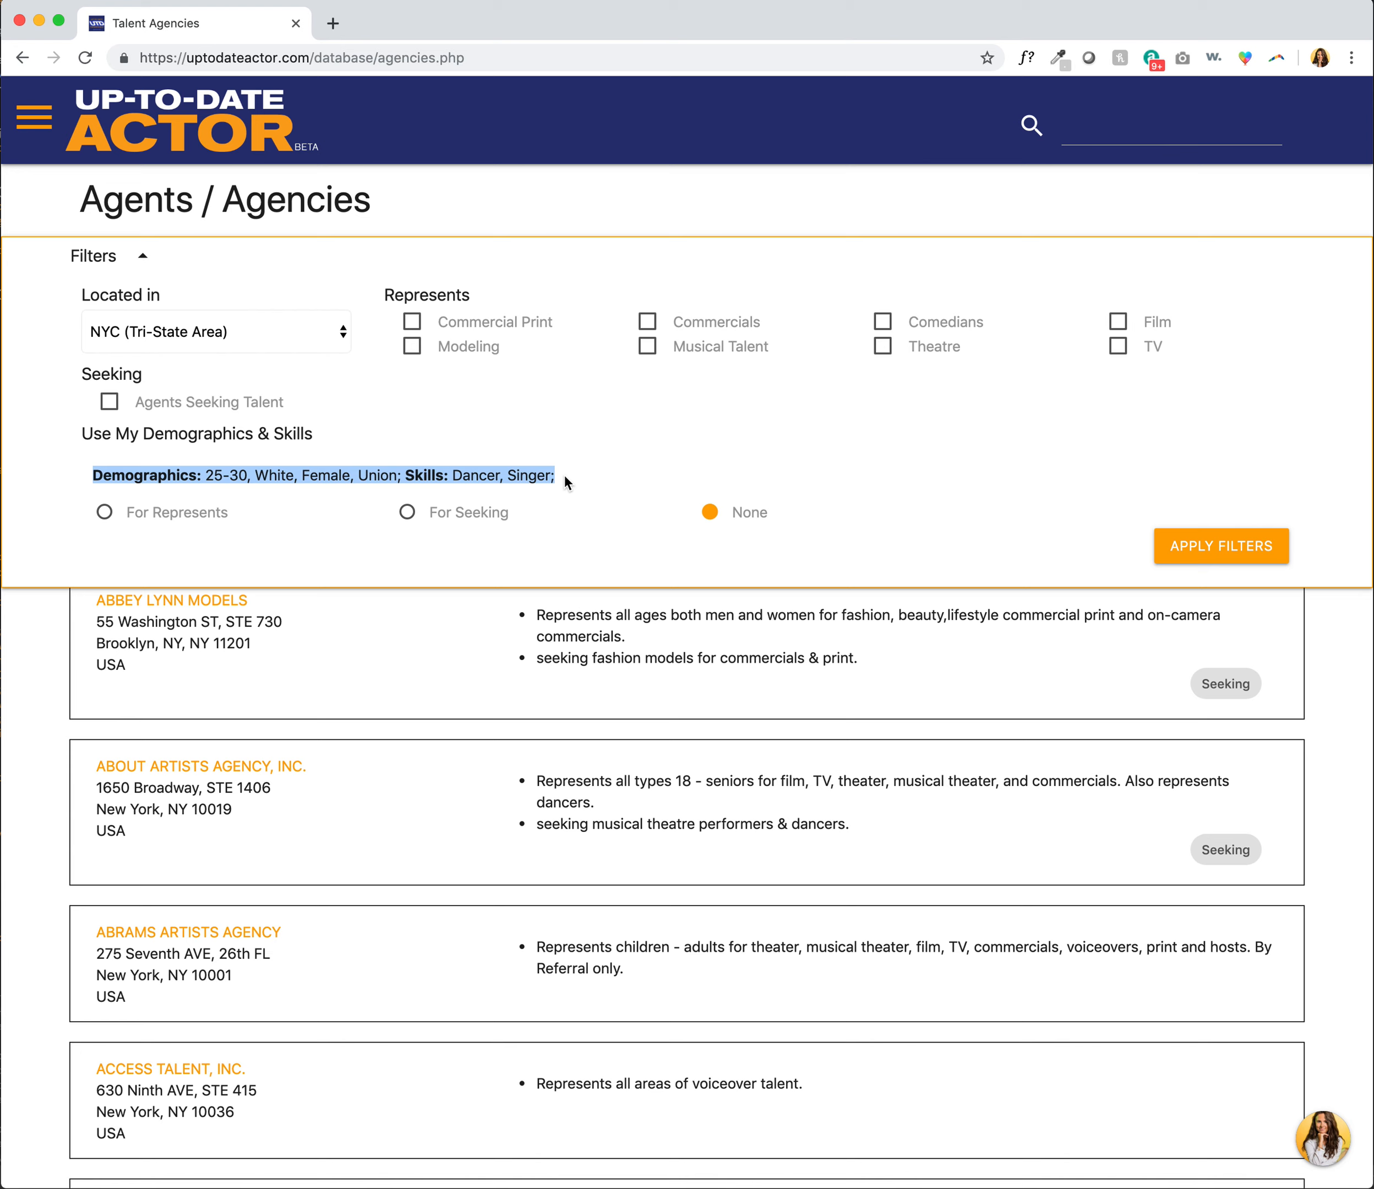
Set Use My Demographics & Skills to For Seeking and apply the filters.
left_click(574, 477)
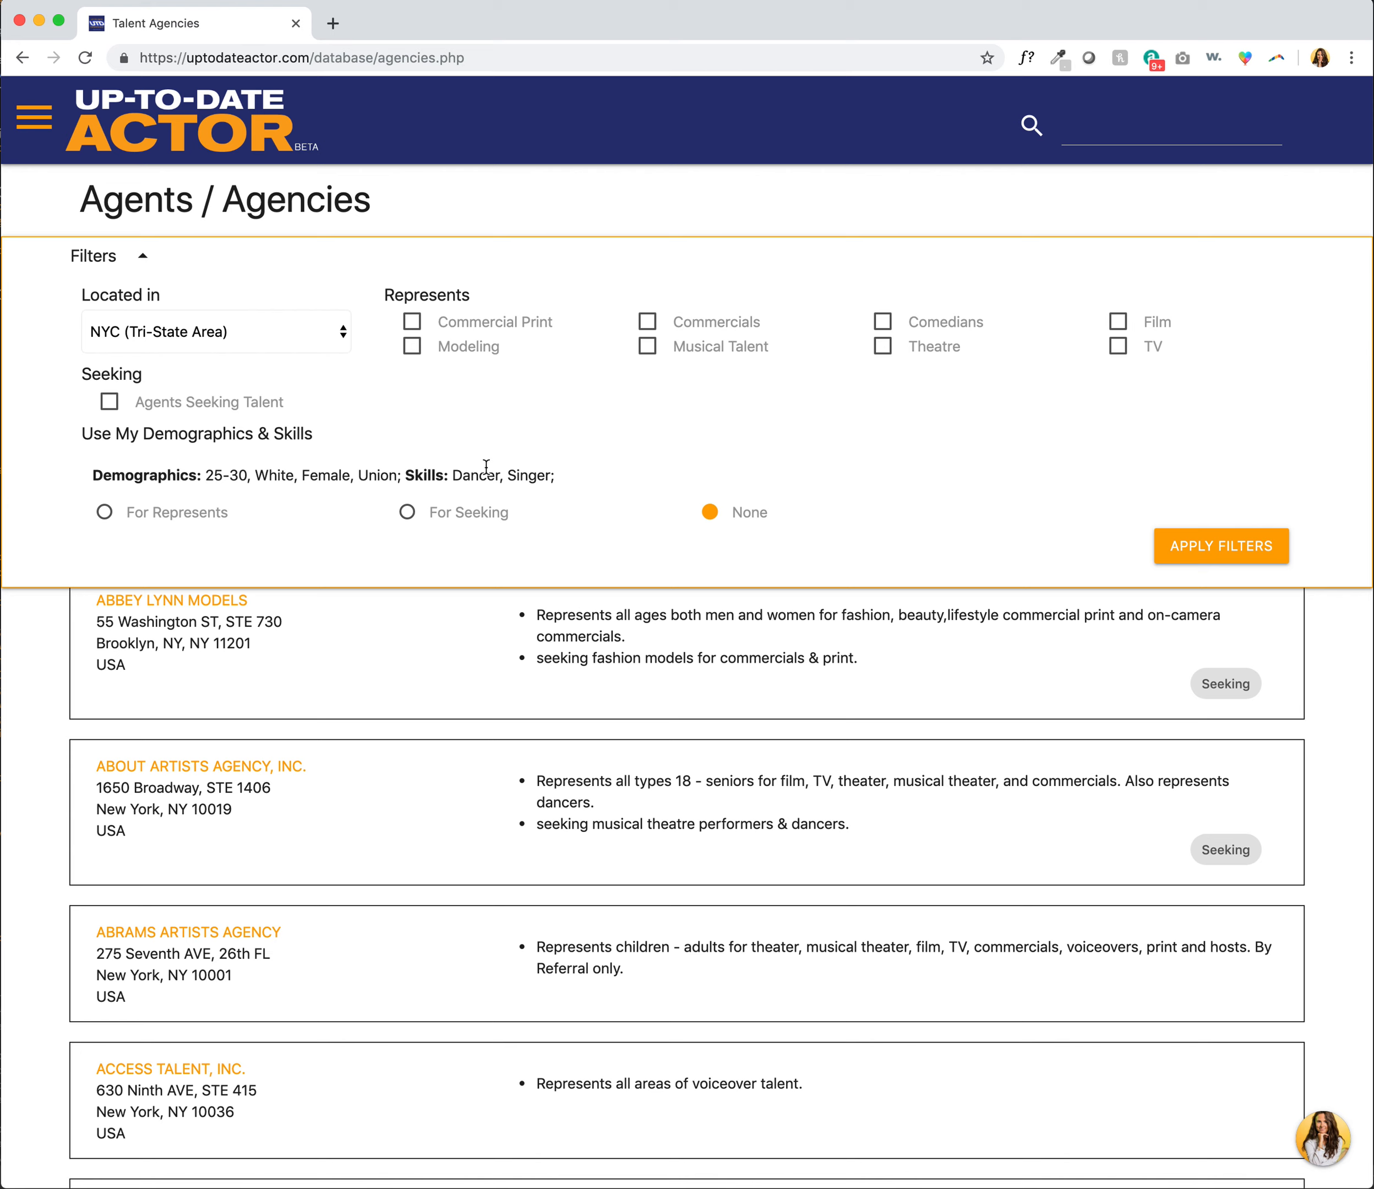
mouse_move(408, 514)
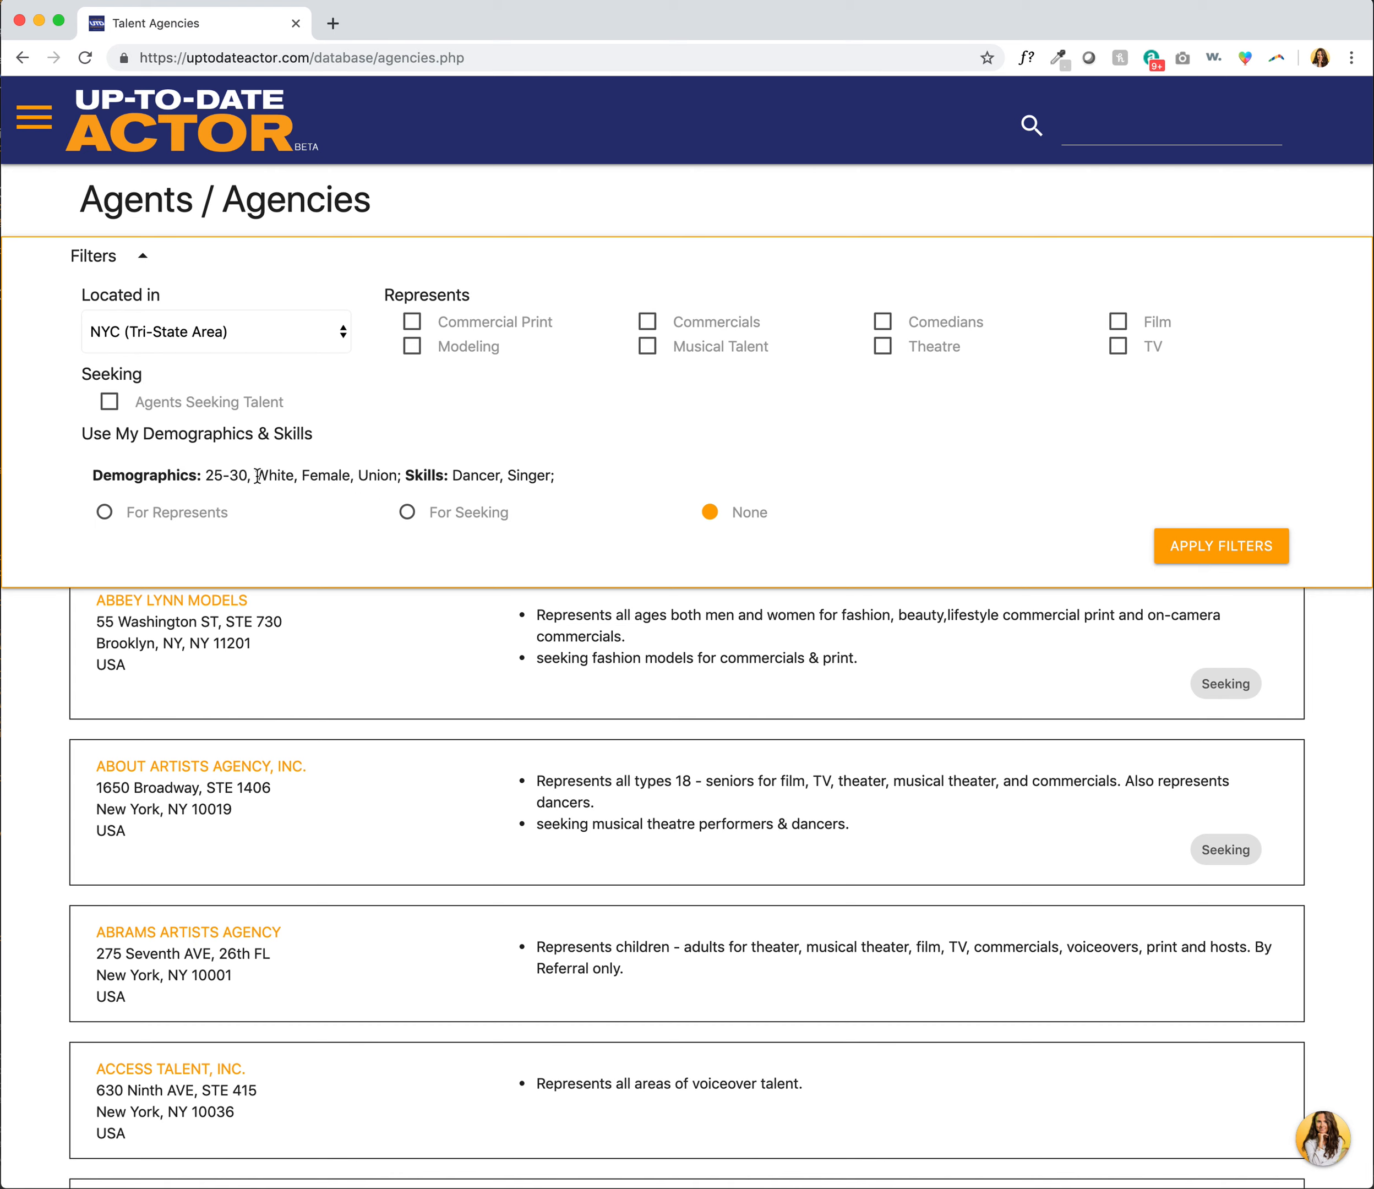
mouse_move(222, 493)
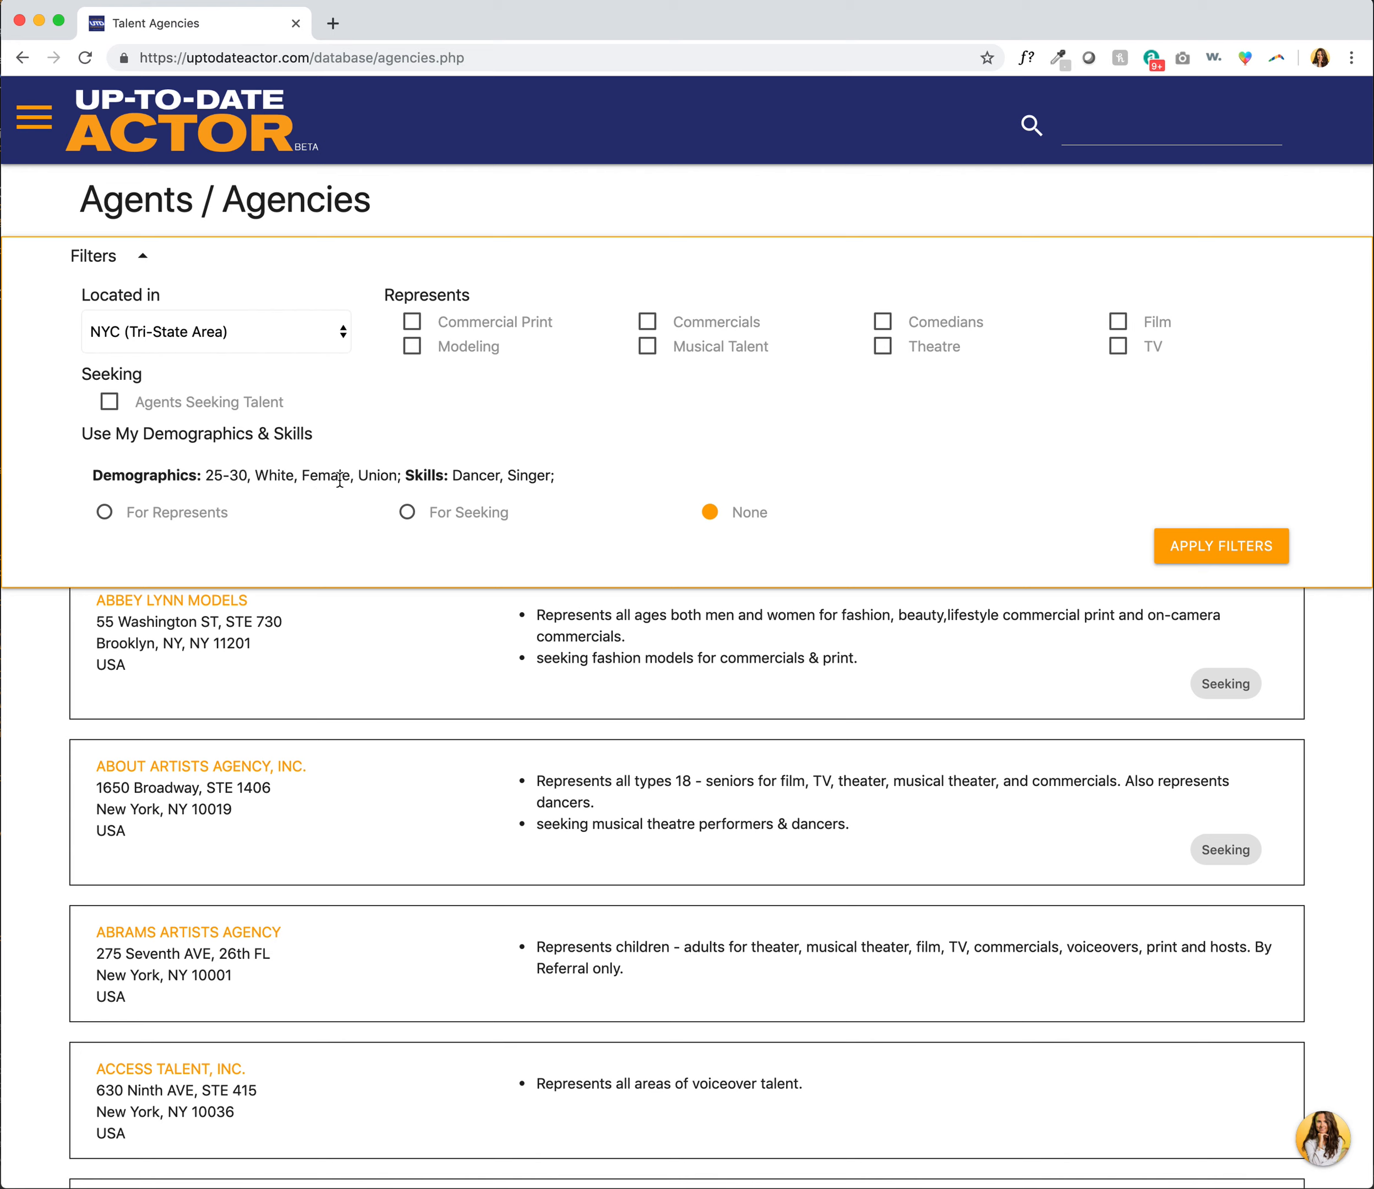
mouse_move(450, 482)
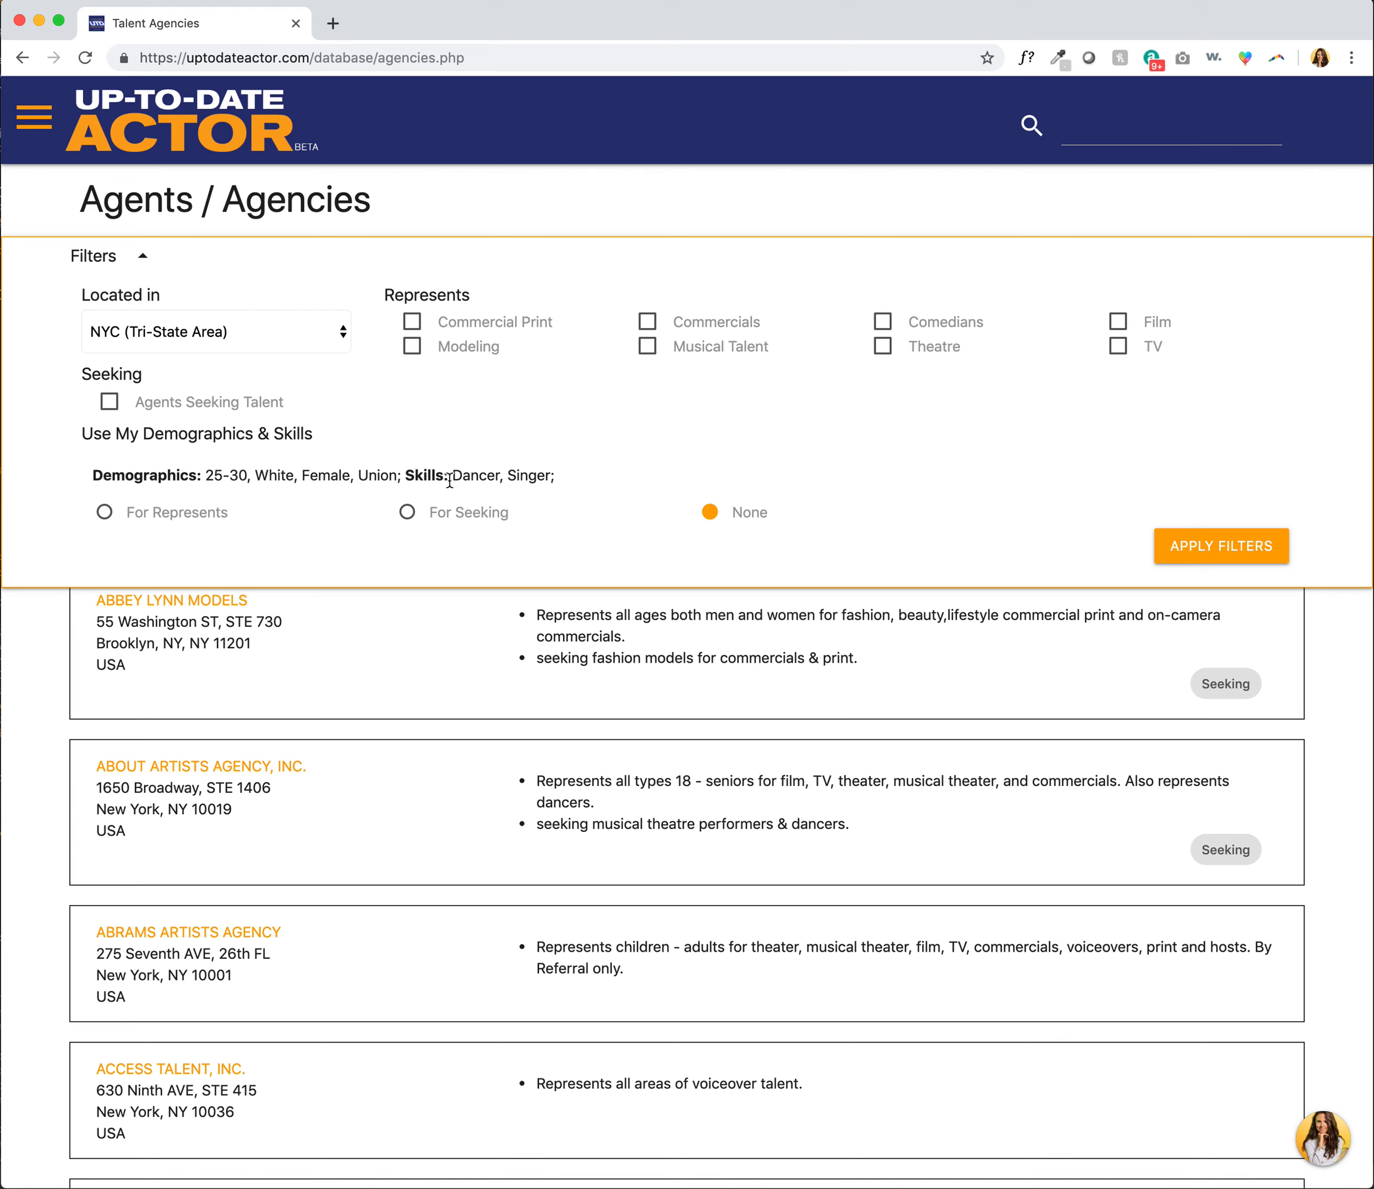
mouse_move(483, 481)
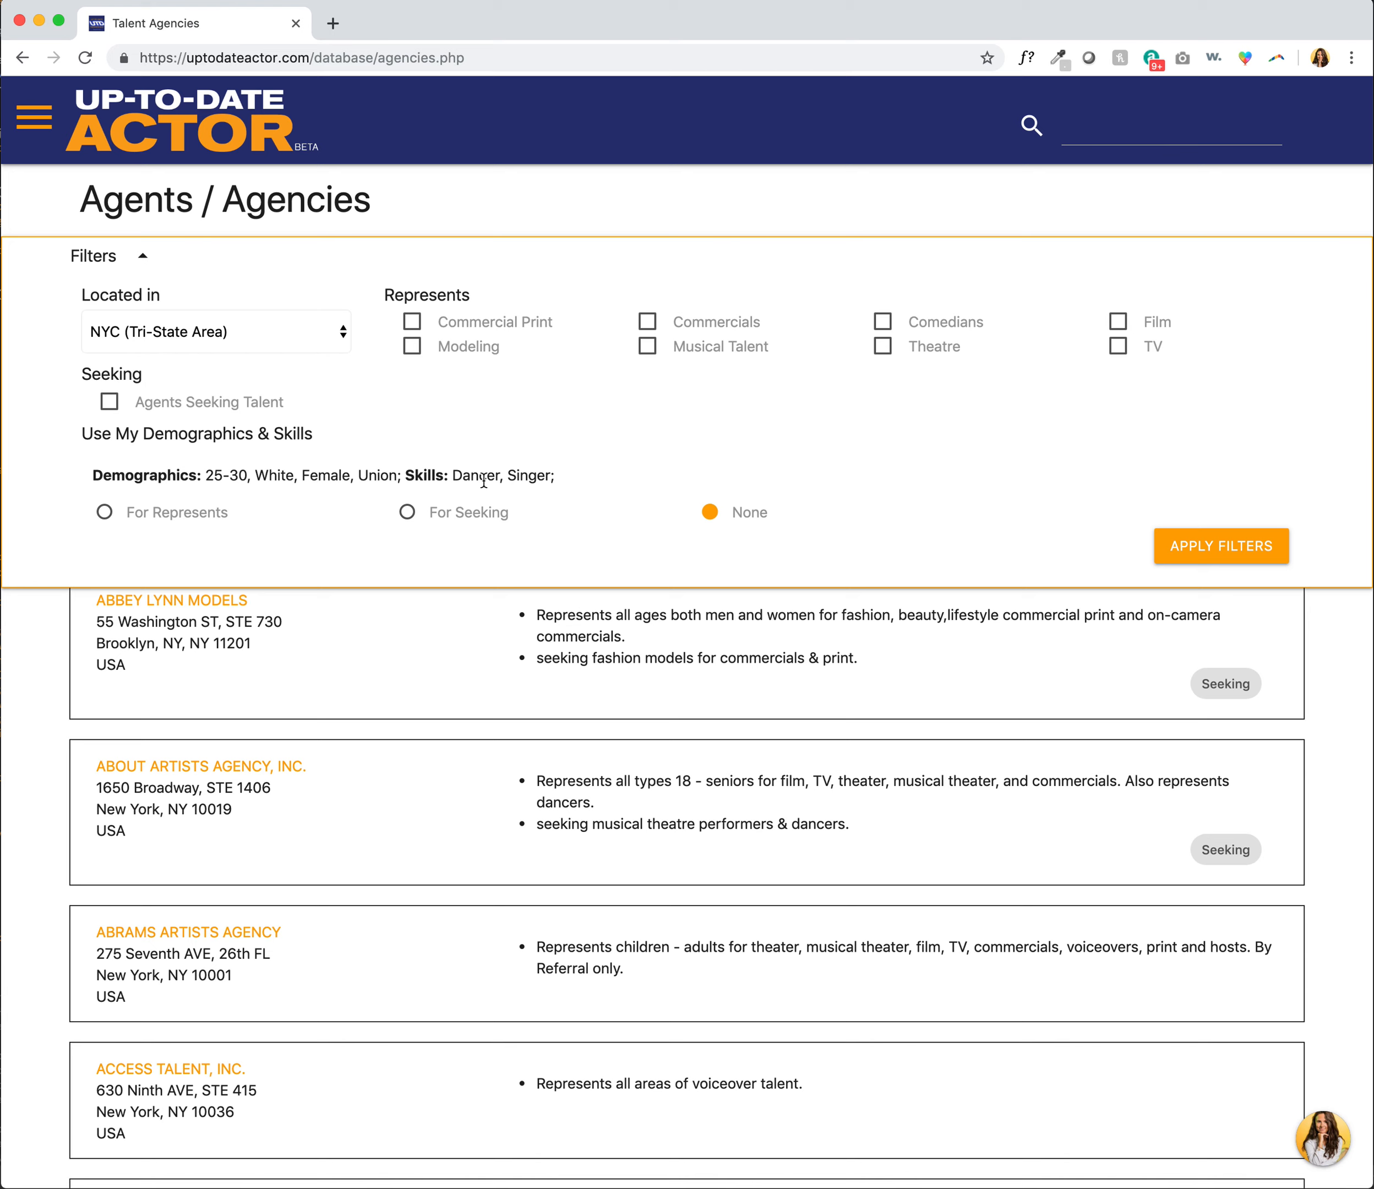
mouse_move(526, 474)
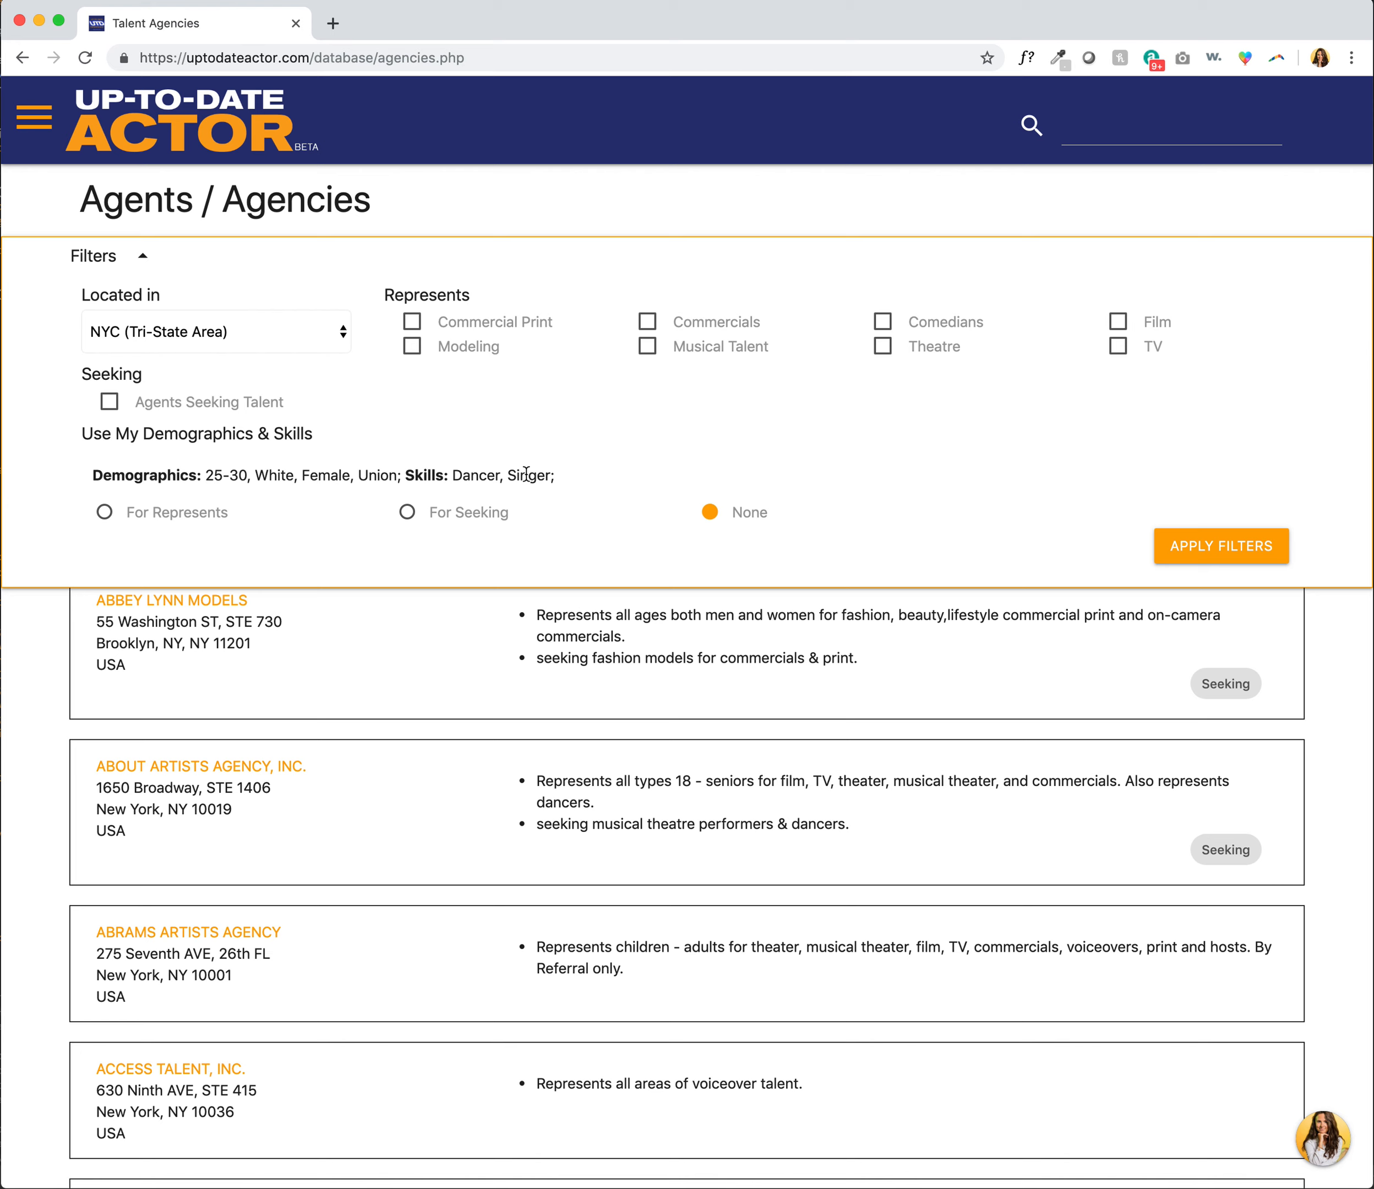
left_click(407, 512)
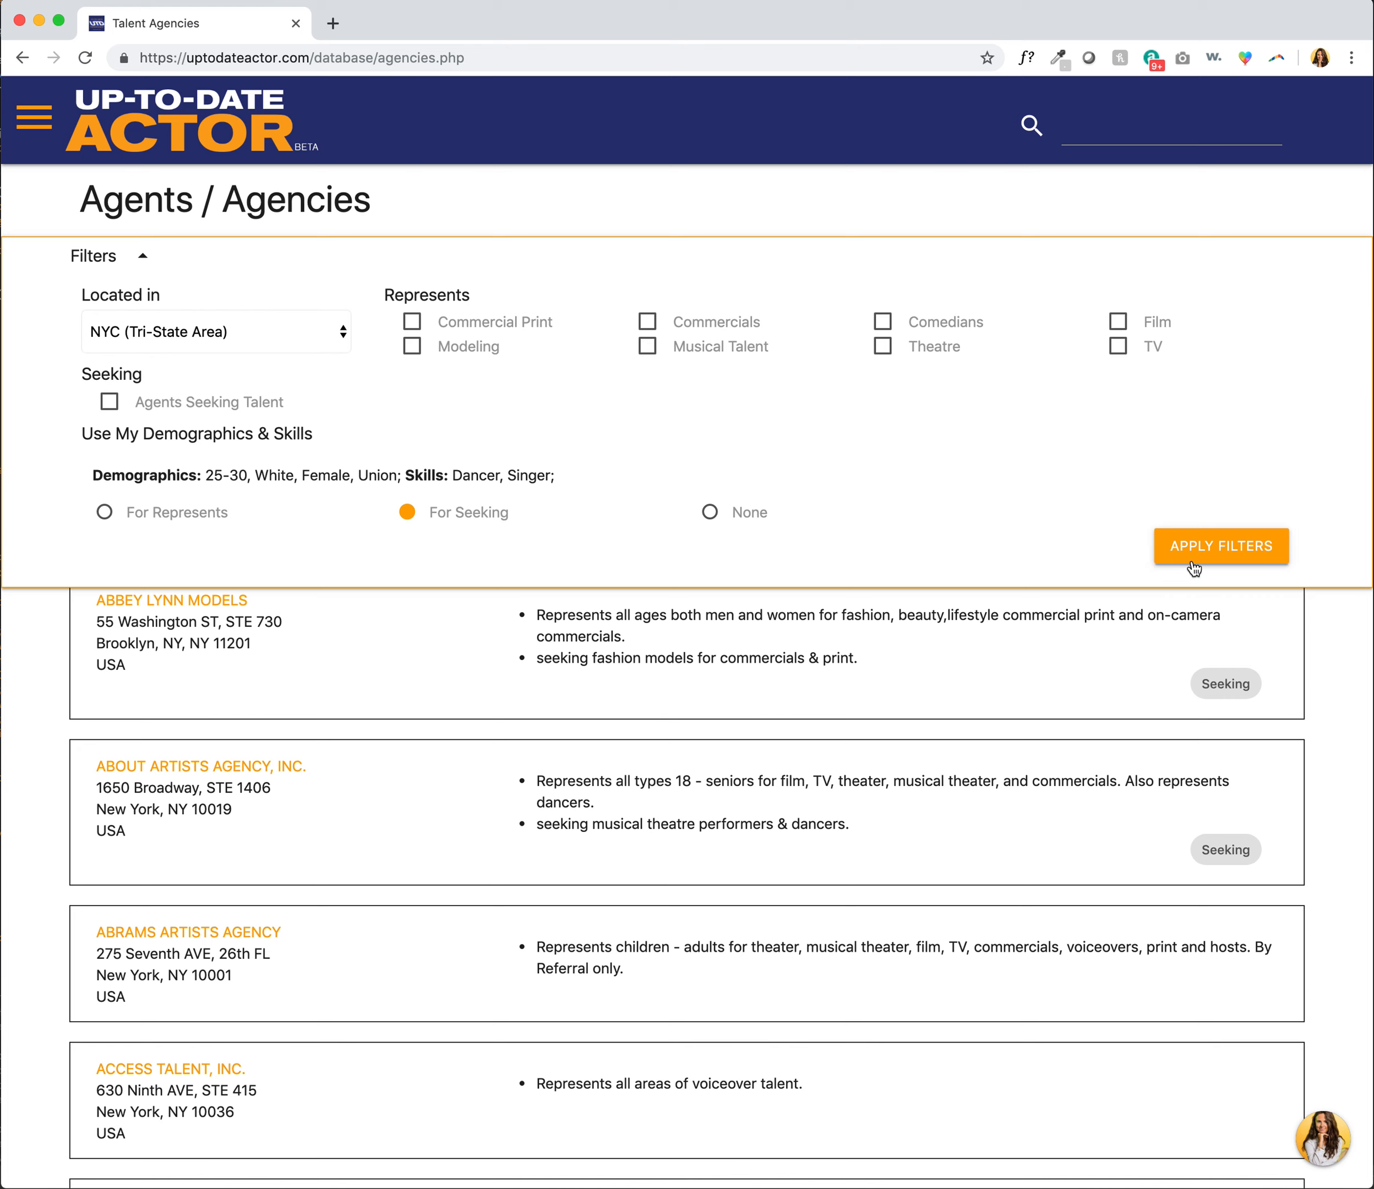
left_click(1223, 546)
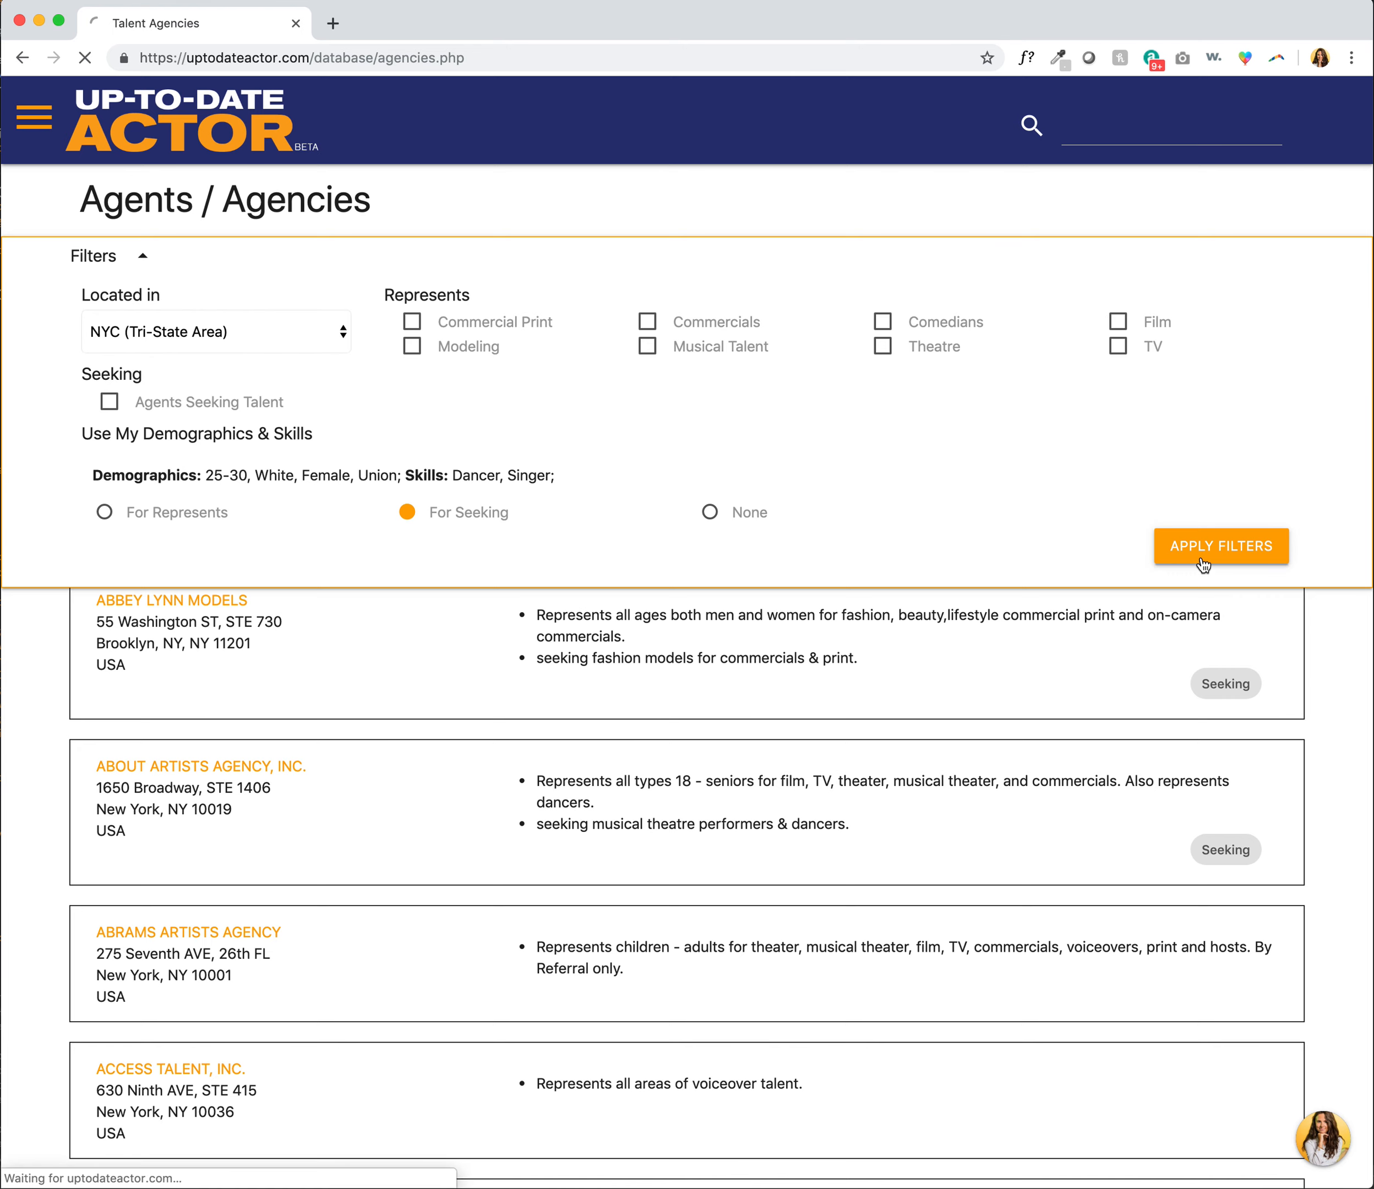
left_click(1222, 546)
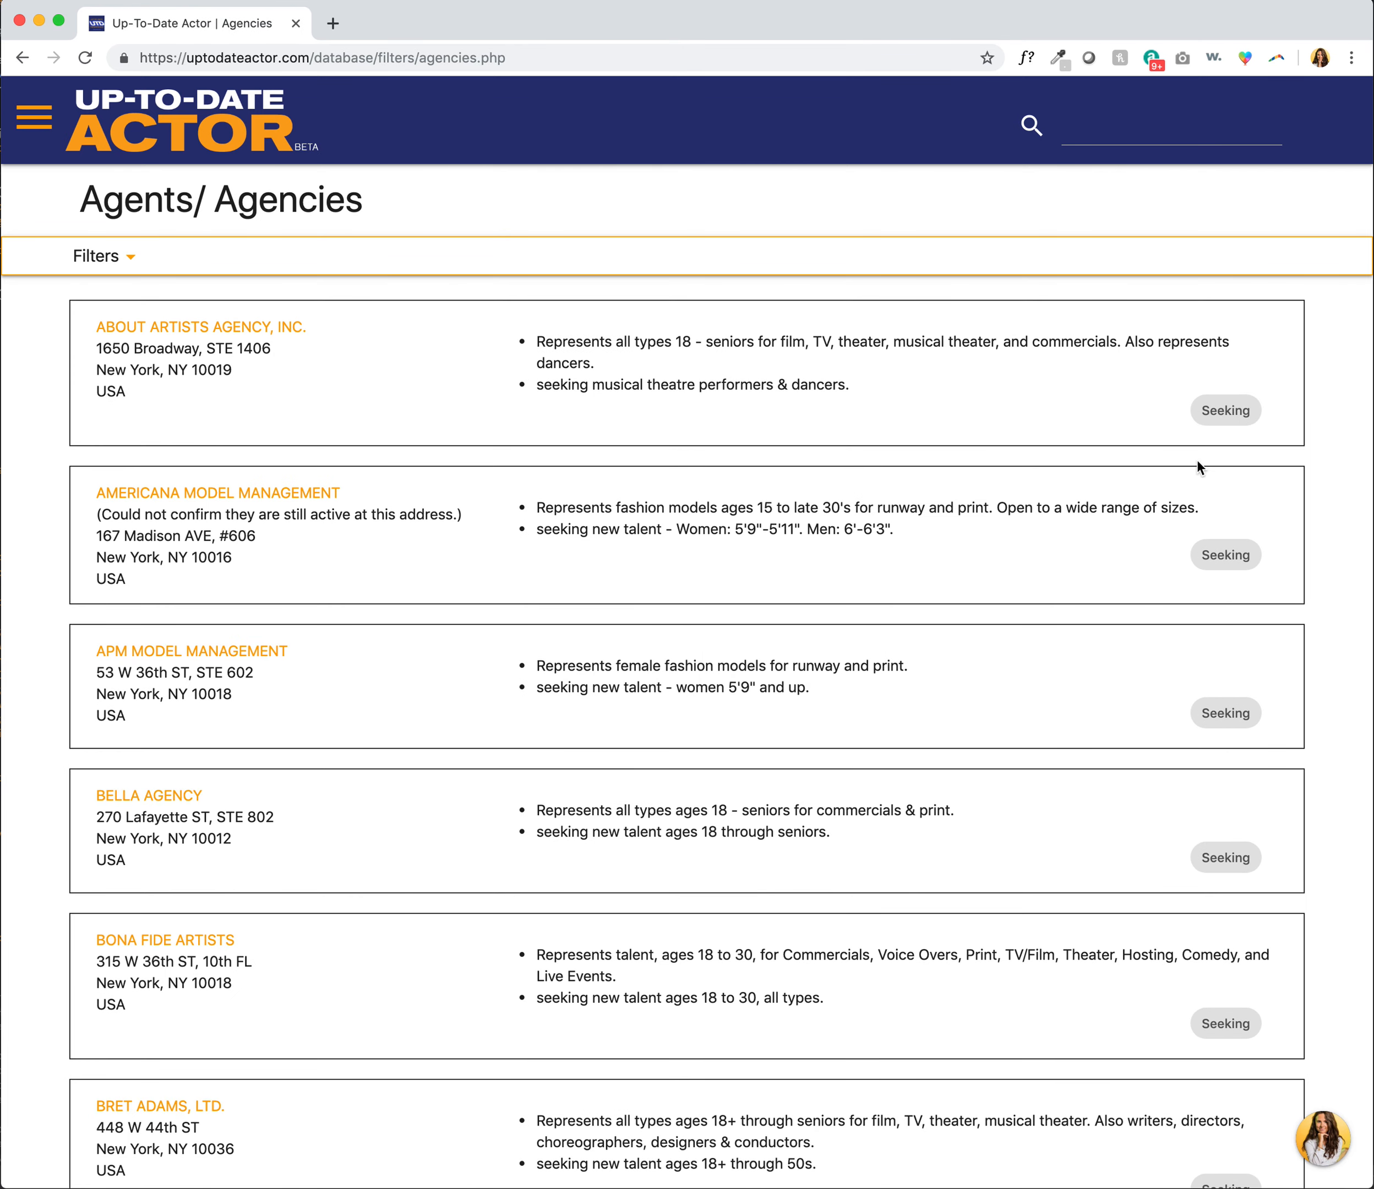
mouse_move(1206, 756)
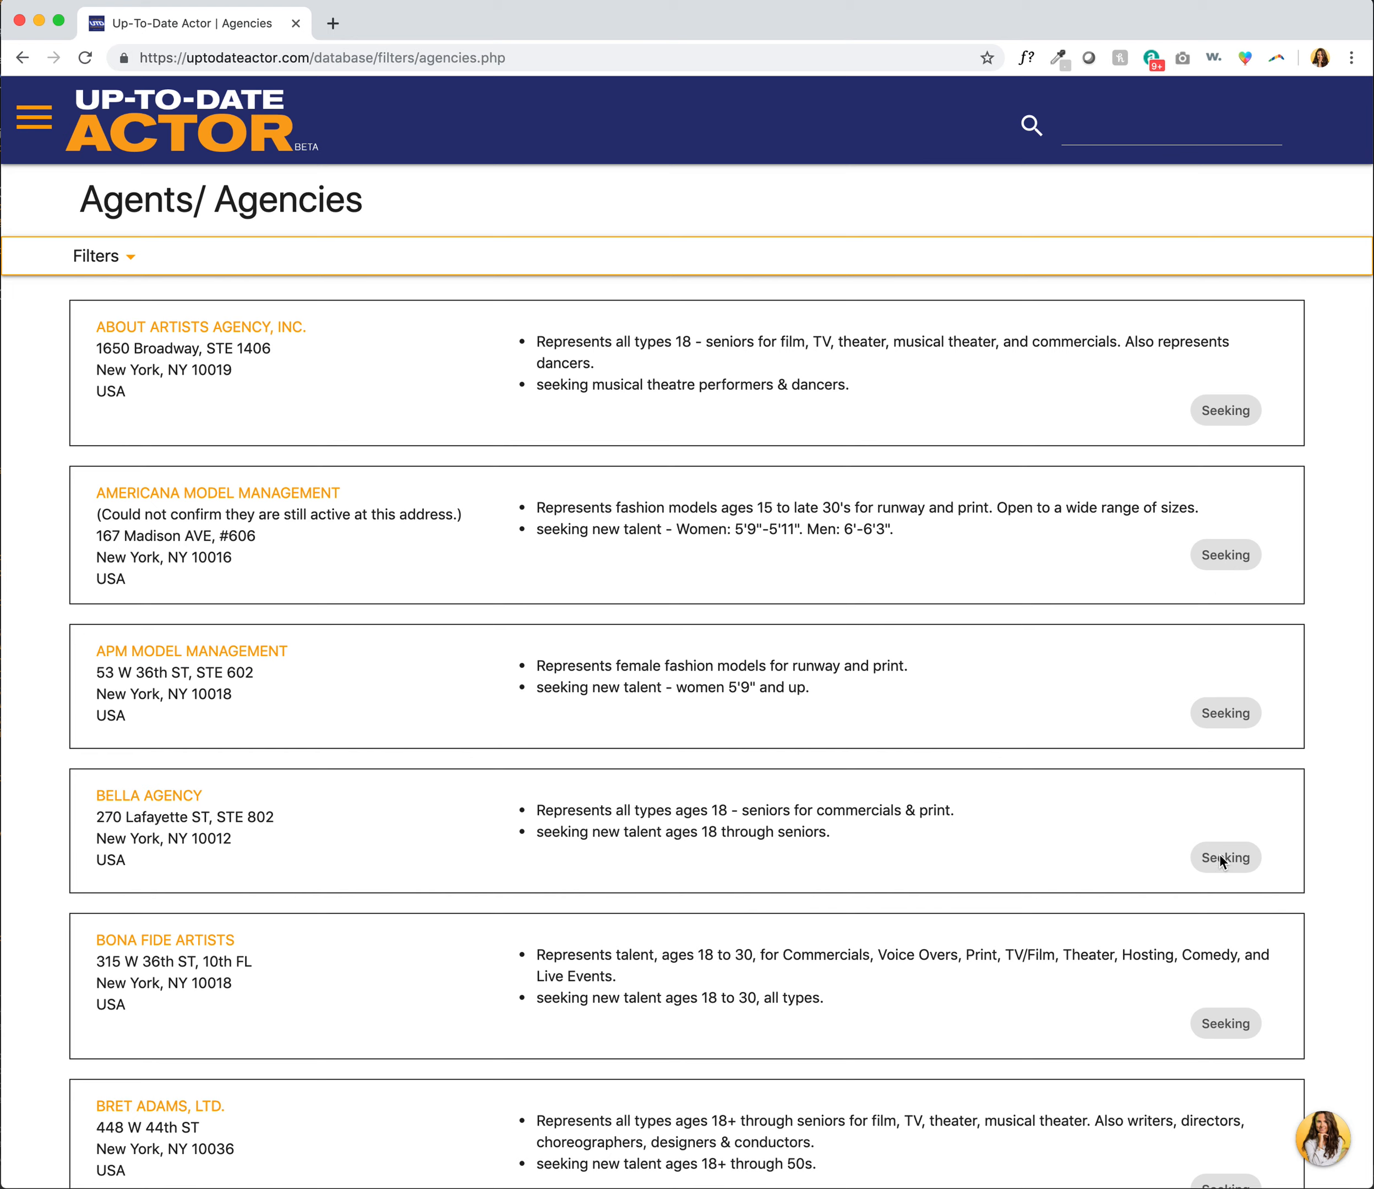
mouse_move(629, 431)
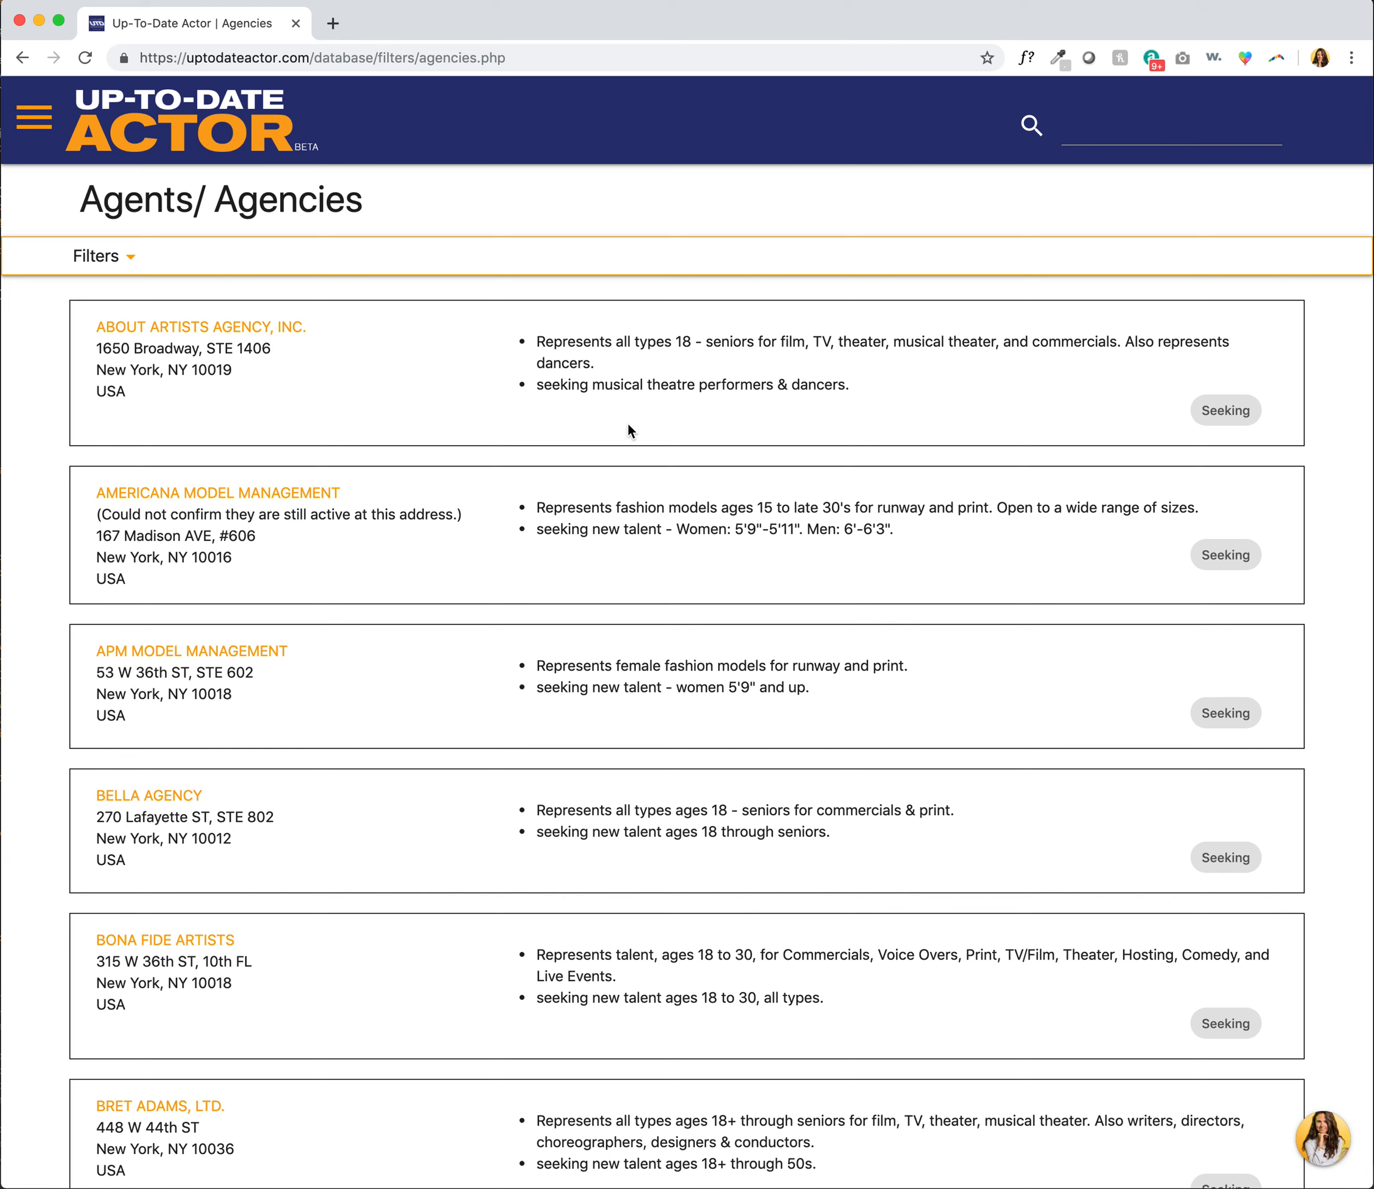
mouse_move(784, 405)
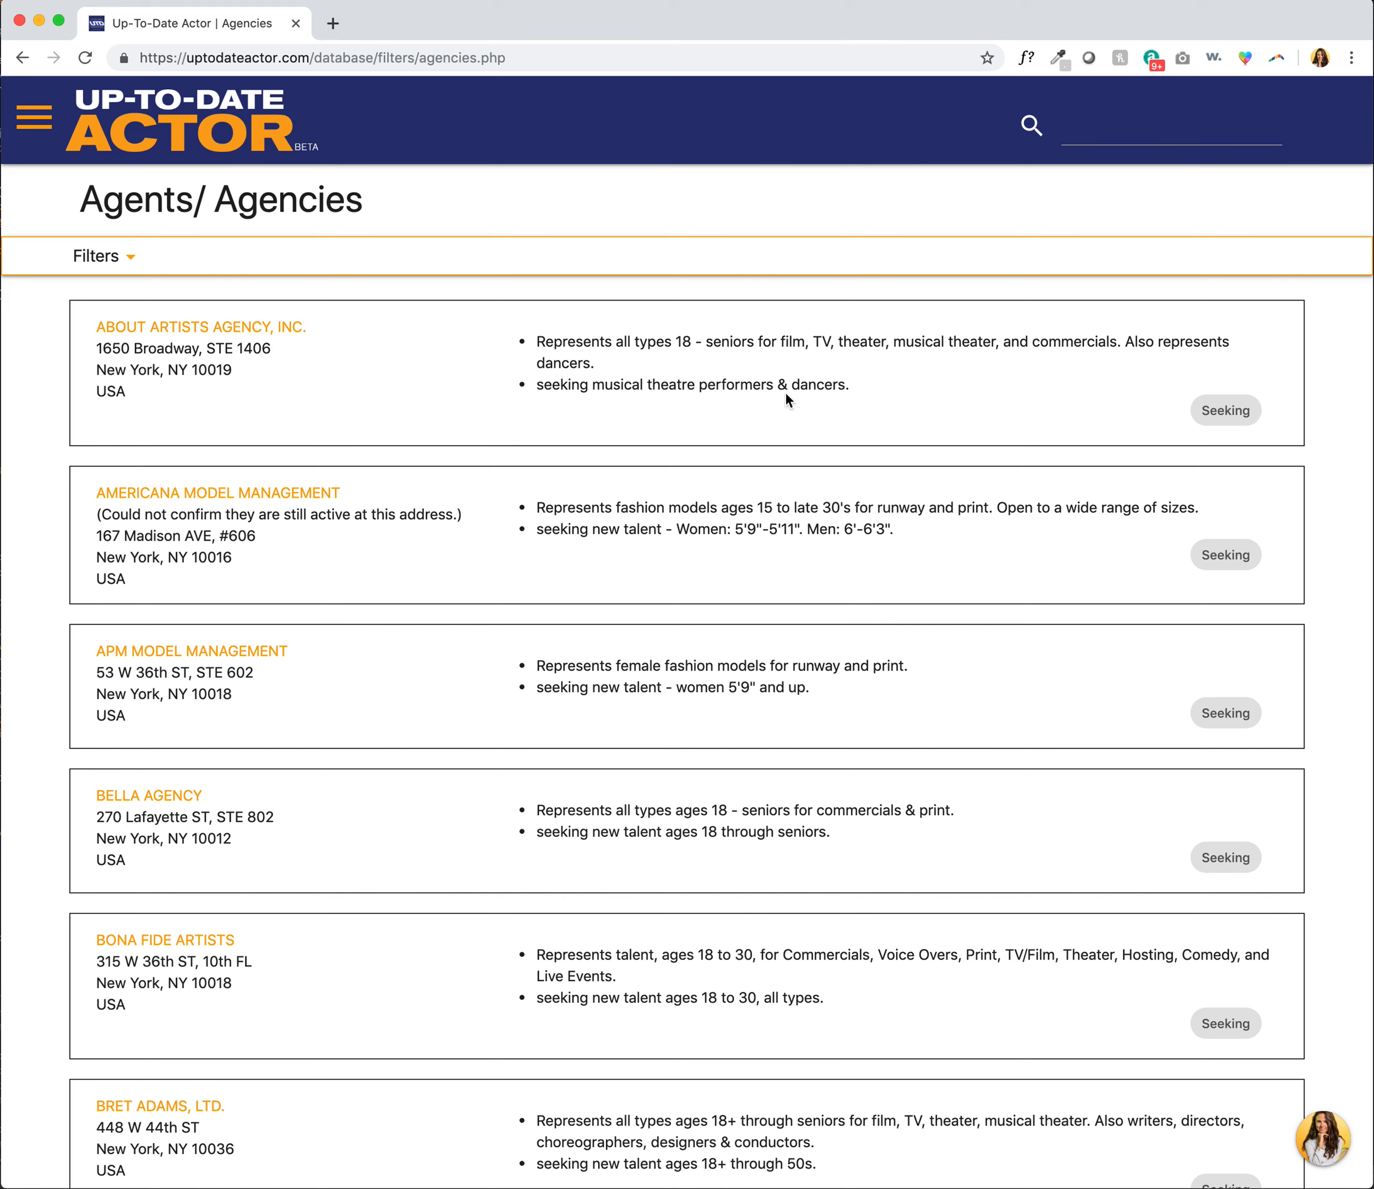
mouse_move(586, 573)
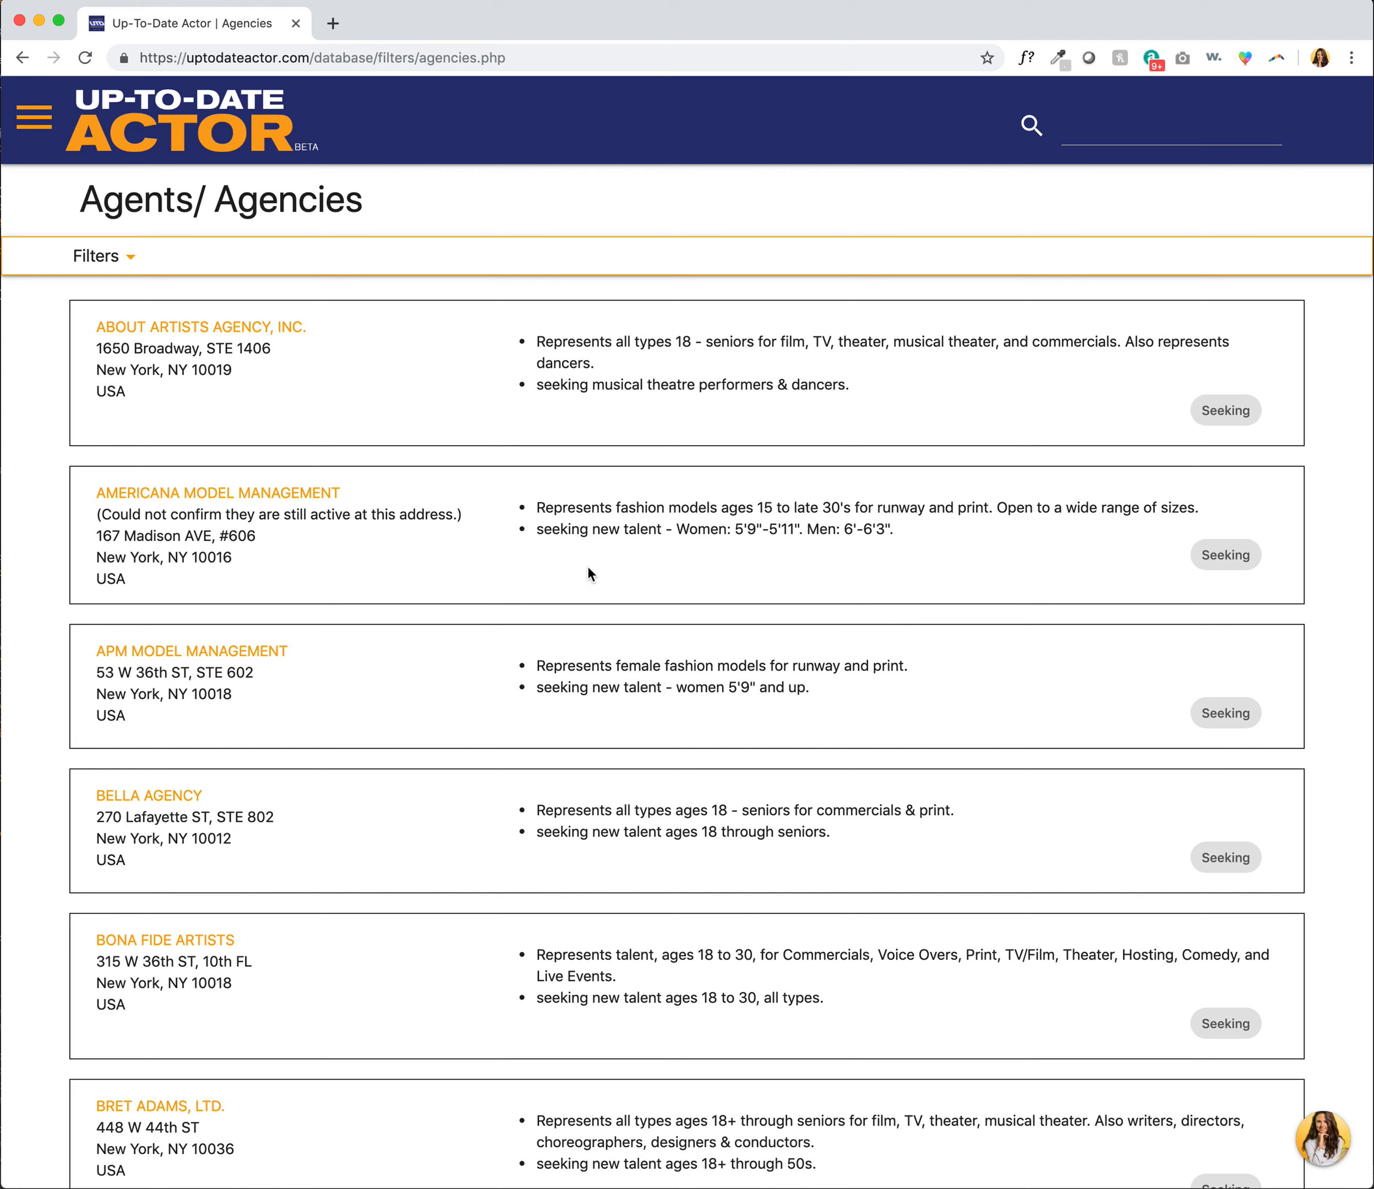
mouse_move(695, 544)
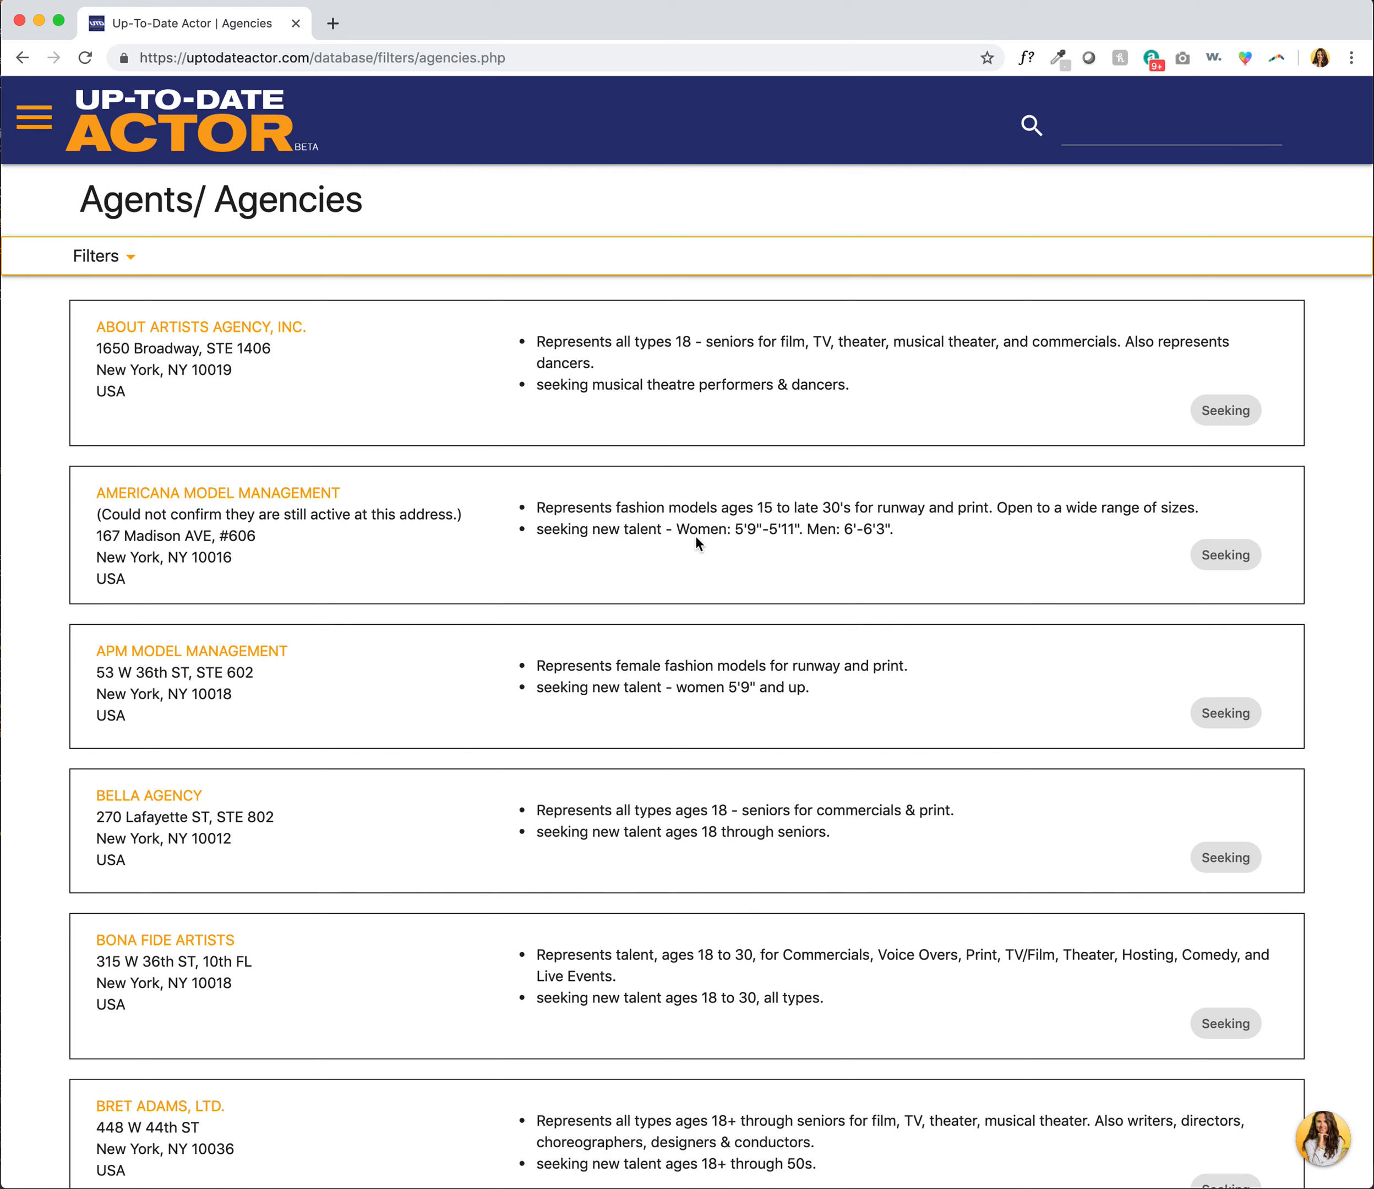
mouse_move(817, 554)
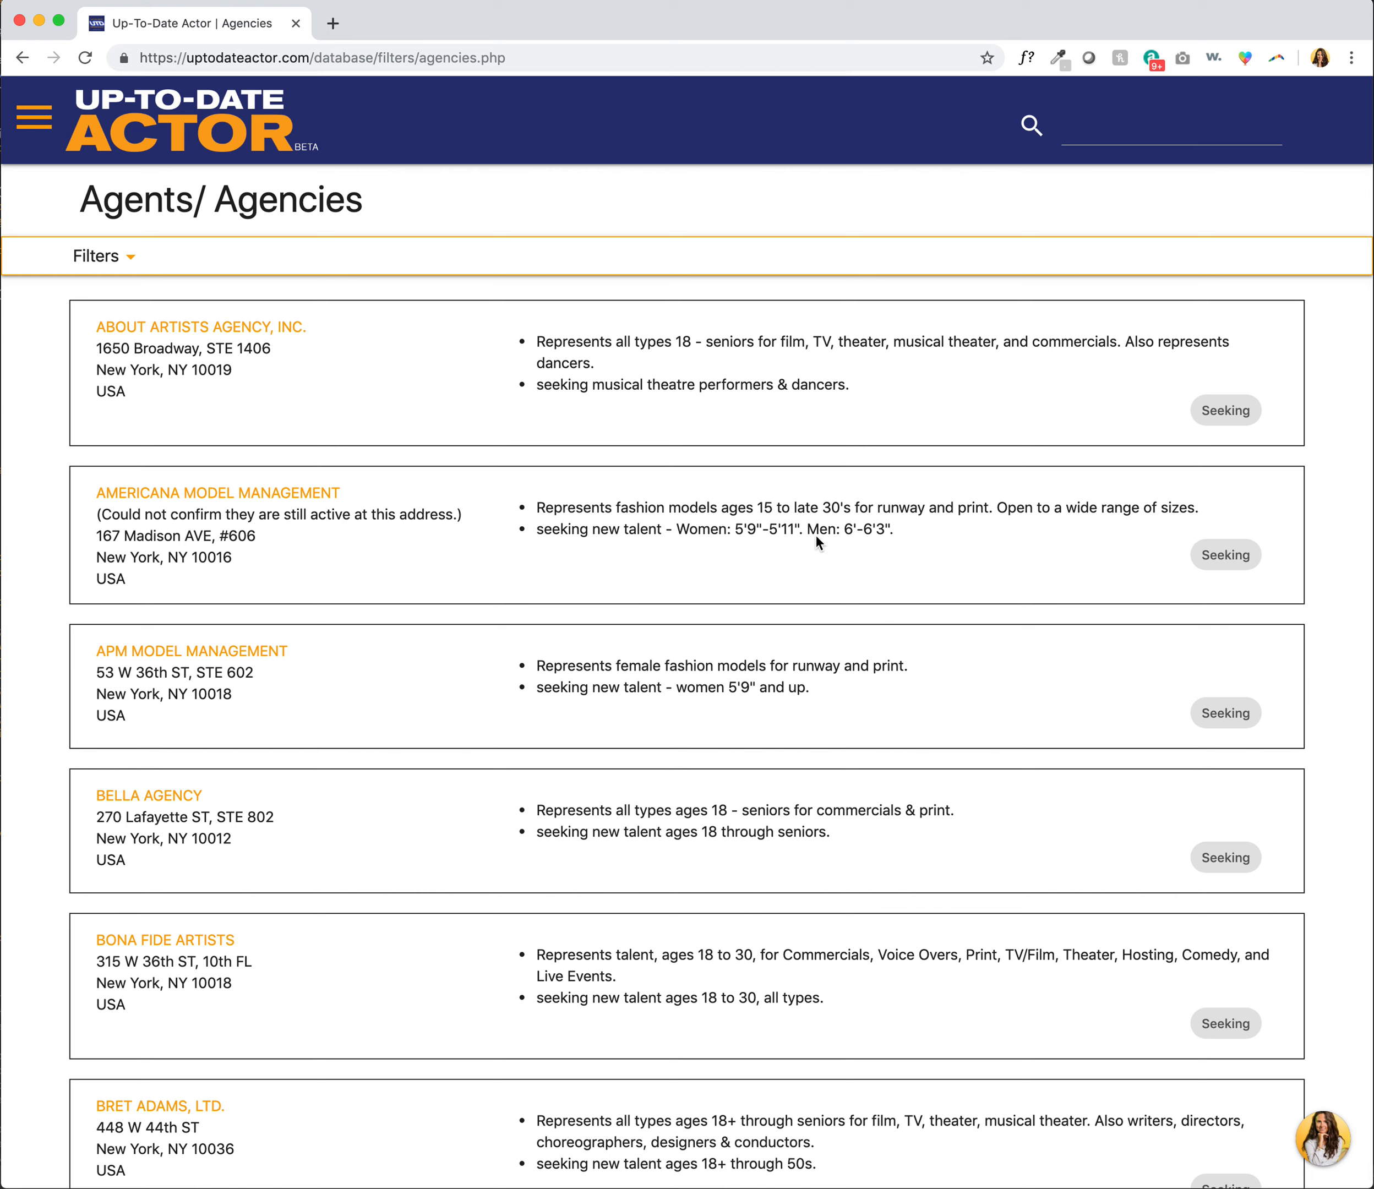
mouse_move(707, 539)
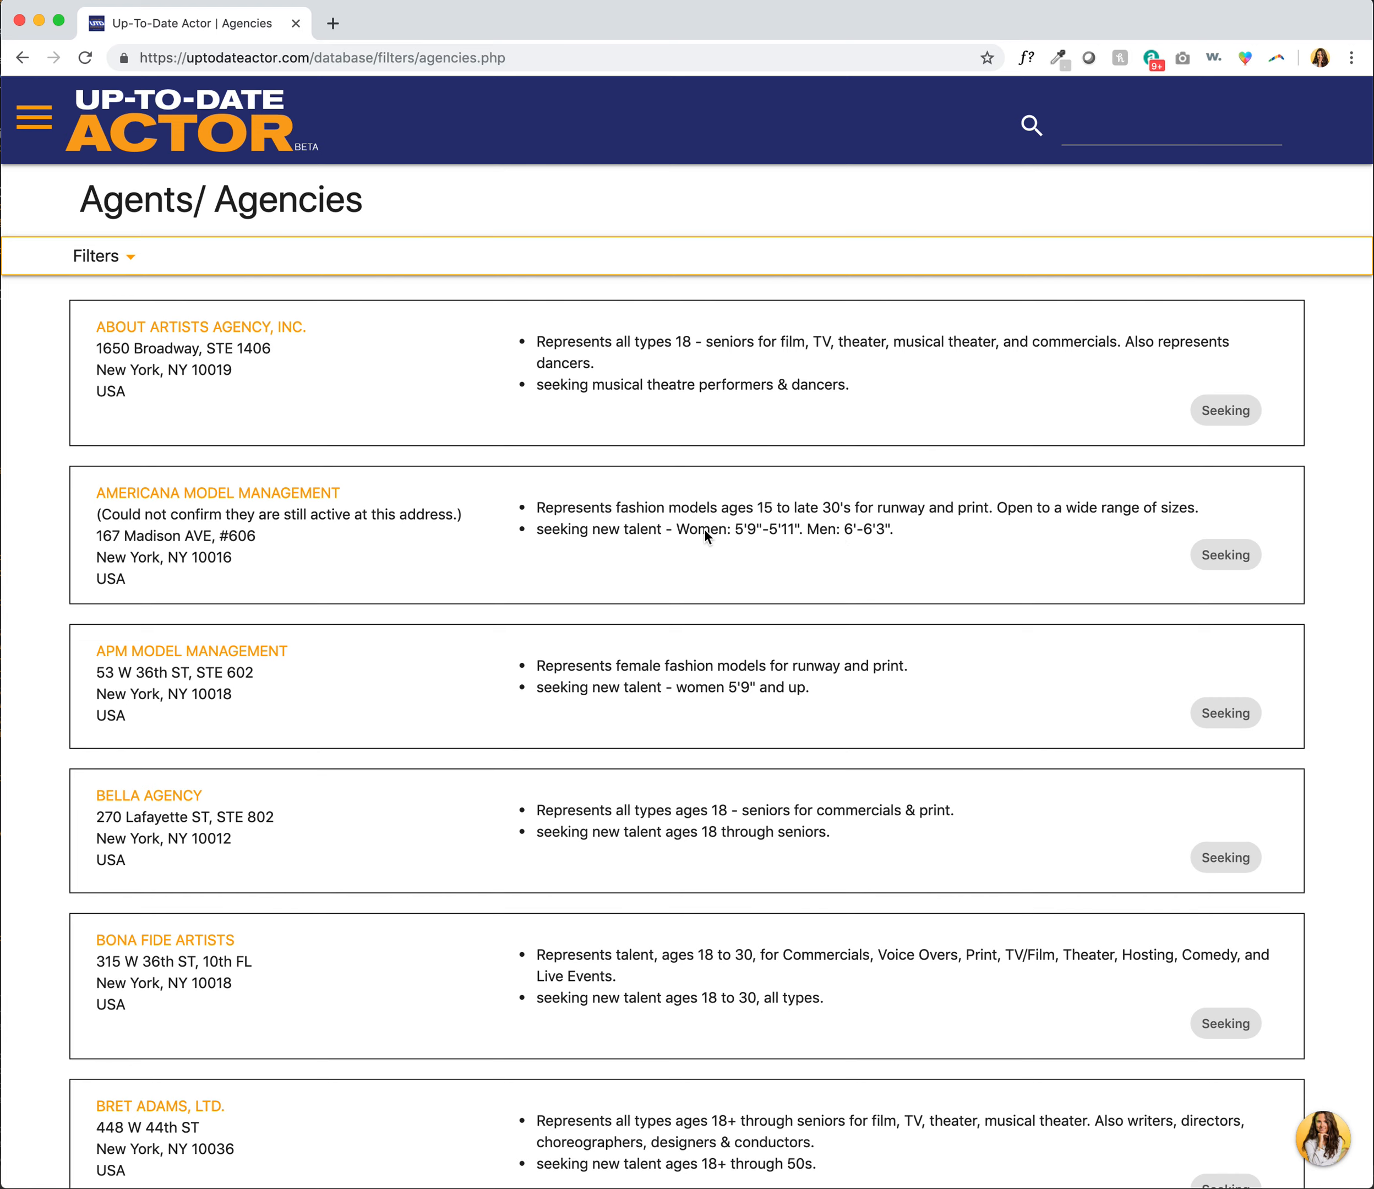
mouse_move(878, 678)
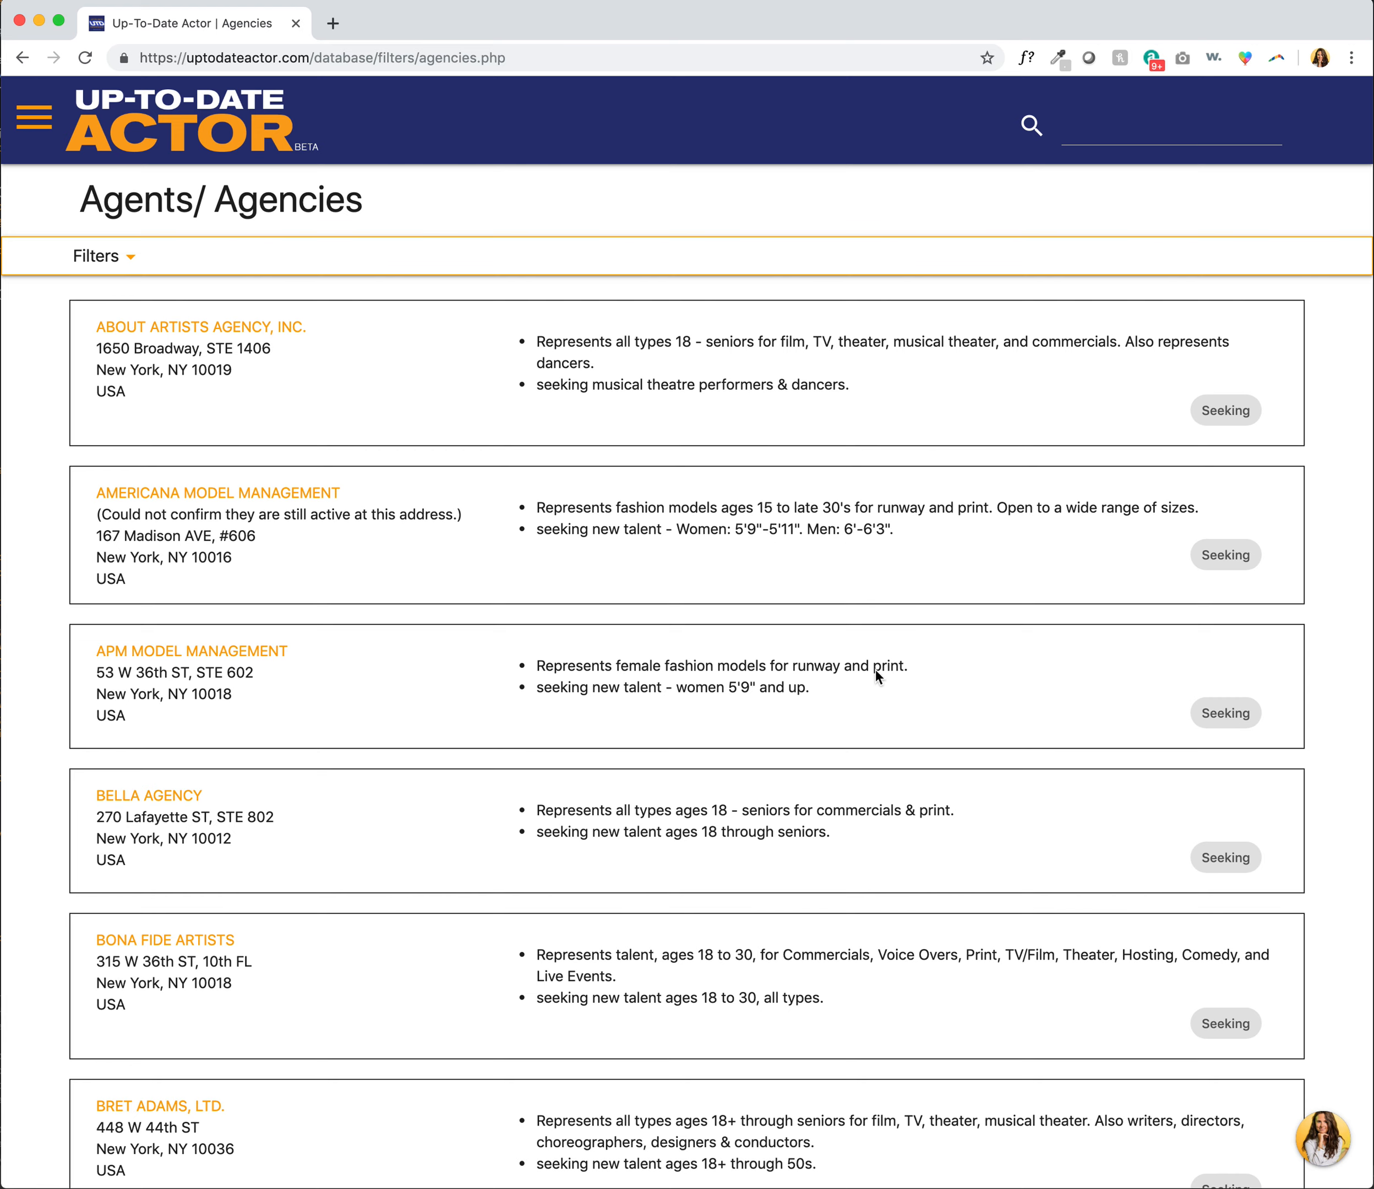
scroll("down", 3)
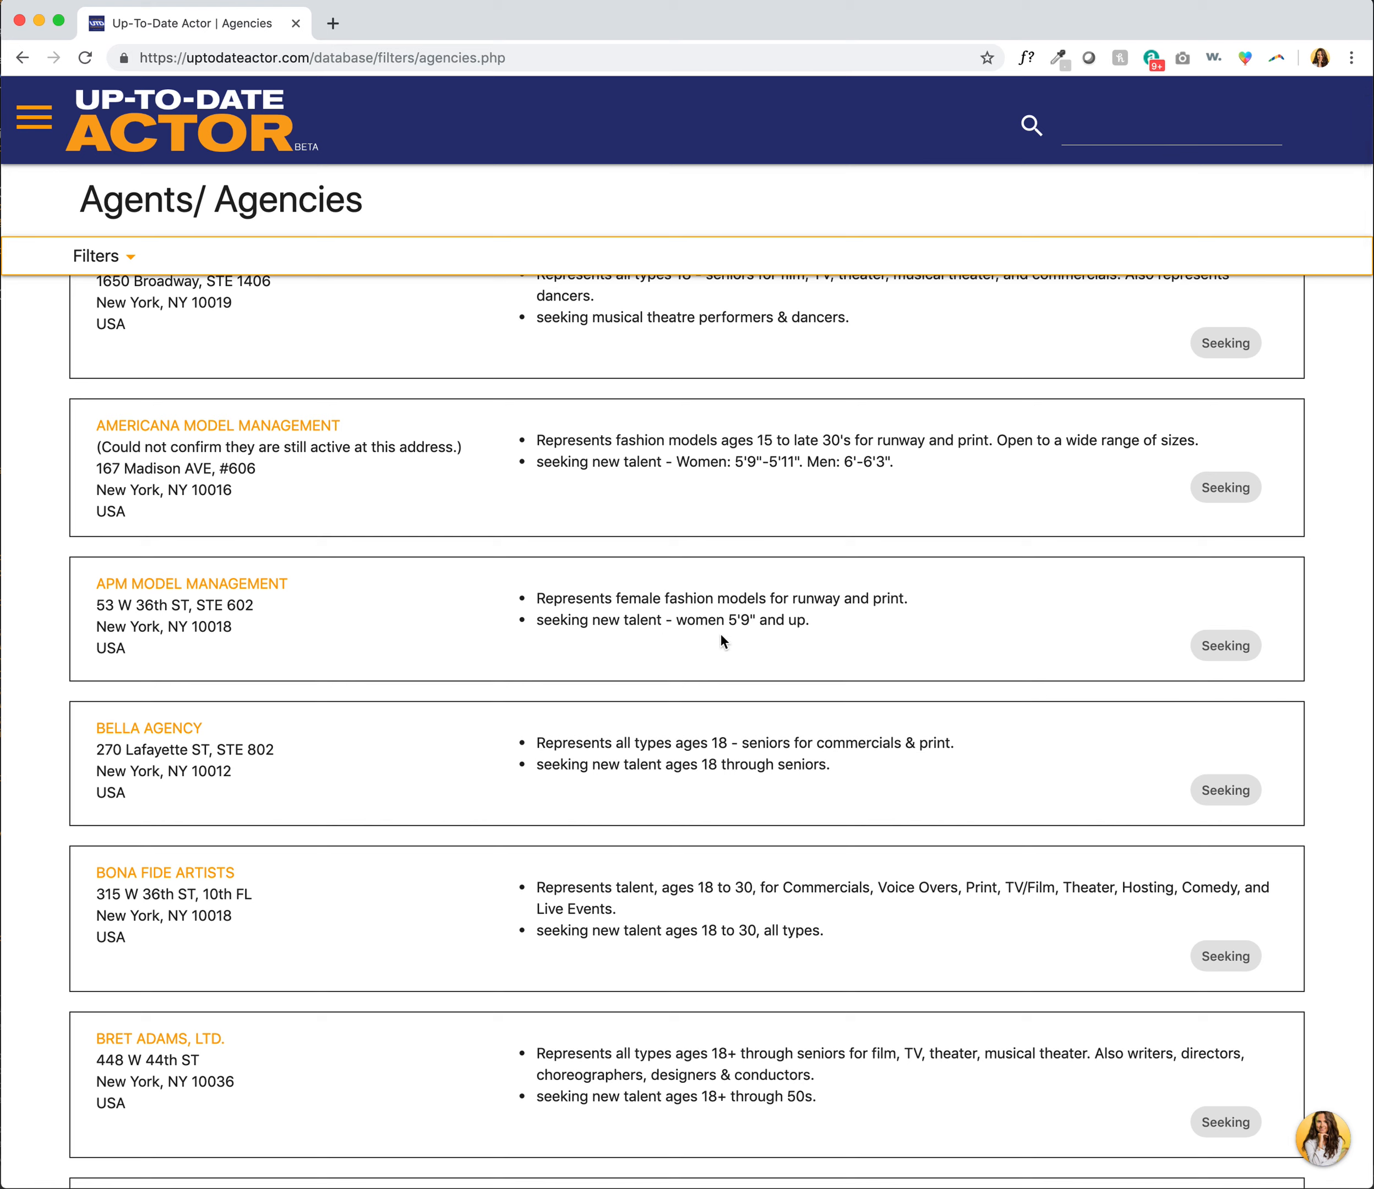
mouse_move(722, 781)
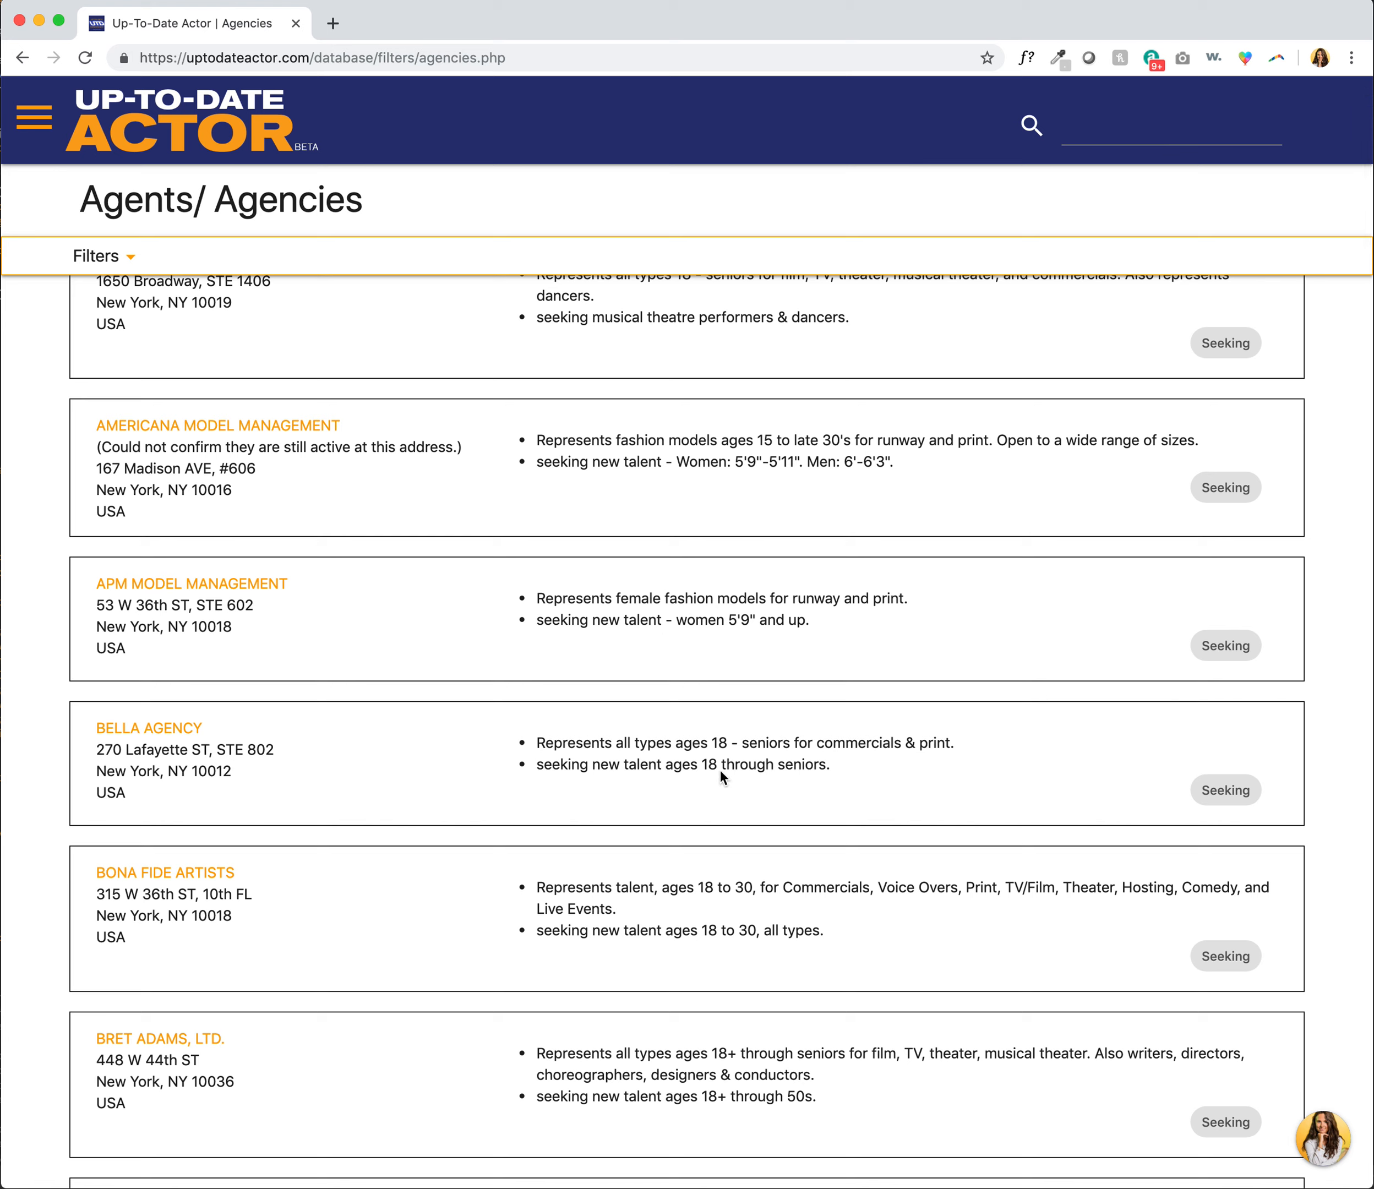
mouse_move(804, 785)
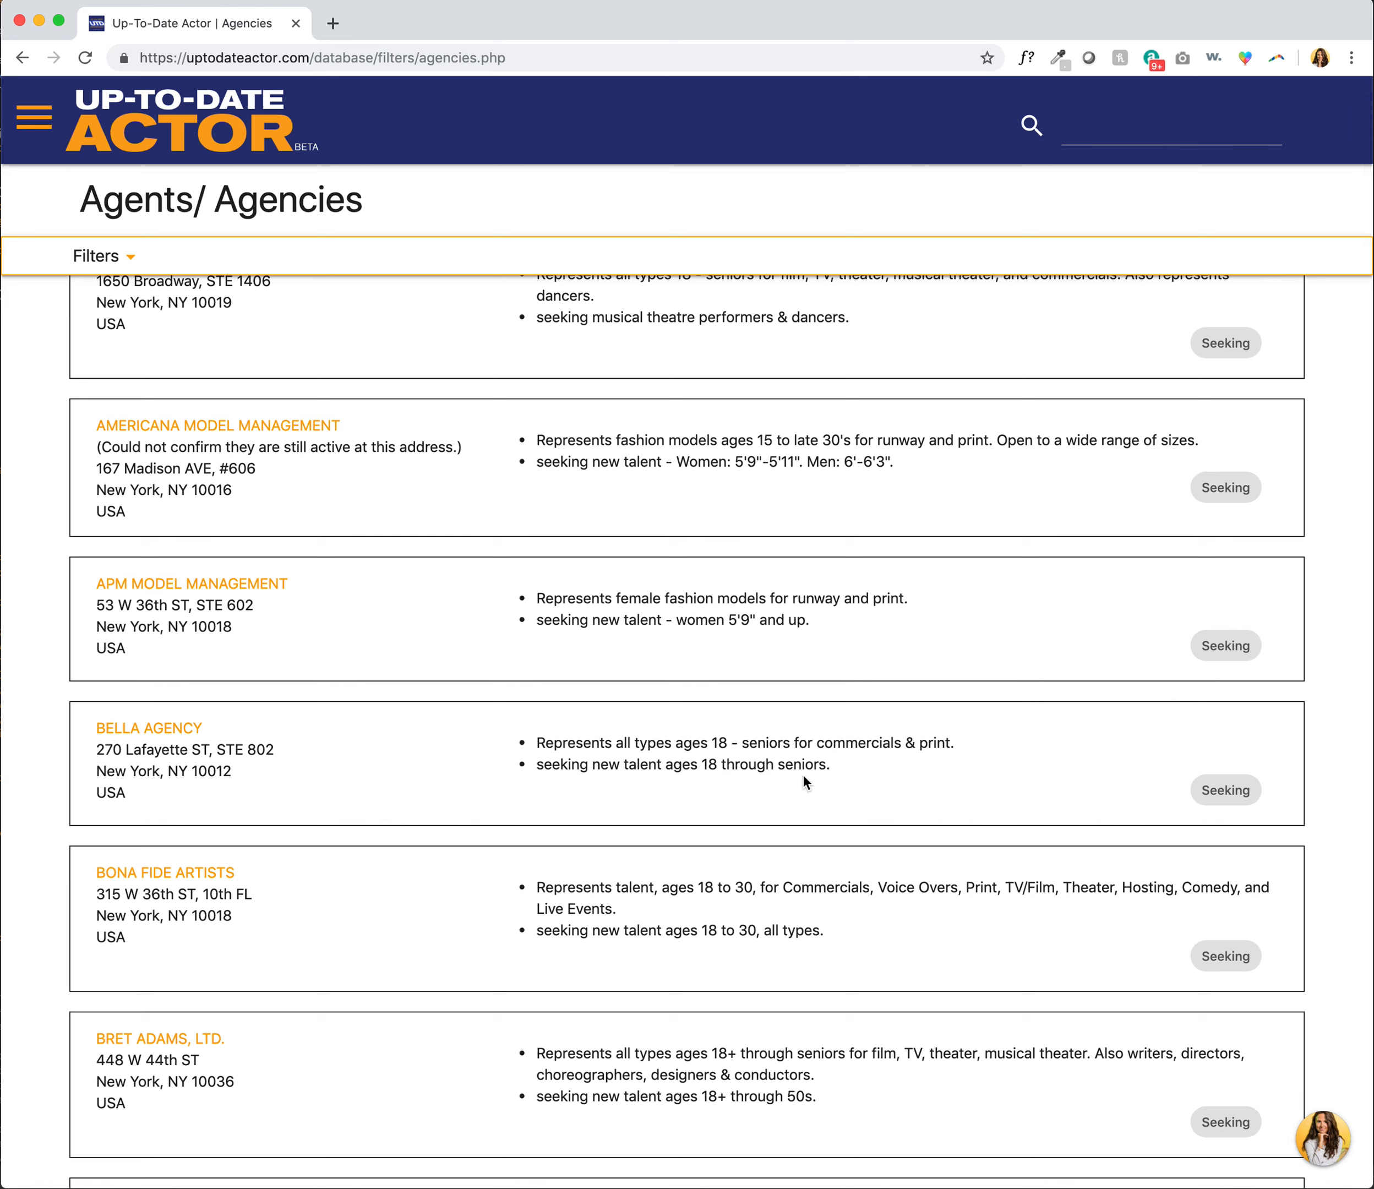
mouse_move(176, 726)
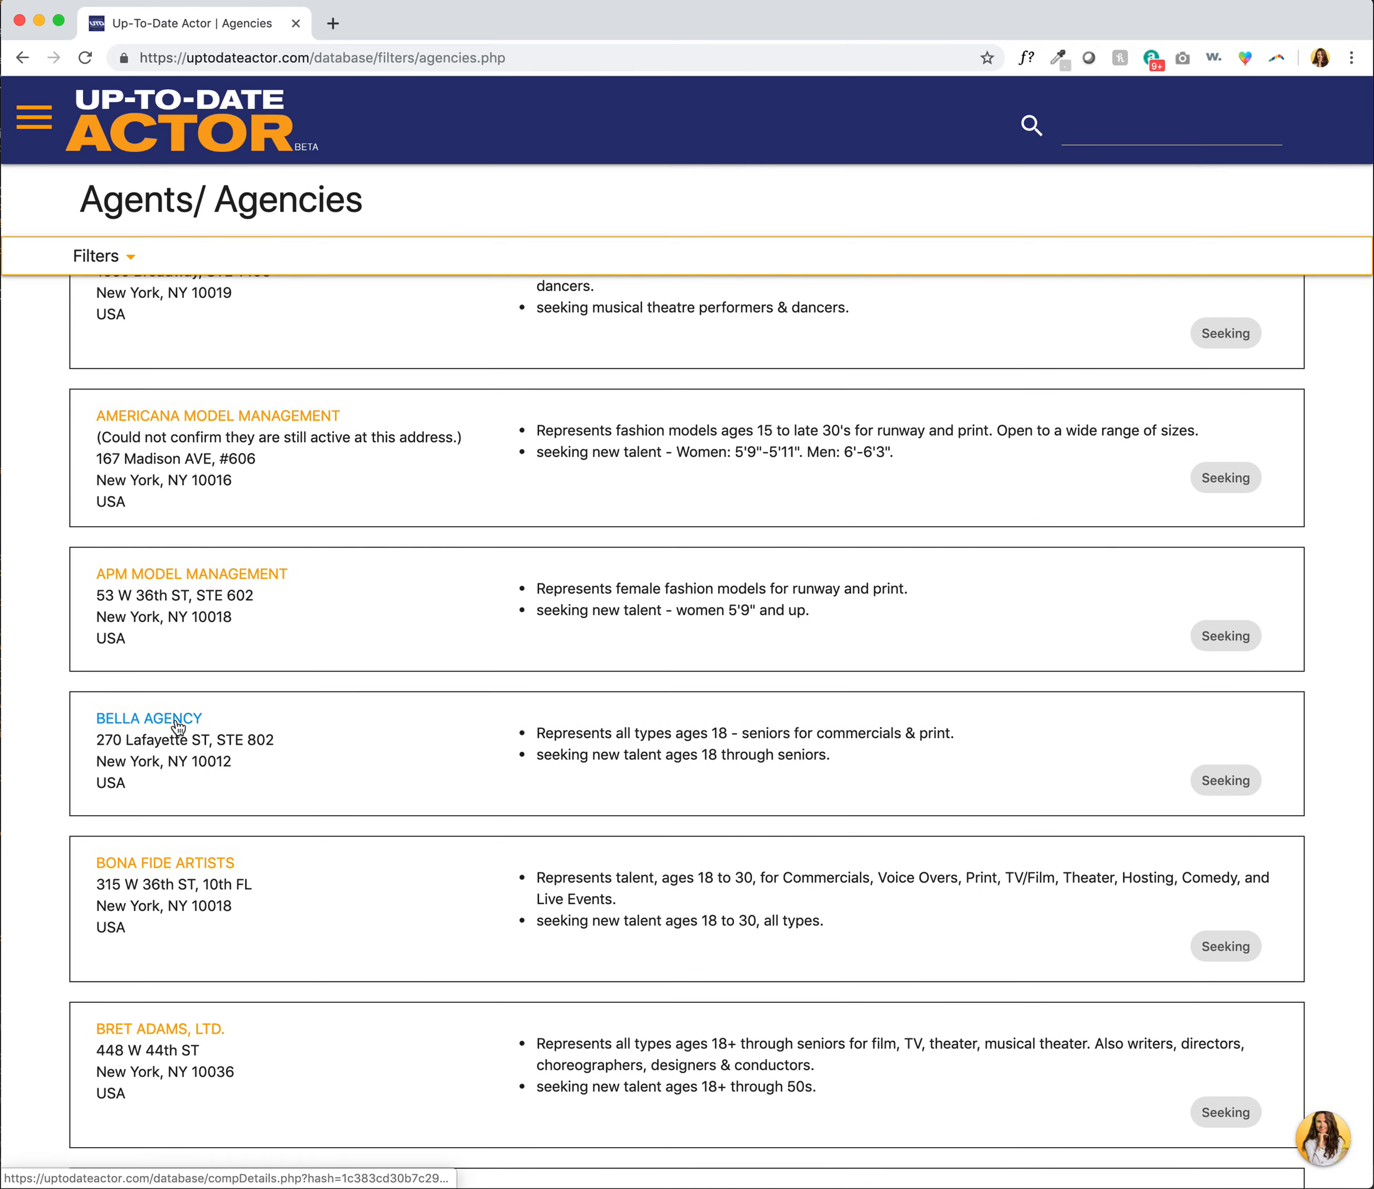
View Bella Agency's detail page, scrolling through info, staff and upcoming events.
left_click(148, 718)
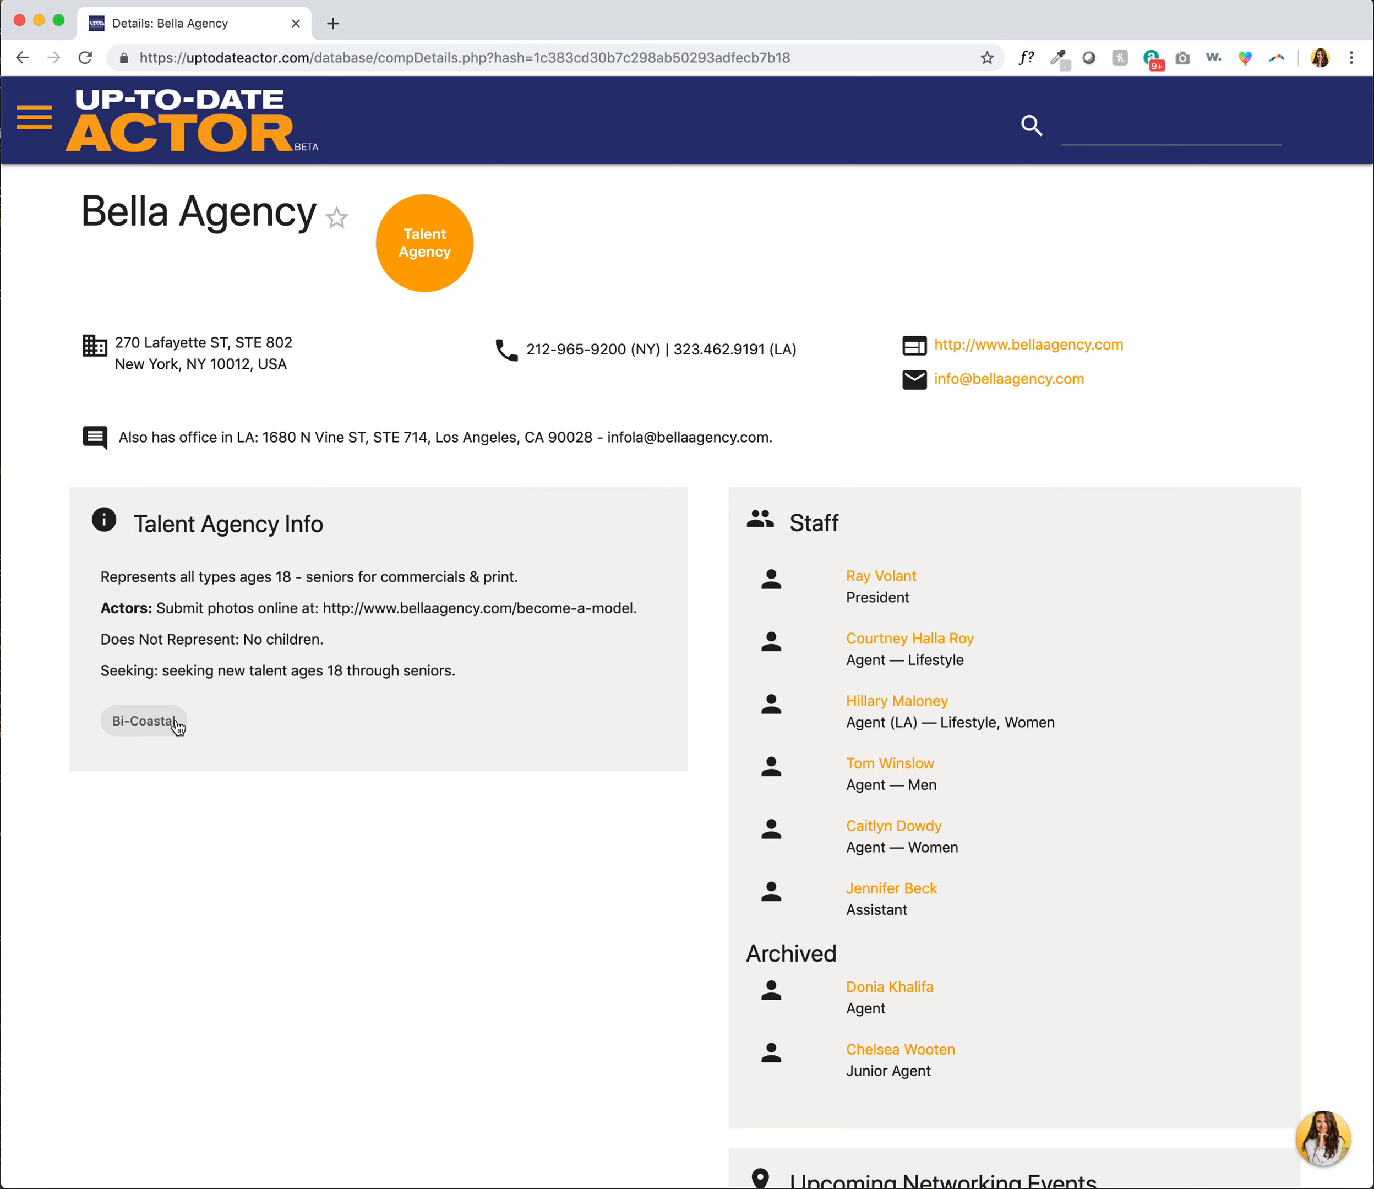
mouse_move(370, 624)
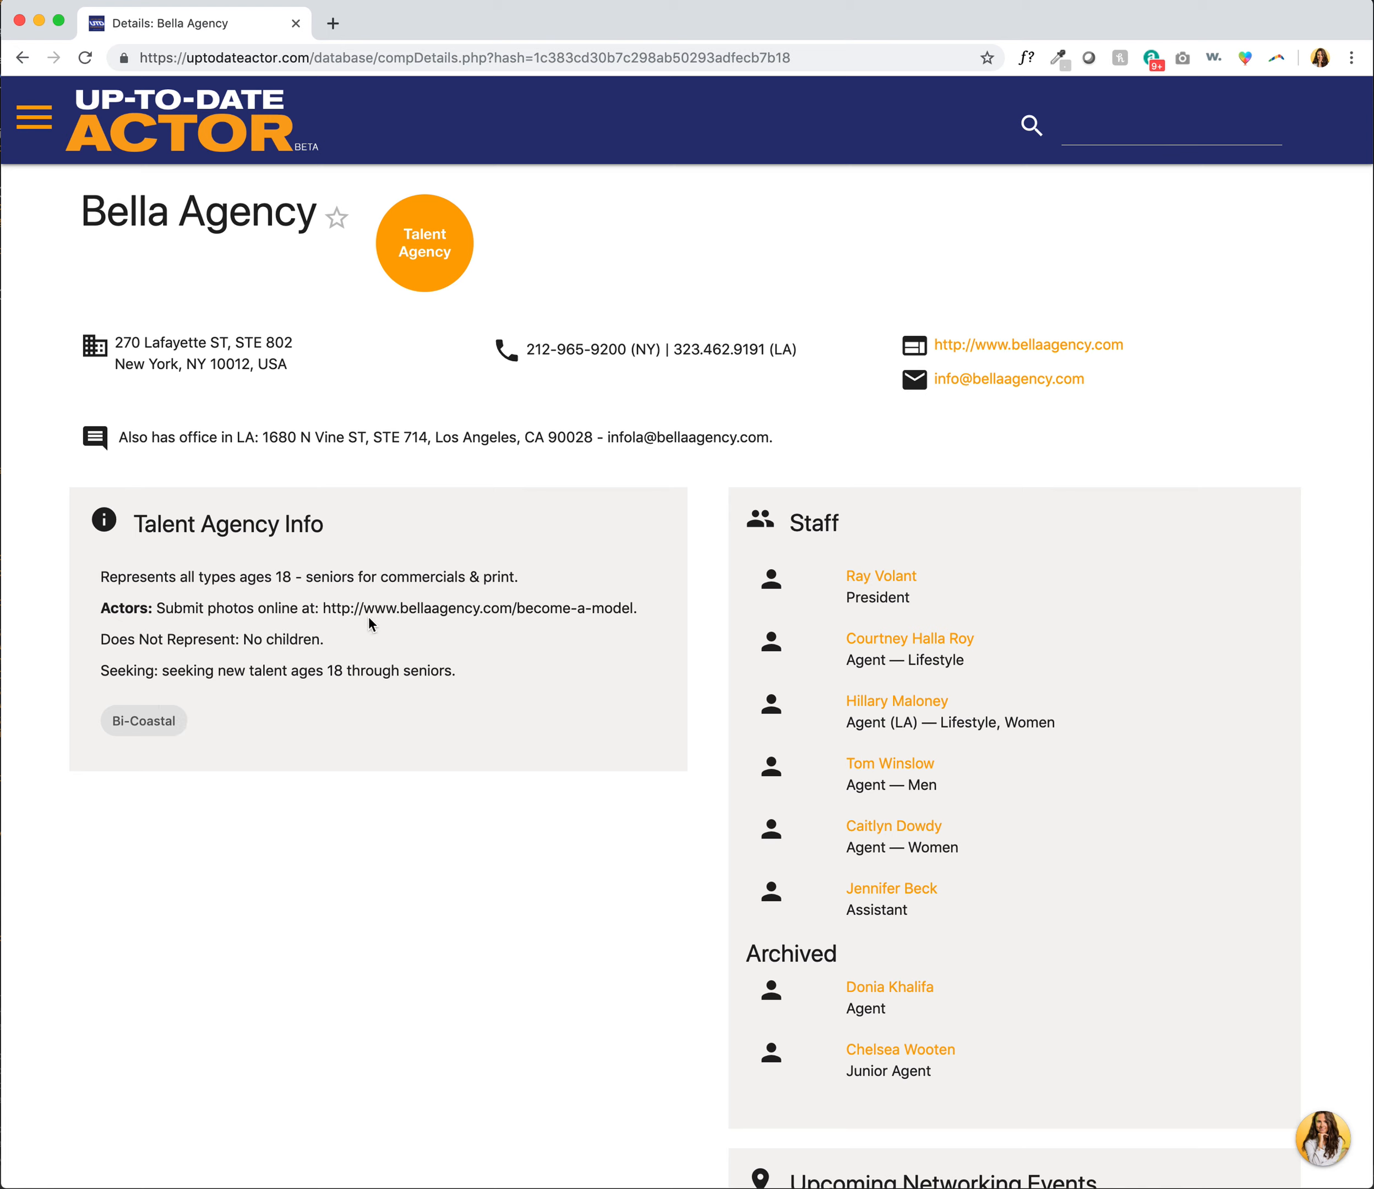
mouse_move(345, 646)
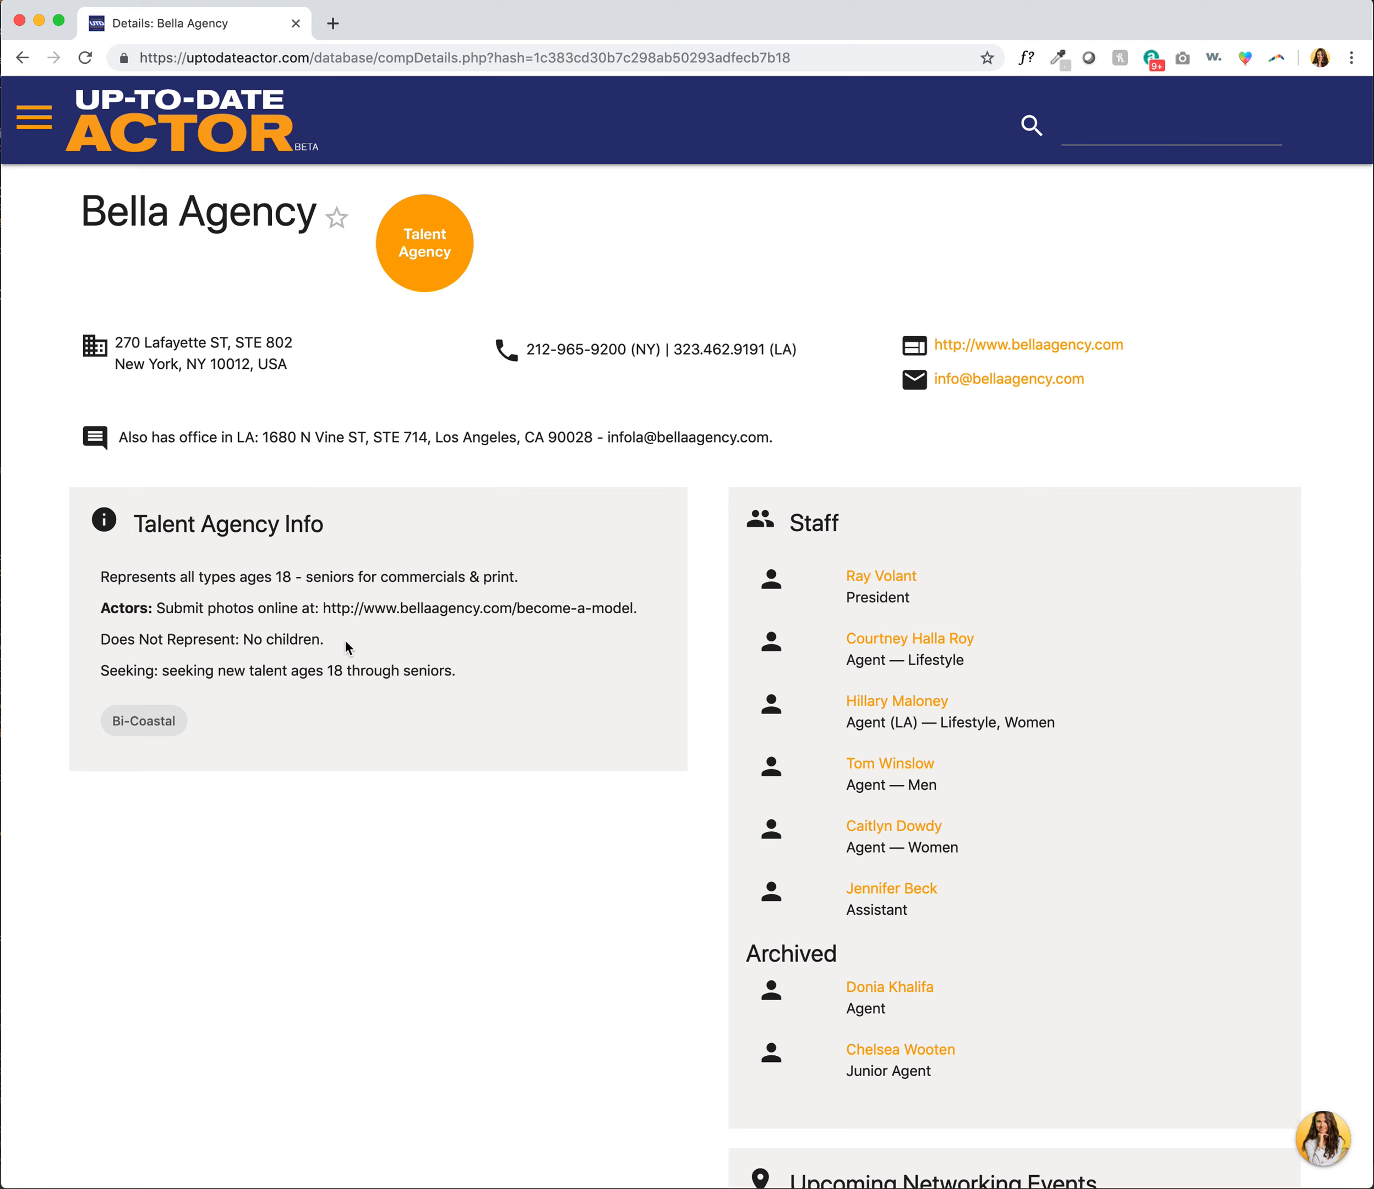
mouse_move(182, 677)
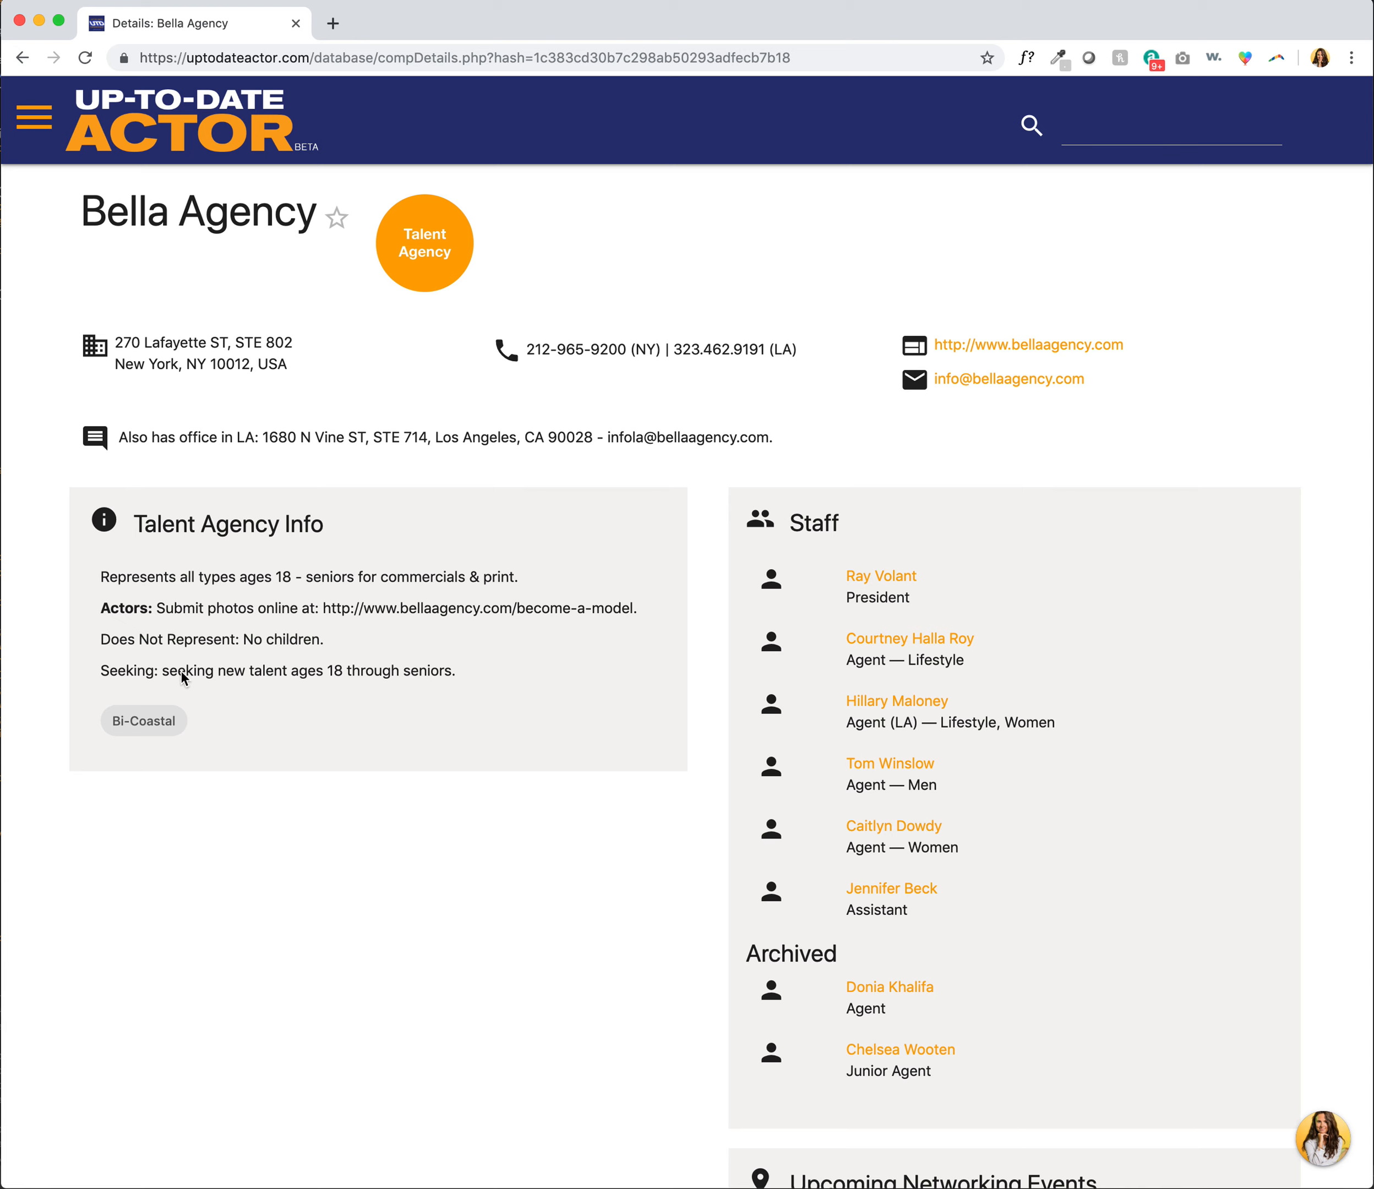
mouse_move(324, 682)
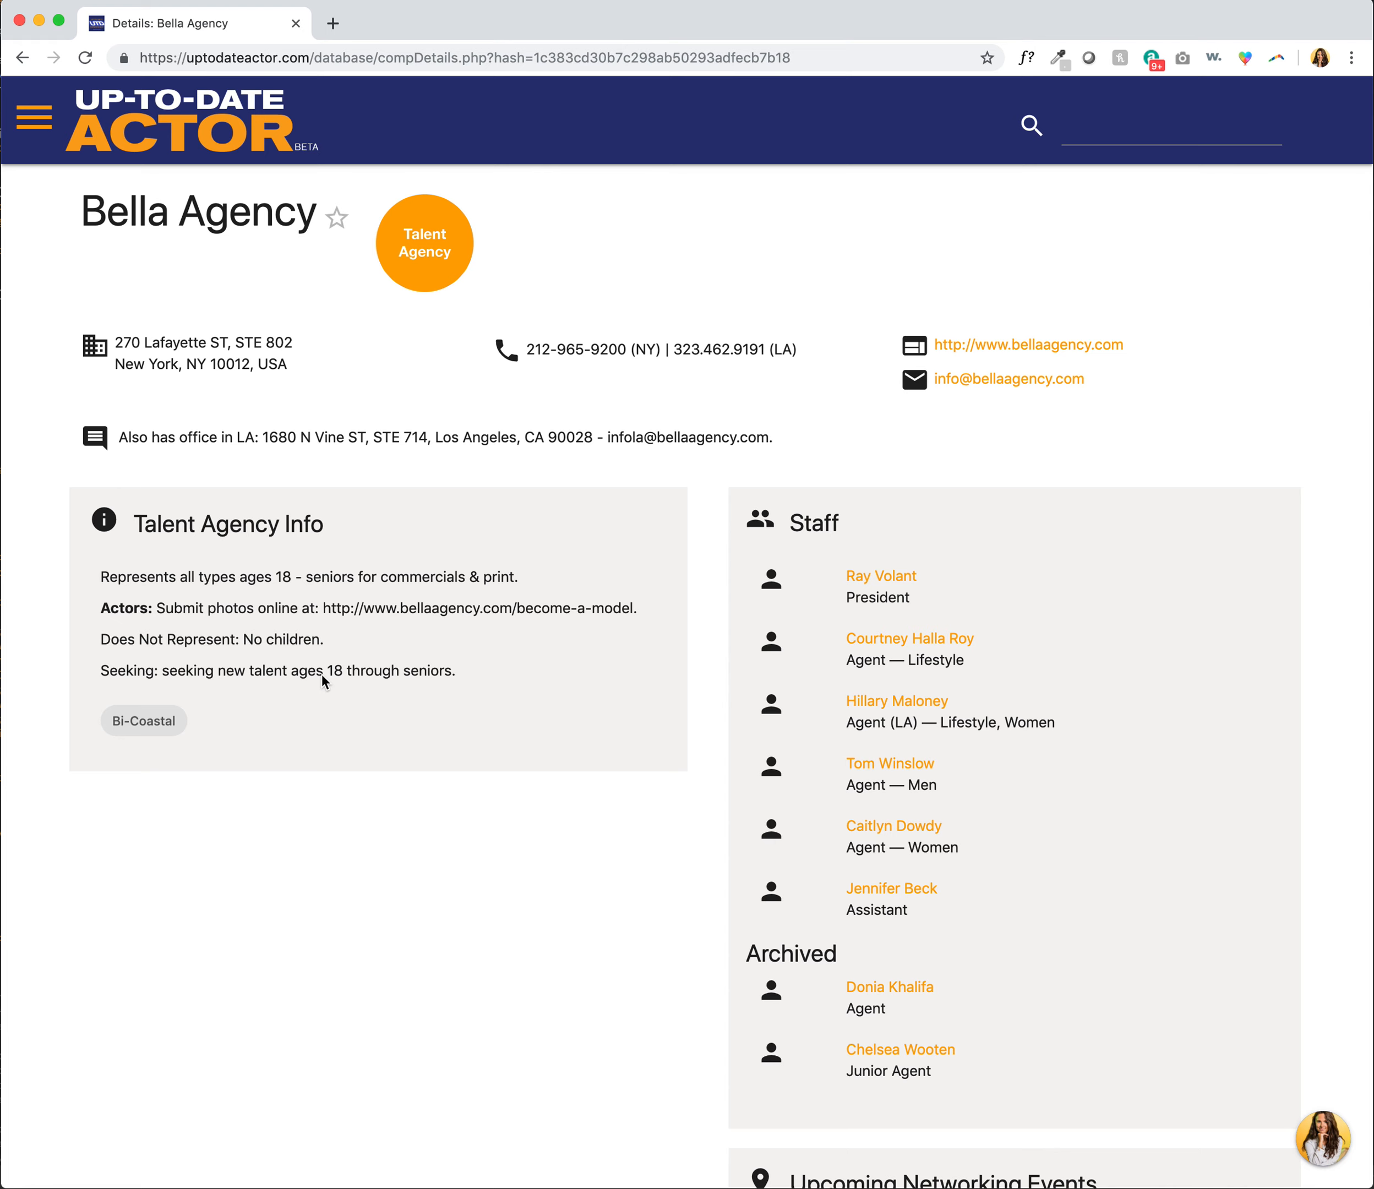
mouse_move(829, 602)
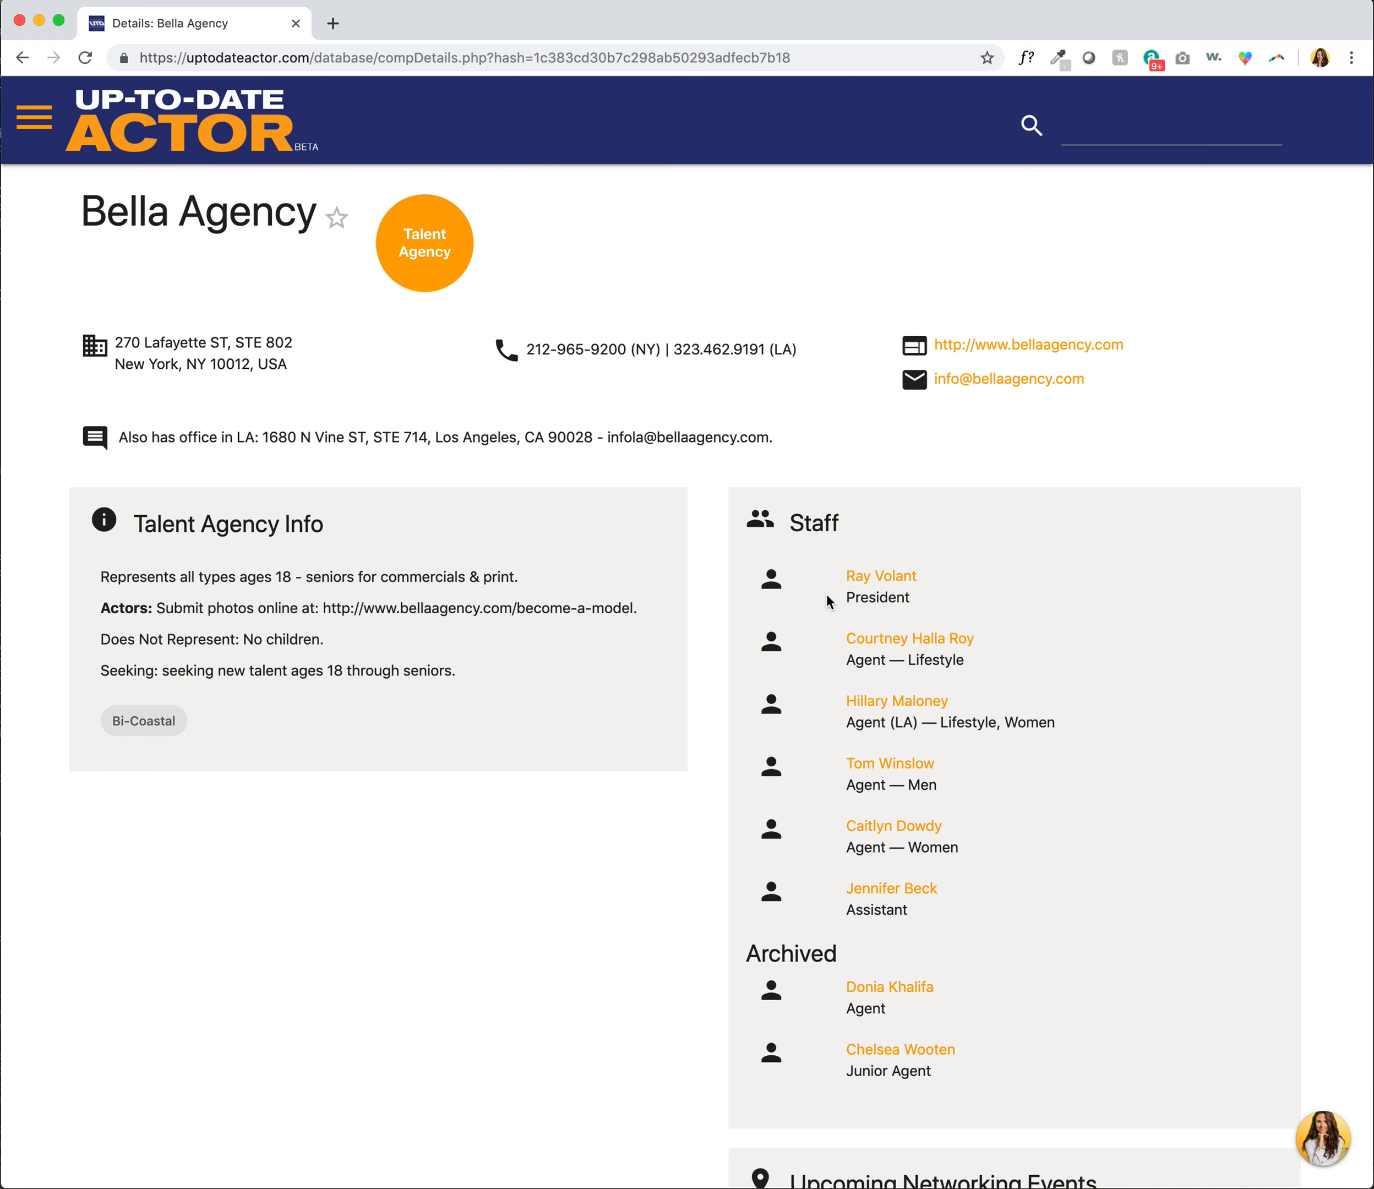
scroll("down", 3)
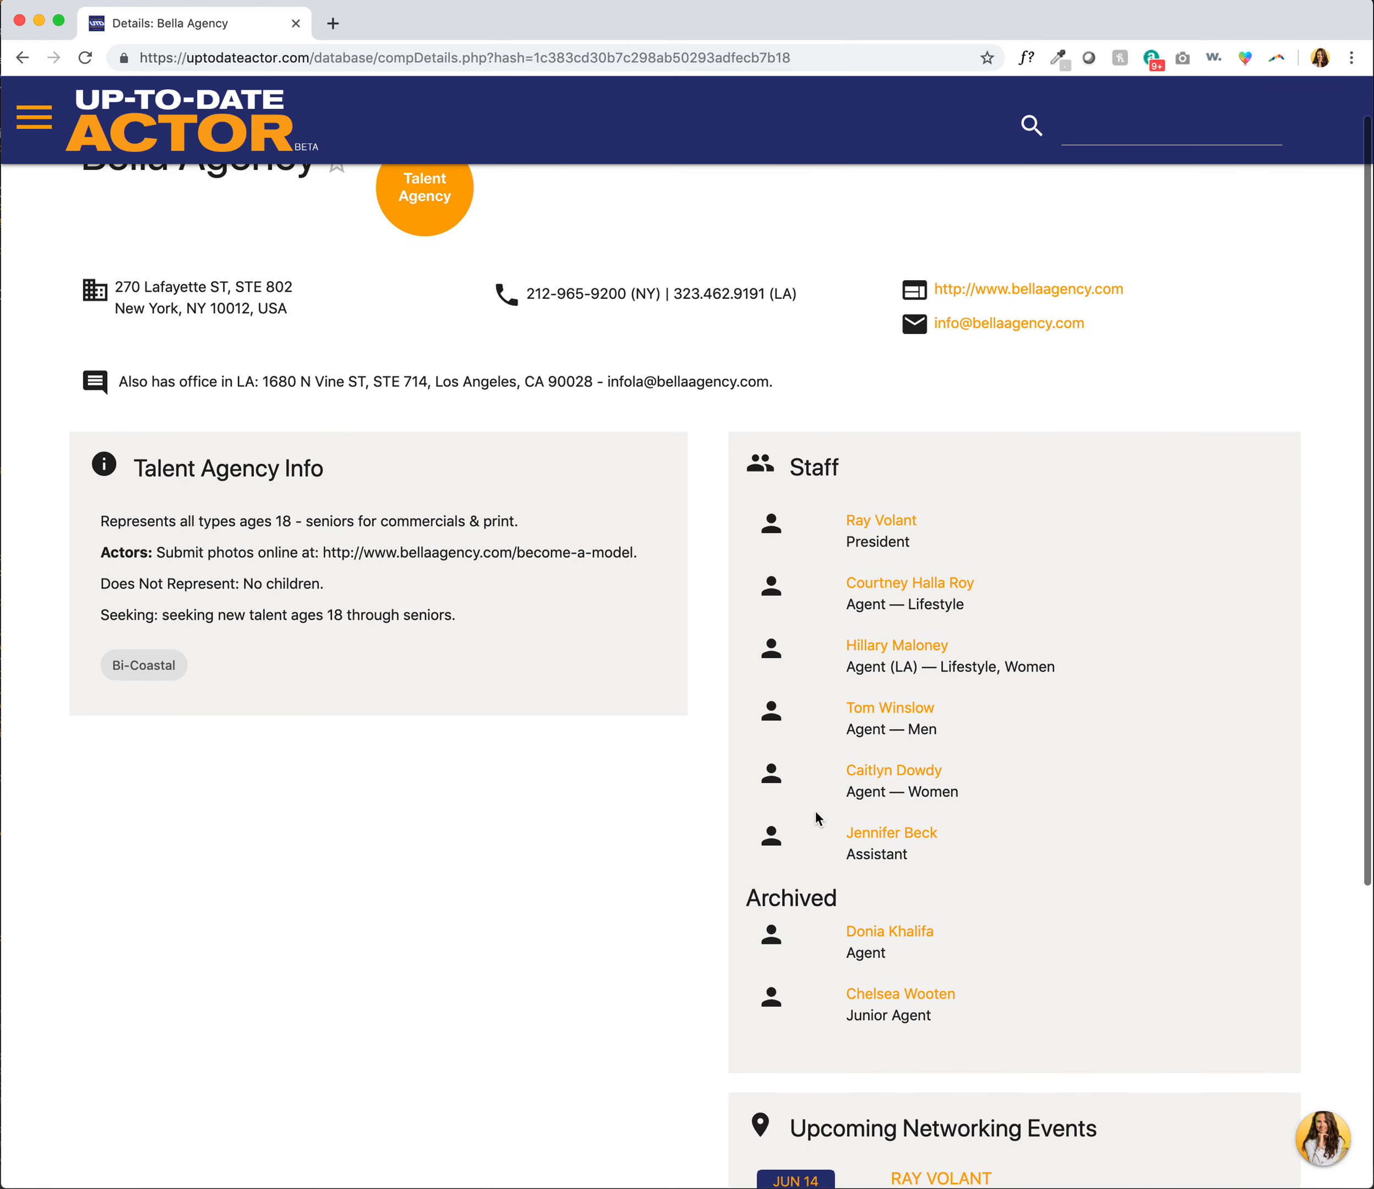
scroll("down", 3)
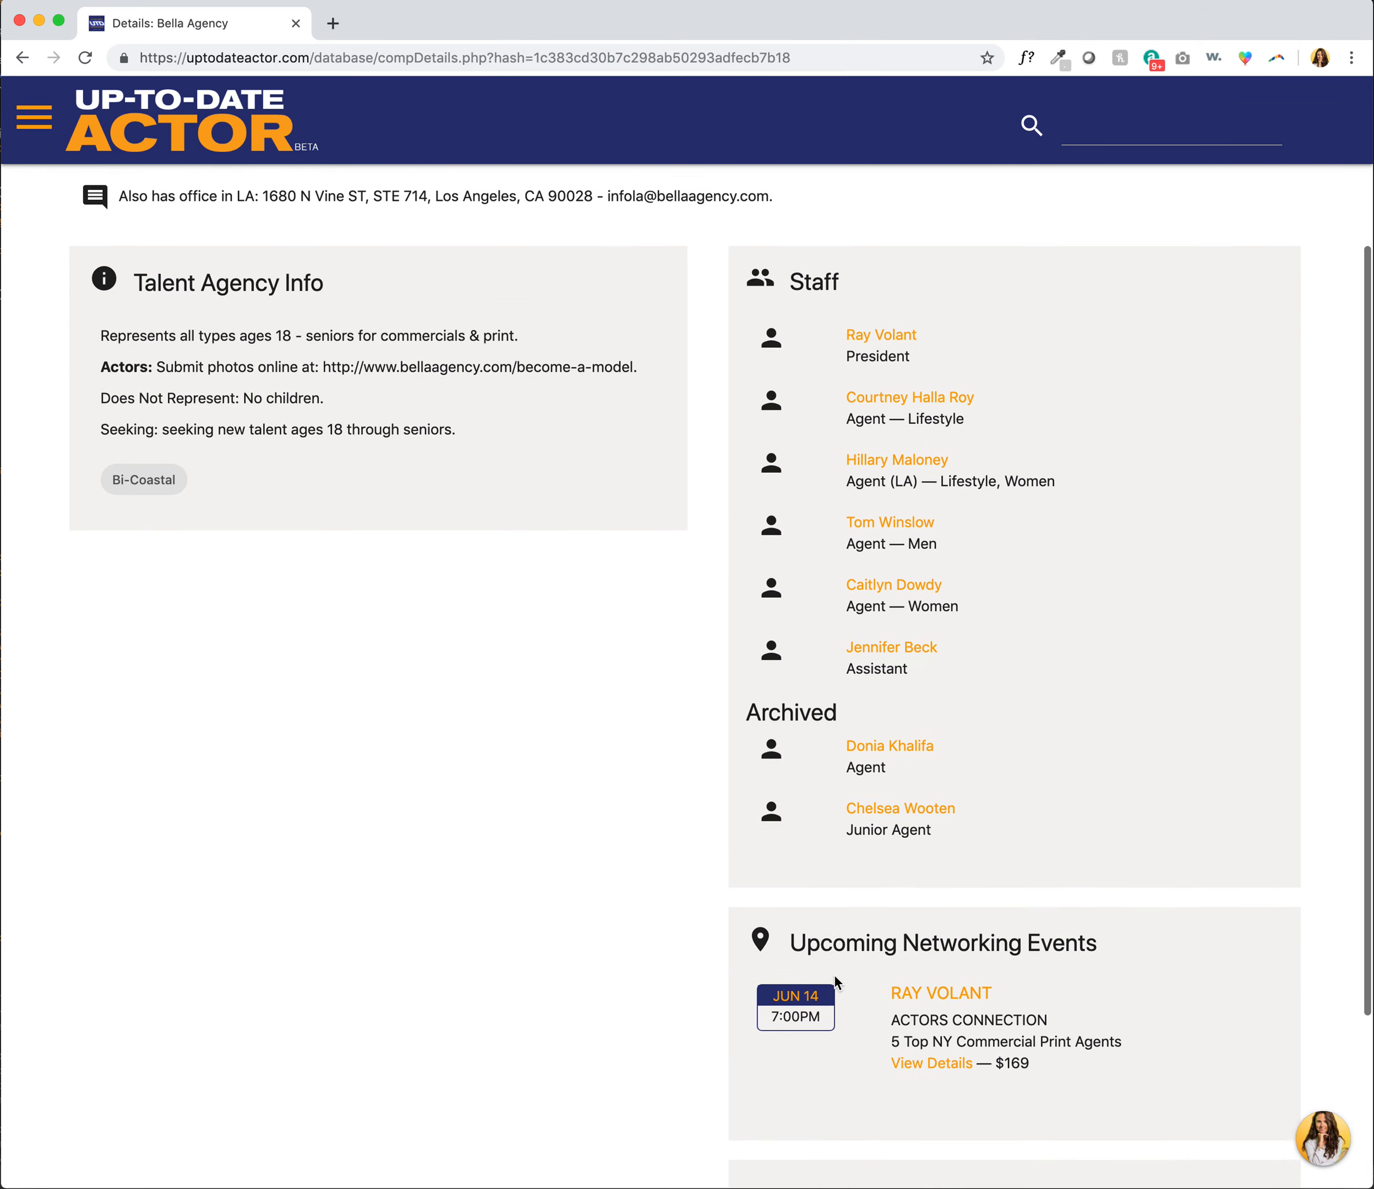
scroll("down", 3)
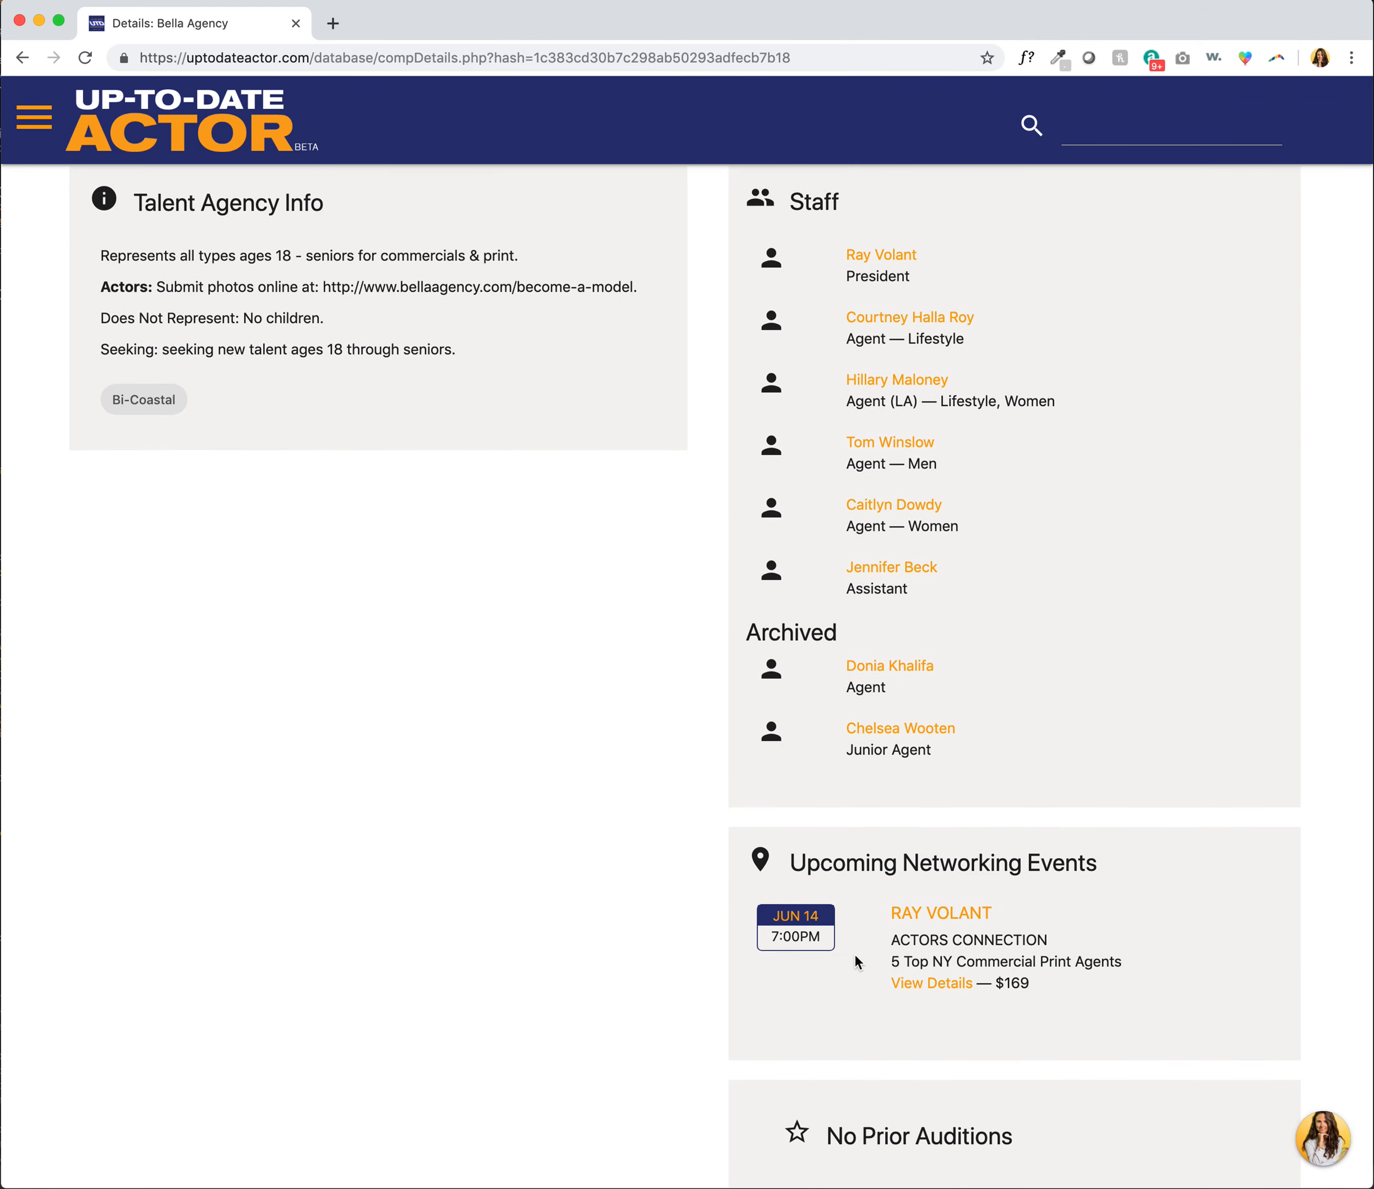
mouse_move(1059, 808)
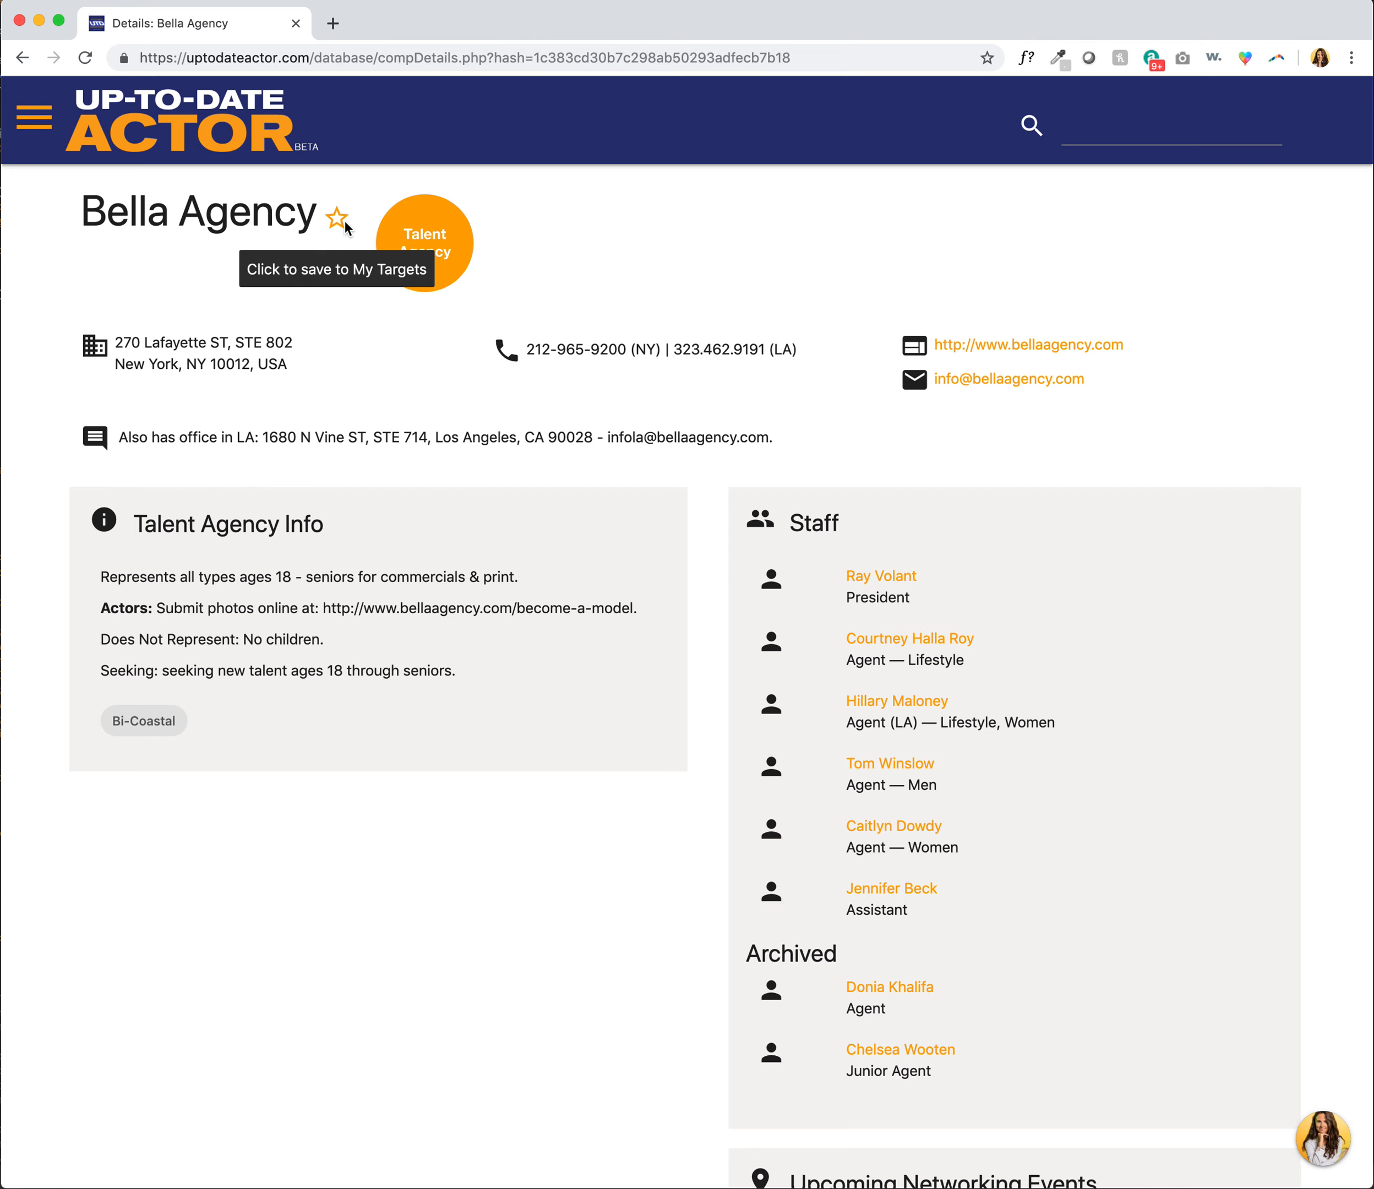
Star Bella Agency so it is saved to My Targets.
left_click(337, 218)
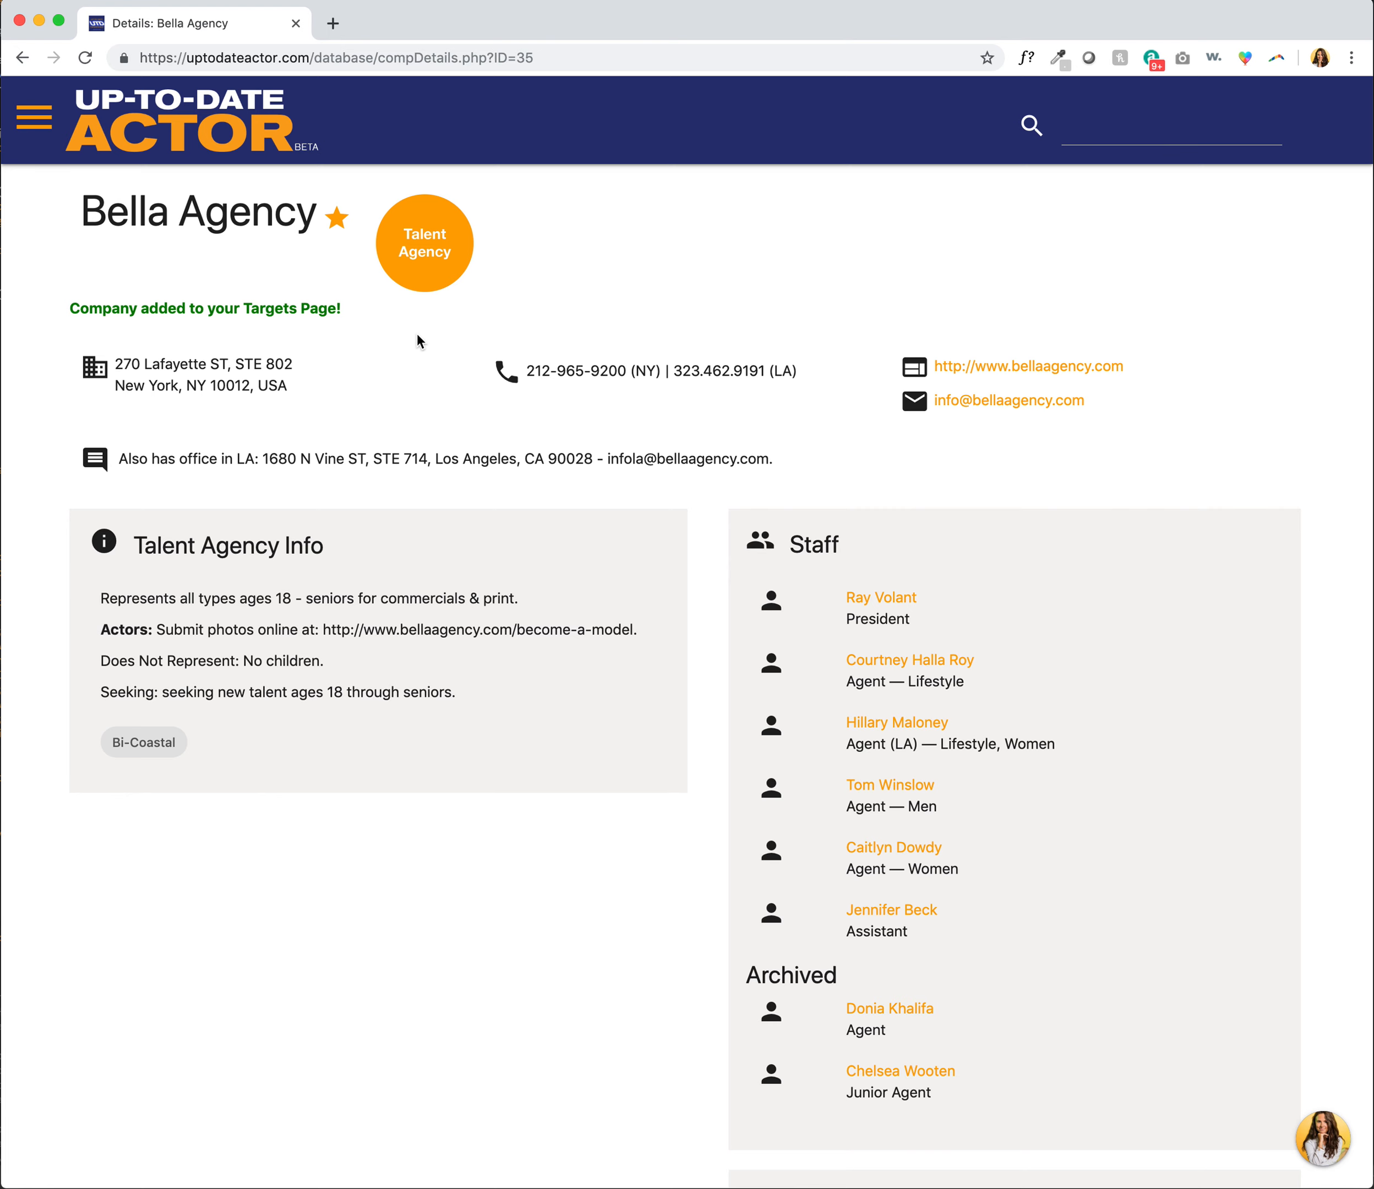
mouse_move(261, 205)
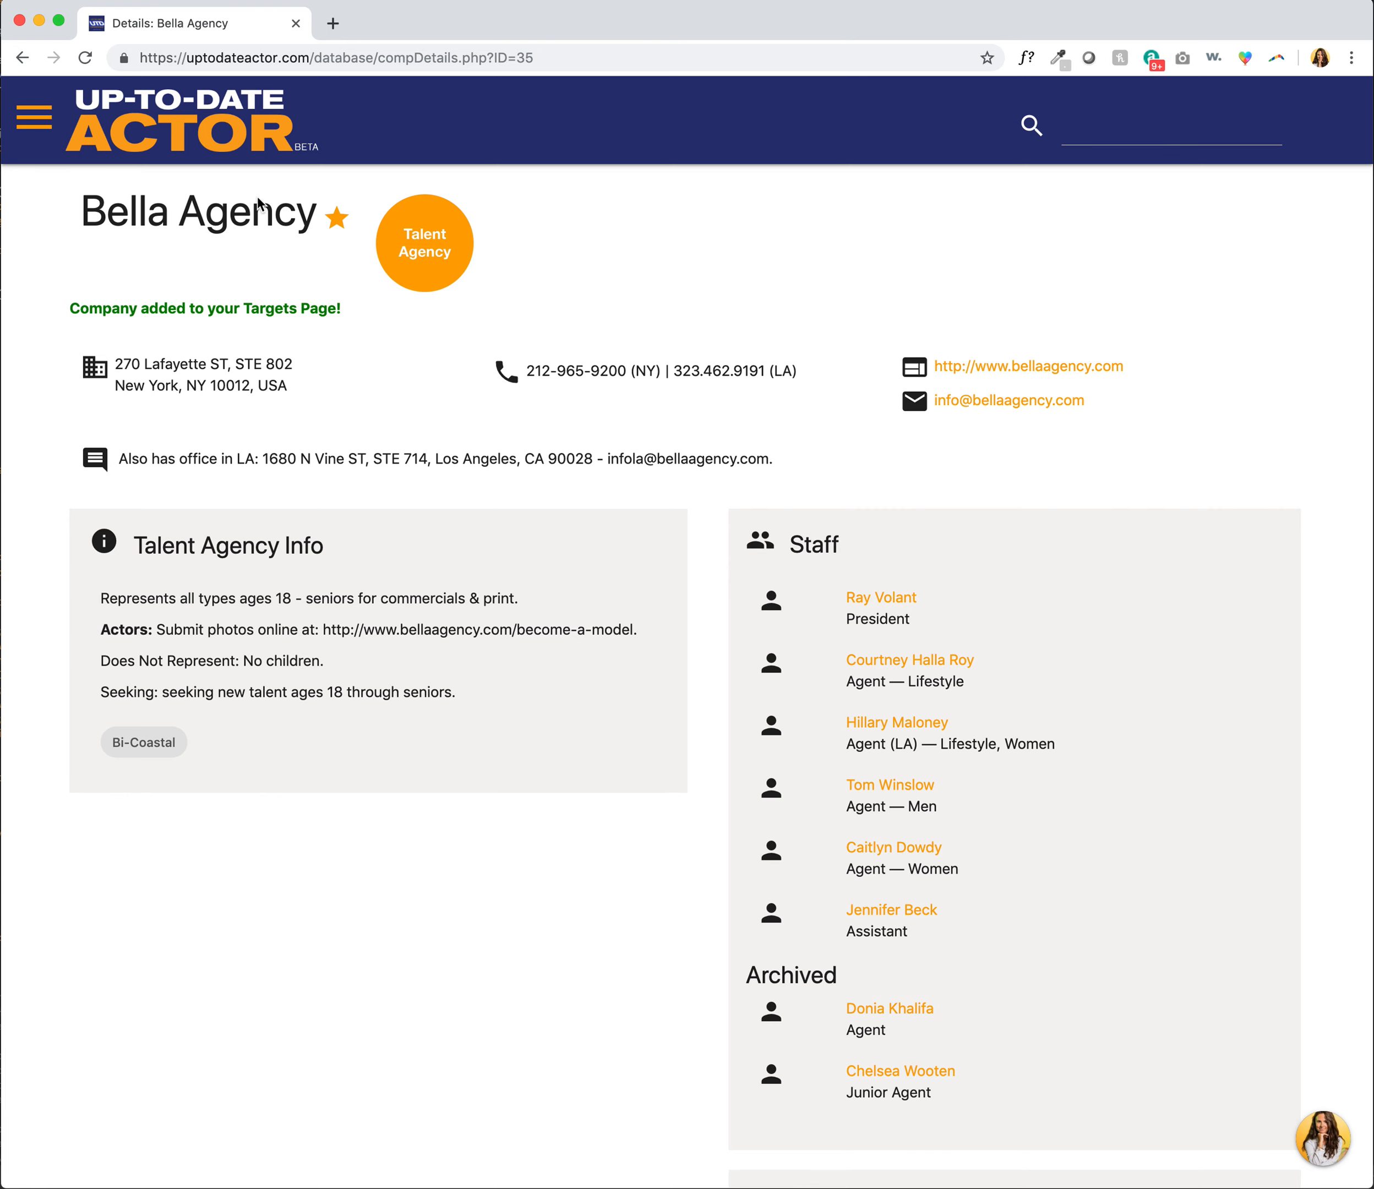
mouse_move(21, 127)
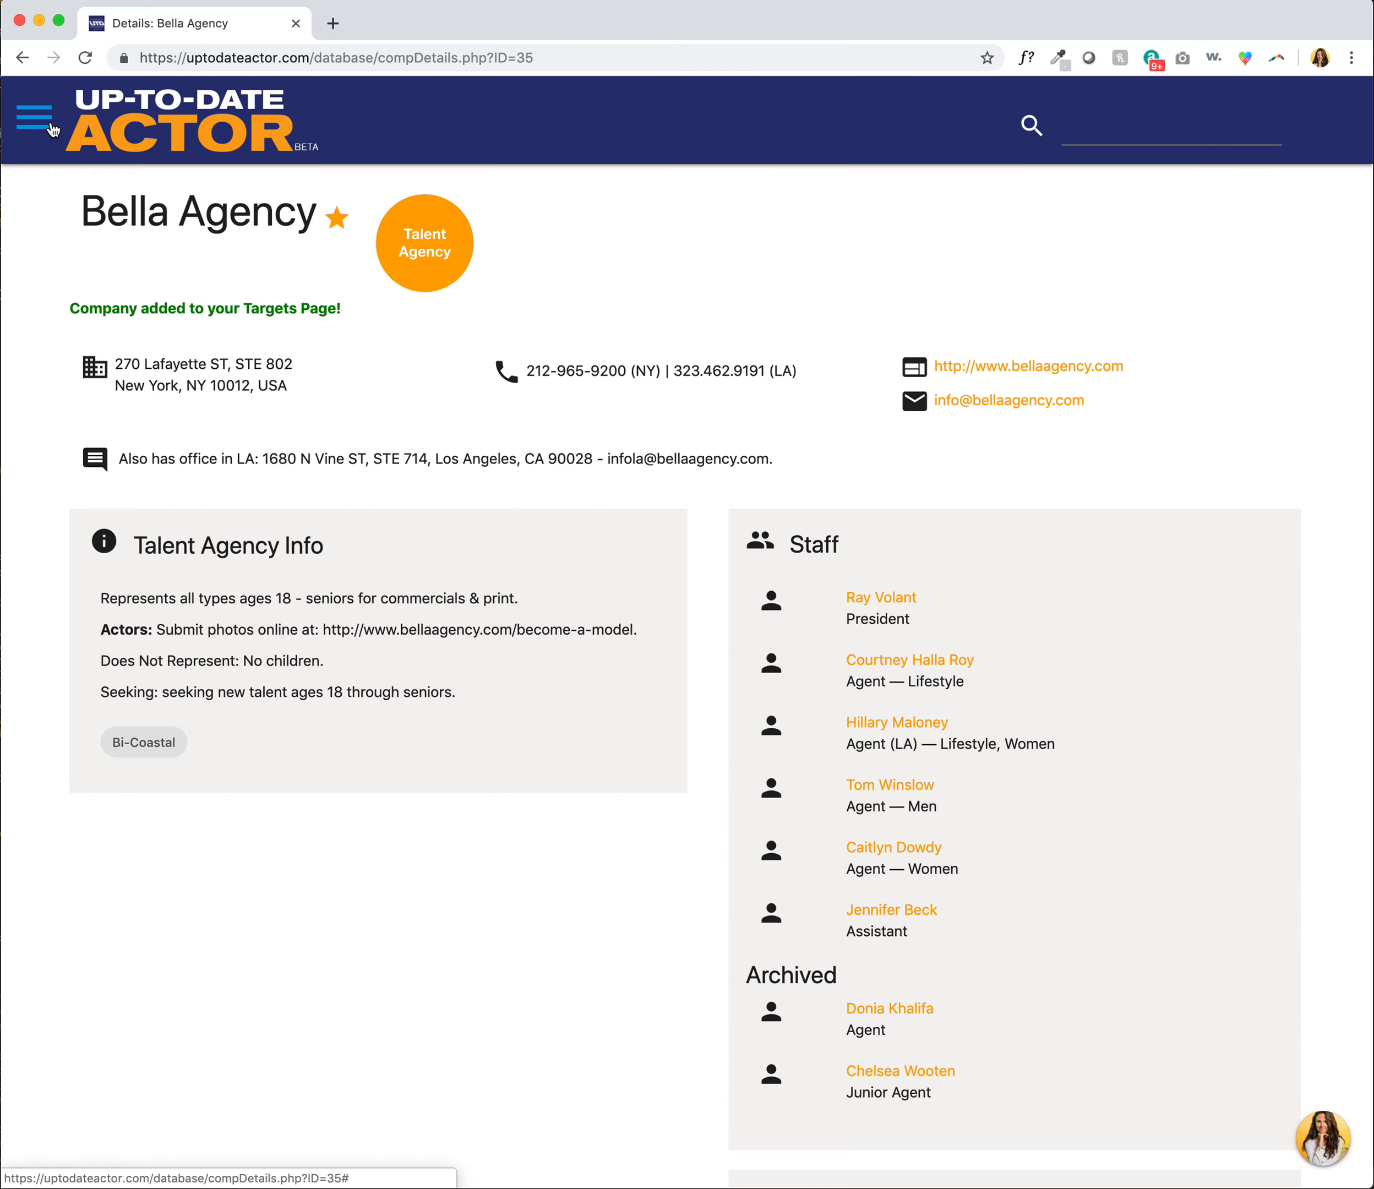
Navigate via the menu to Managers under Database Info.
left_click(33, 117)
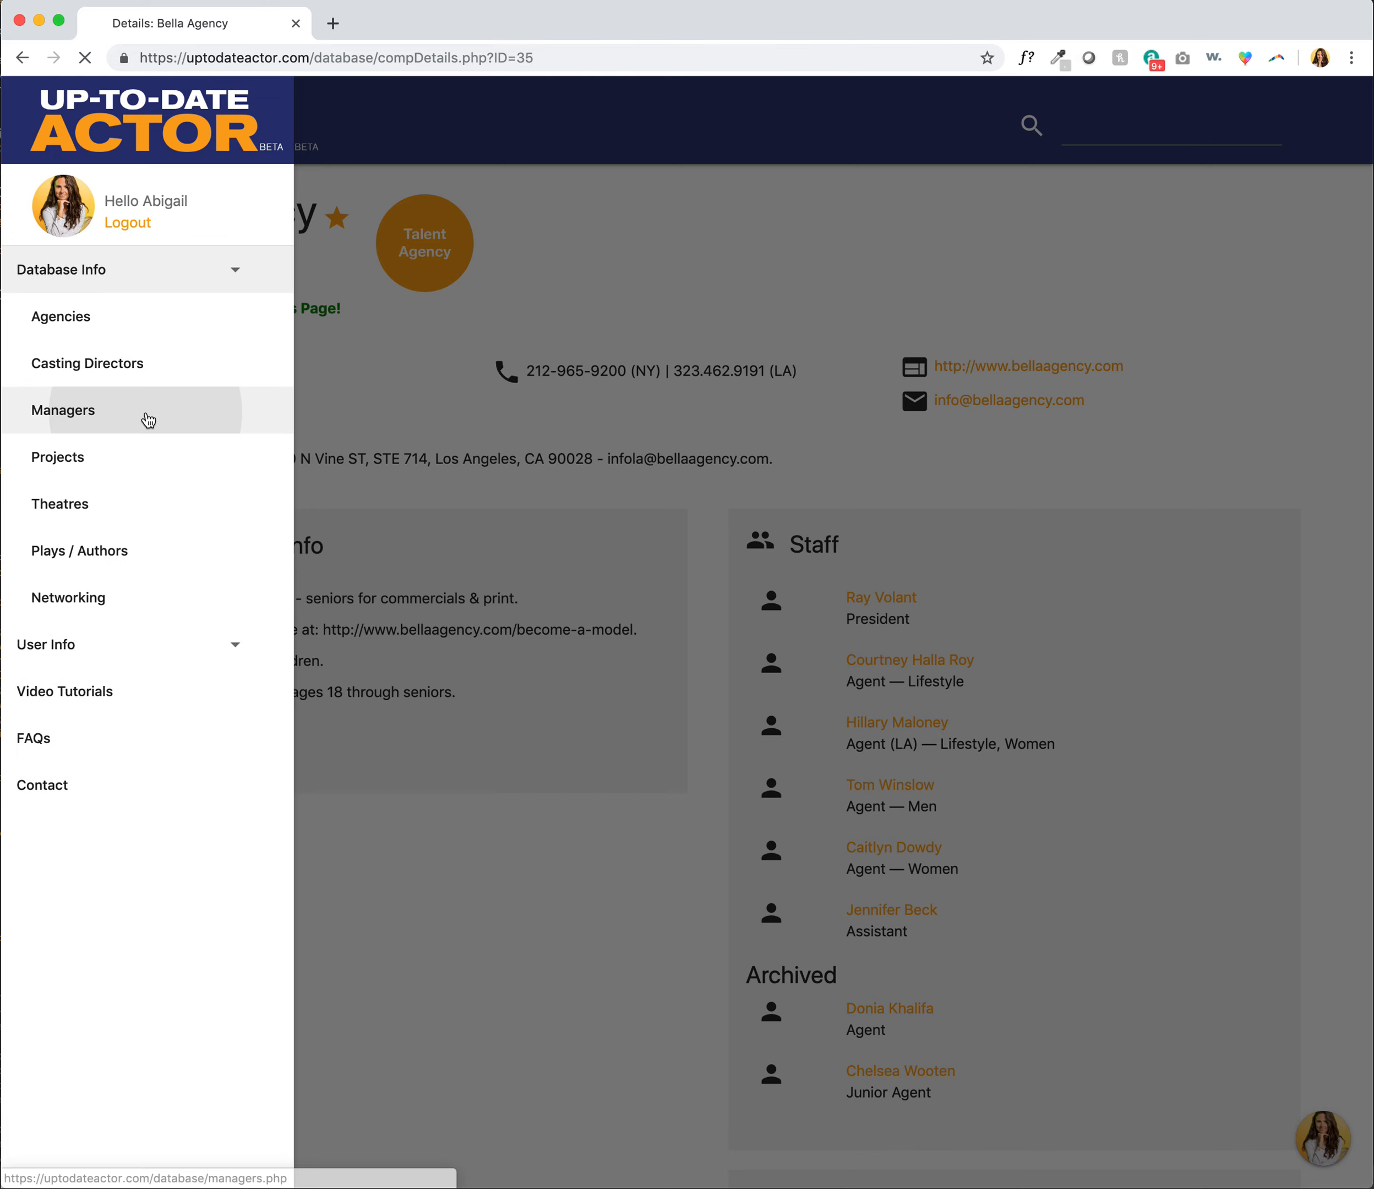
left_click(62, 410)
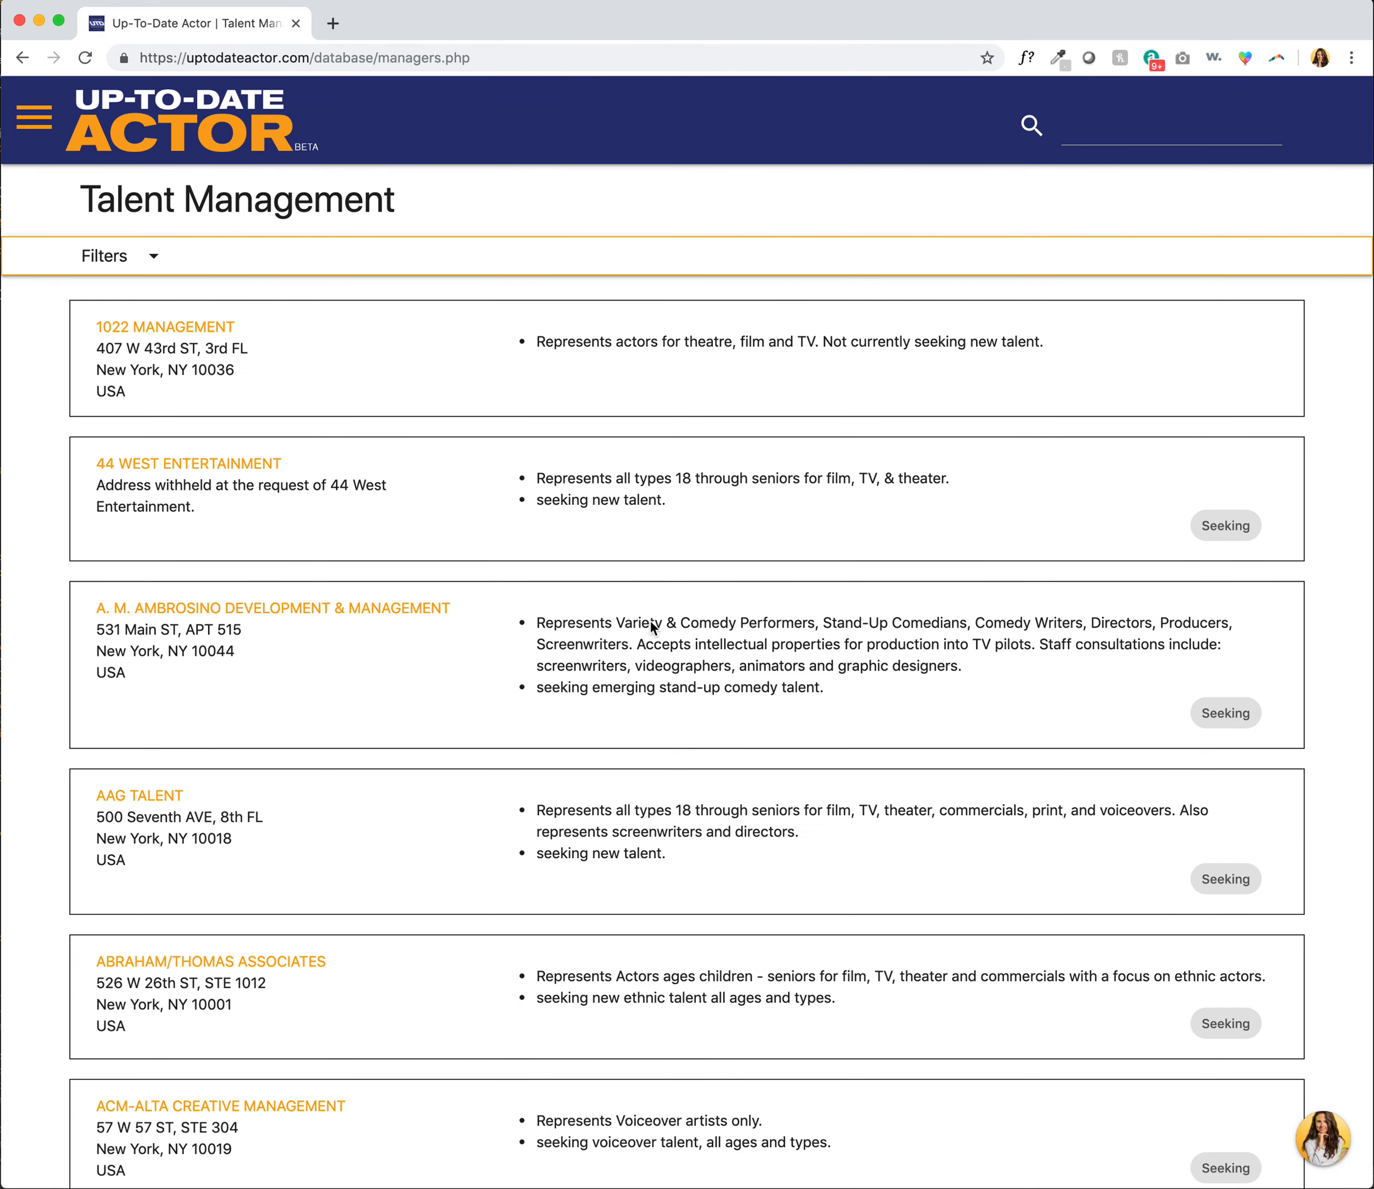